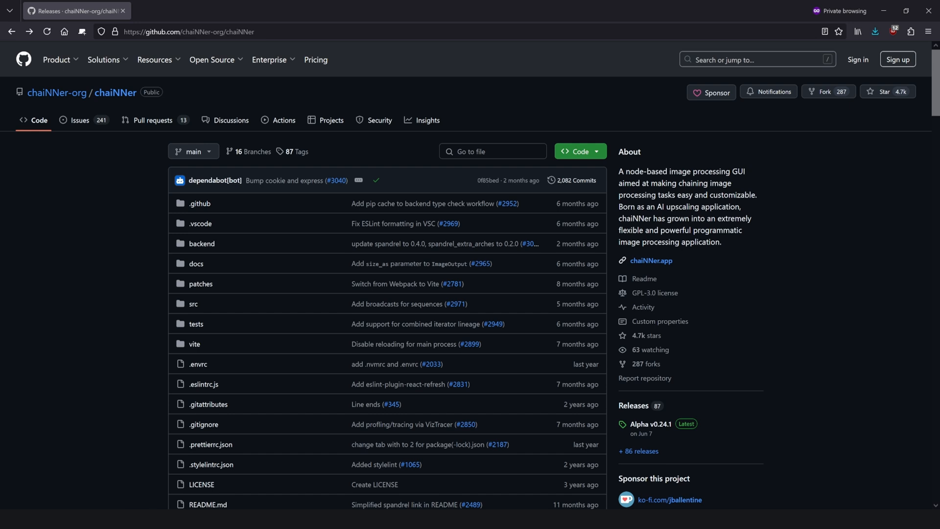
Reach the Releases sidebar and open the Alpha v0.24.1 release page
scroll(down, 3)
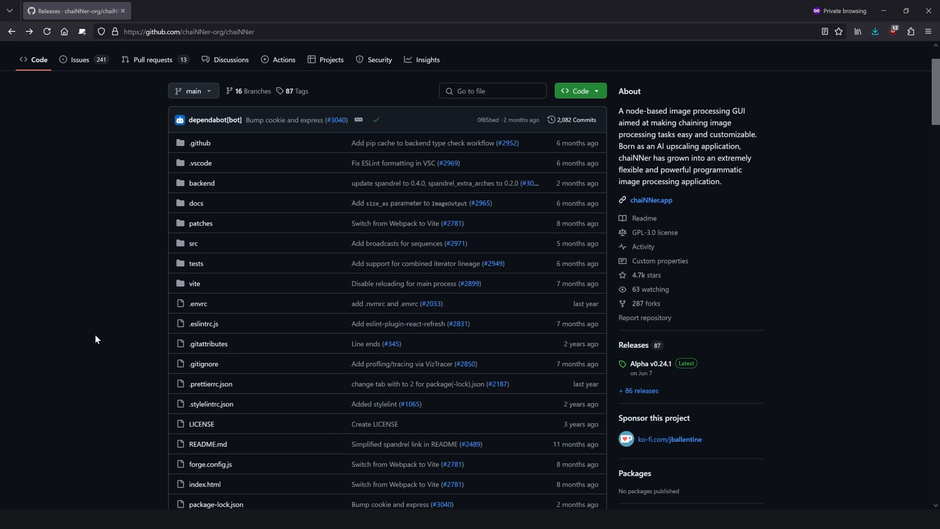
scroll(down, 3)
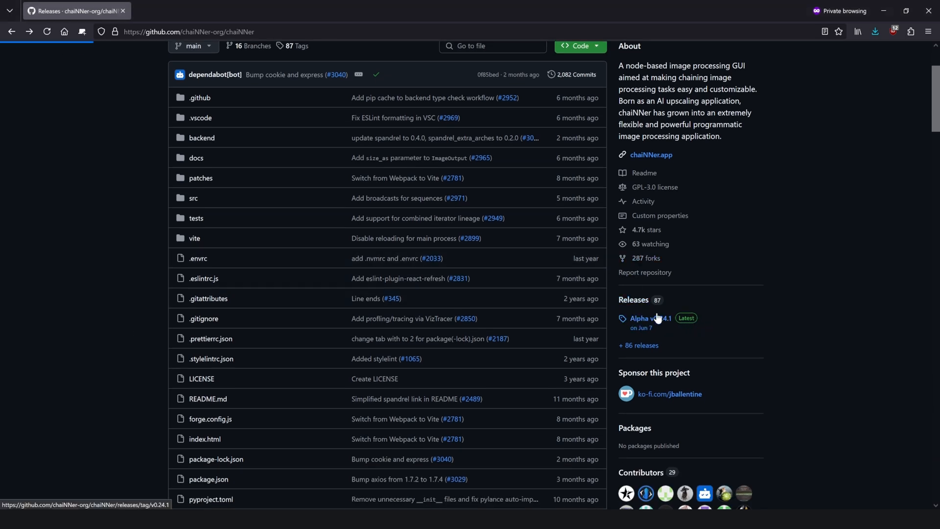
click(646, 318)
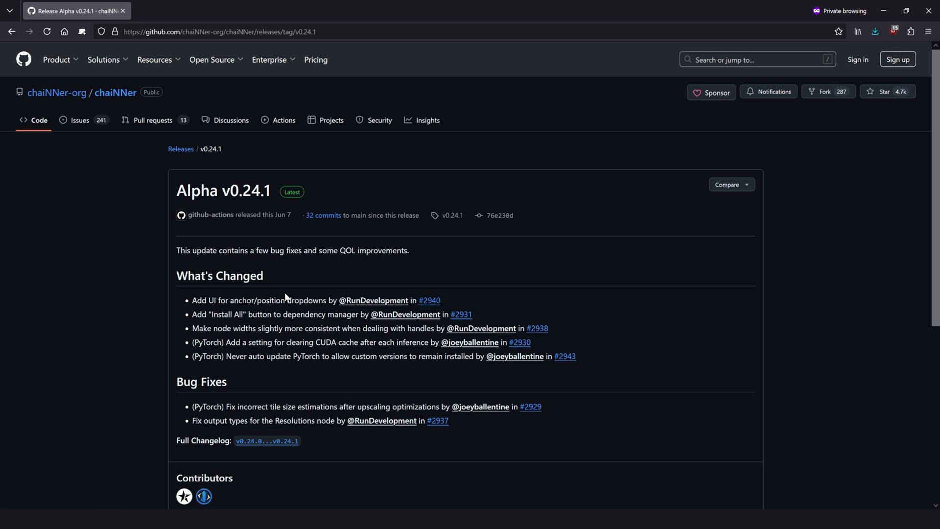
Scroll to the Assets list showing chaiNNer-windows-x64-0.24.1.zip
scroll(down, 3)
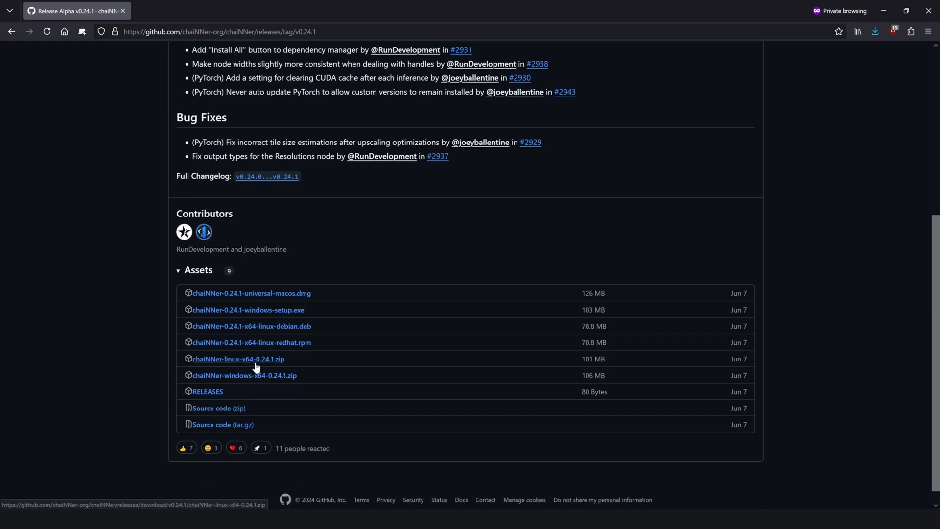
mouse_move(294, 322)
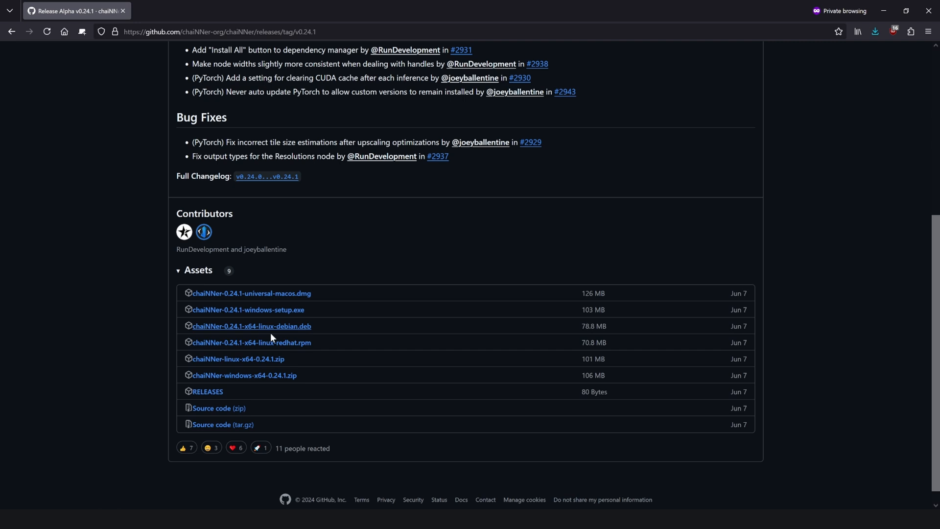
mouse_move(244, 375)
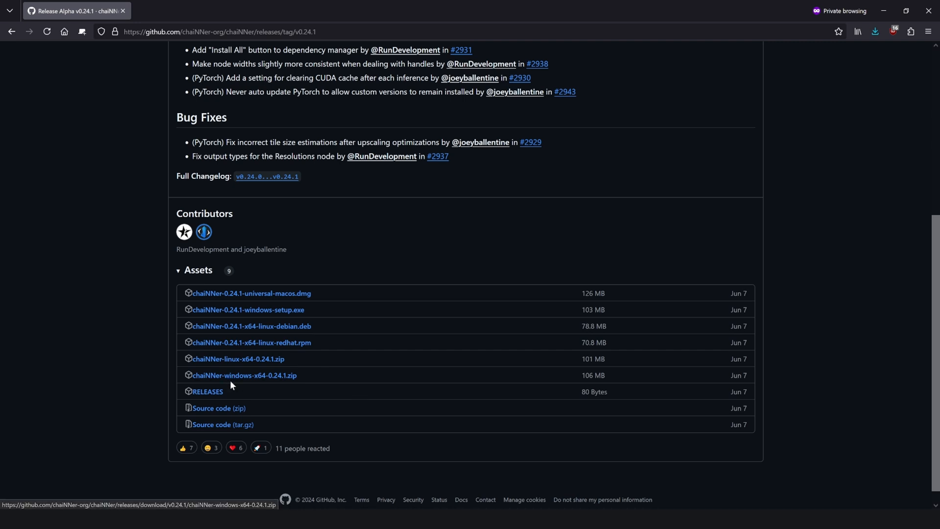
mouse_move(197, 384)
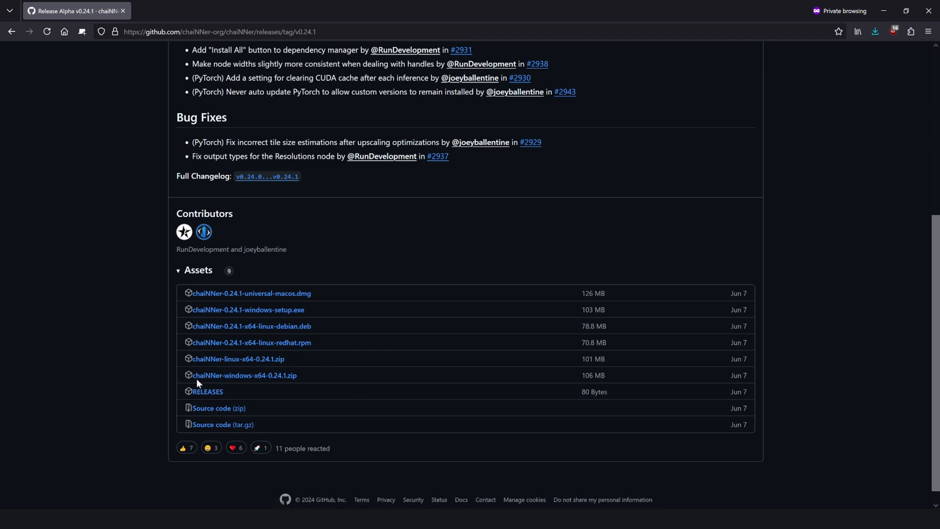
mouse_move(219, 381)
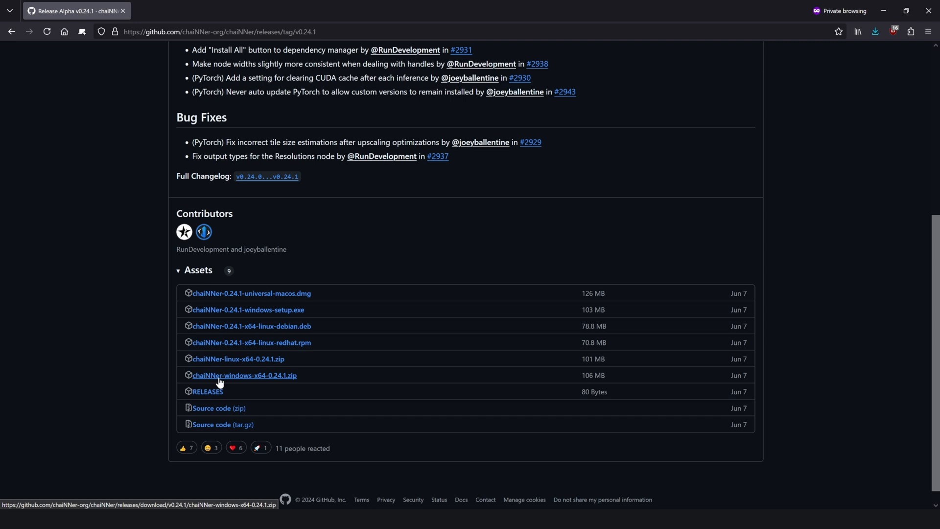
mouse_move(197, 378)
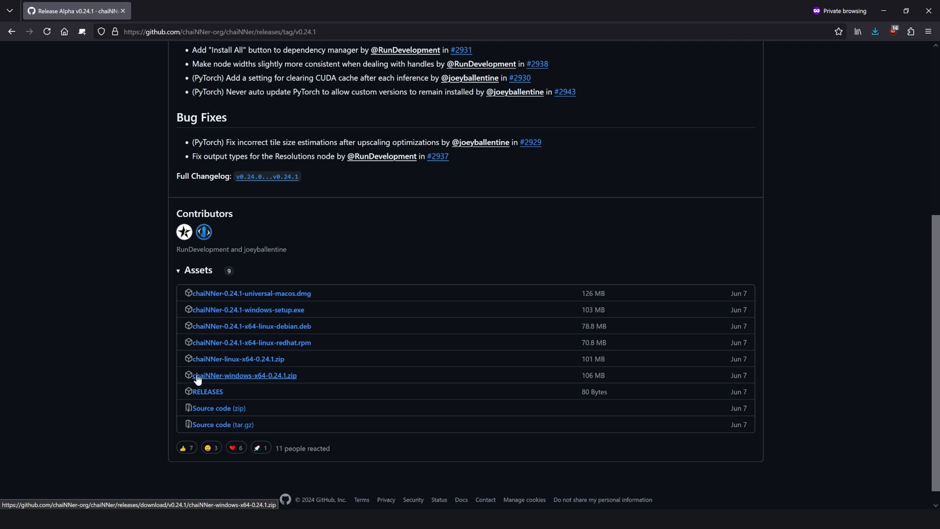
mouse_move(137, 358)
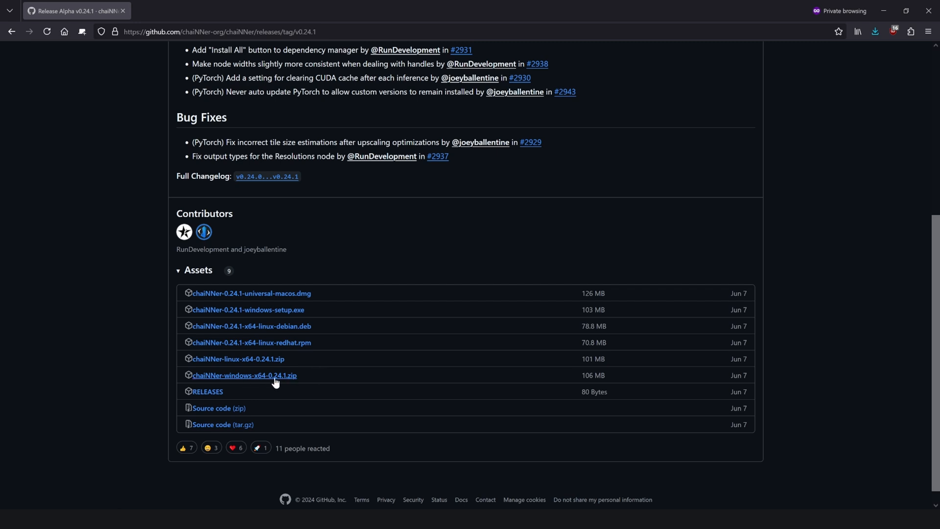
Switch to the desktop where the downloaded chaiNNer zip sits
click(244, 375)
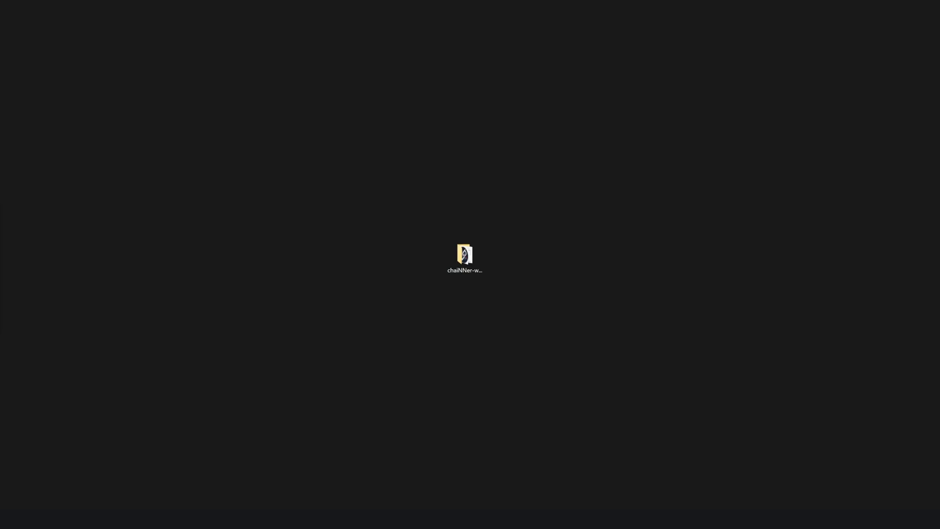
mouse_move(337, 294)
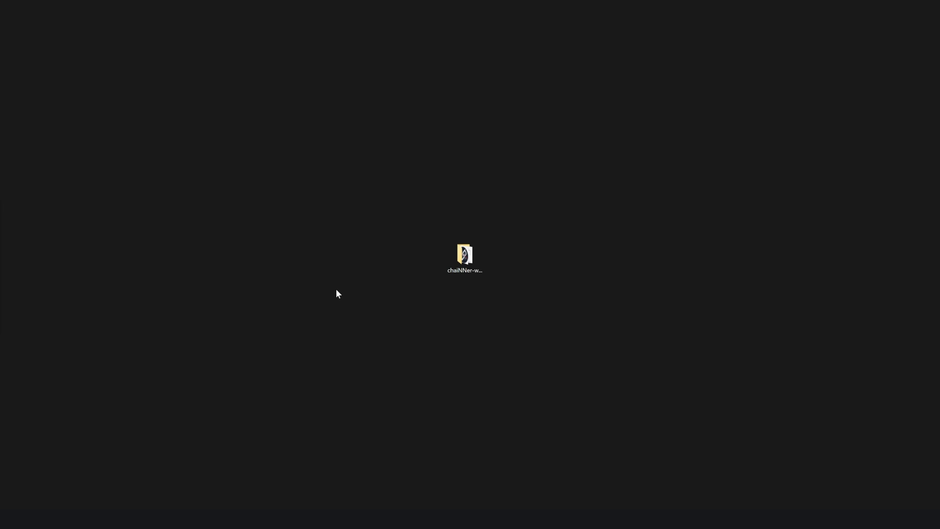
mouse_move(419, 218)
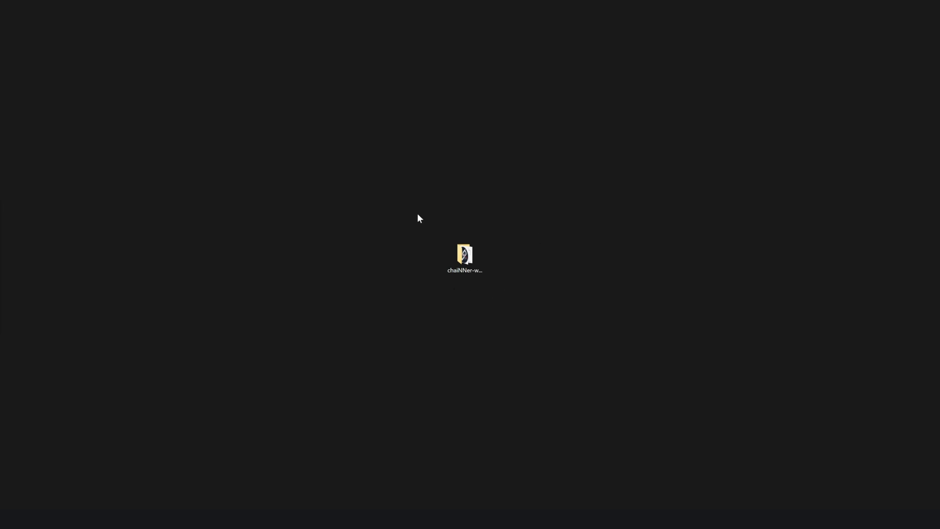
mouse_move(501, 217)
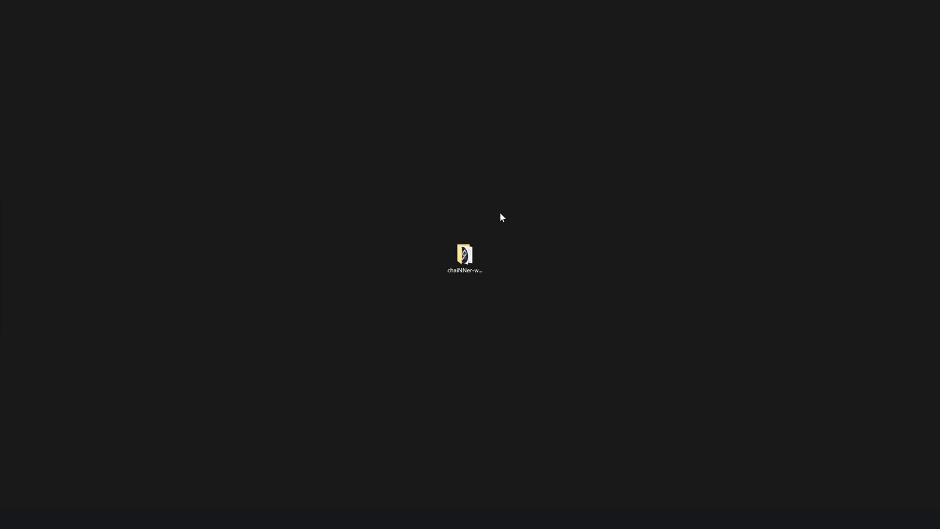
Open the chaiNNer-windows-x64-0.24.1 folder containing chaiNNer.exe
double_click(464, 255)
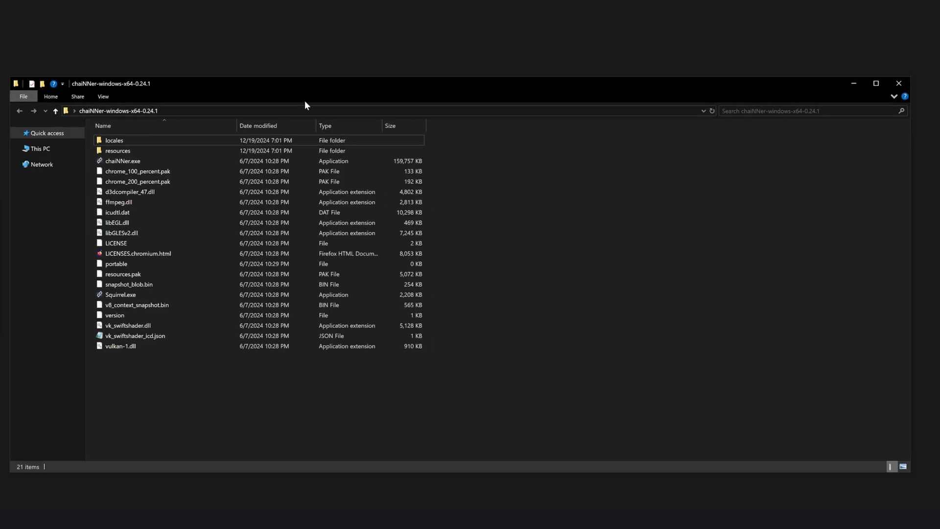
click(122, 161)
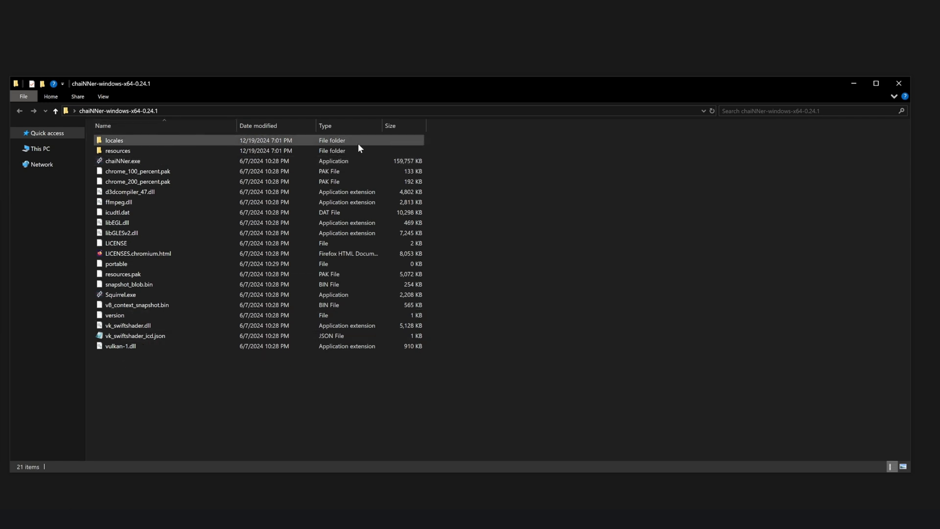
mouse_move(364, 149)
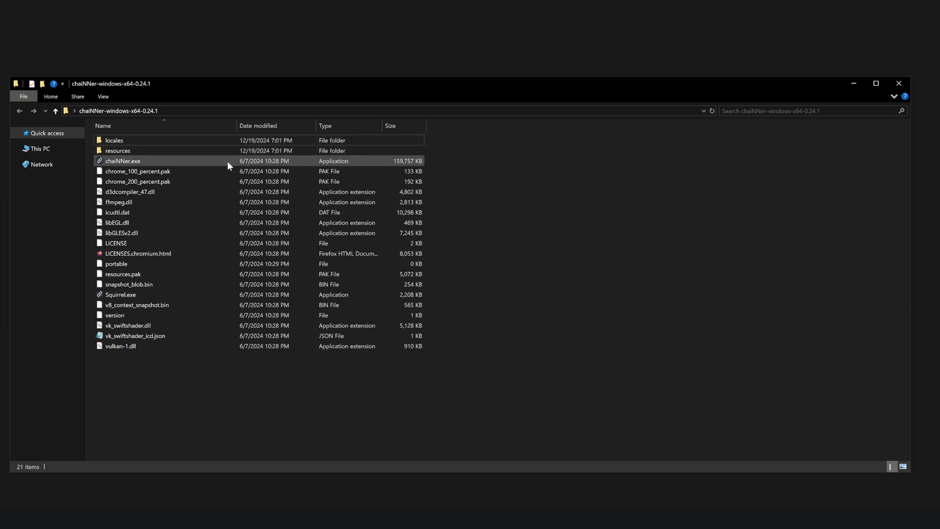
mouse_move(213, 162)
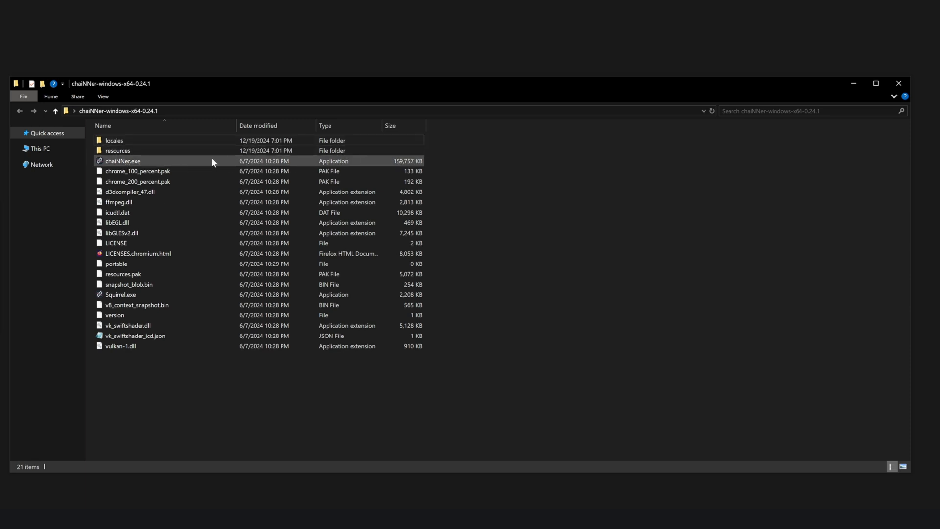
Launch chaiNNer.exe to get an empty untitled node canvas
double_click(122, 160)
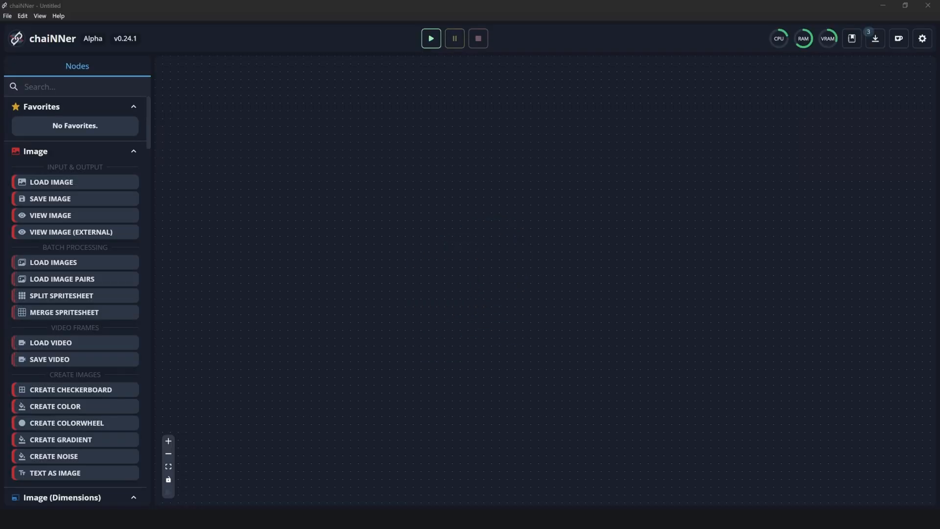
mouse_move(770, 57)
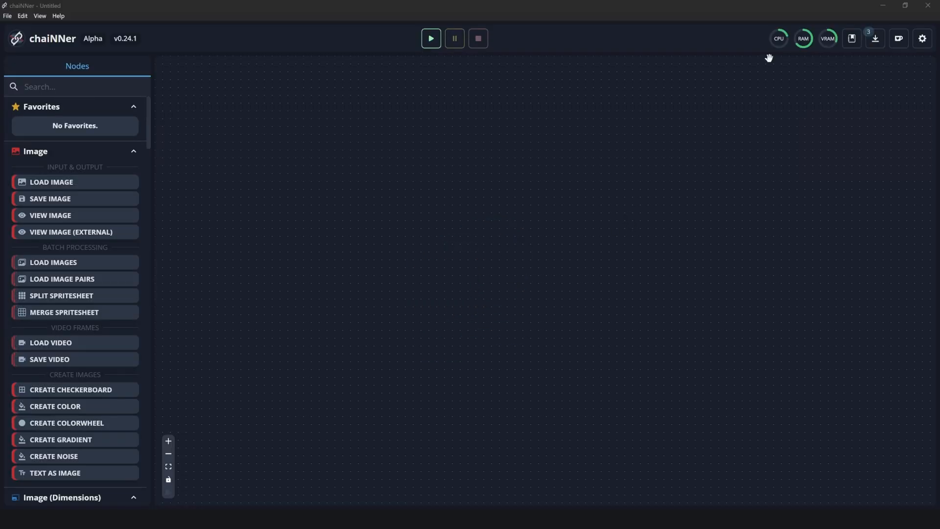
mouse_move(665, 145)
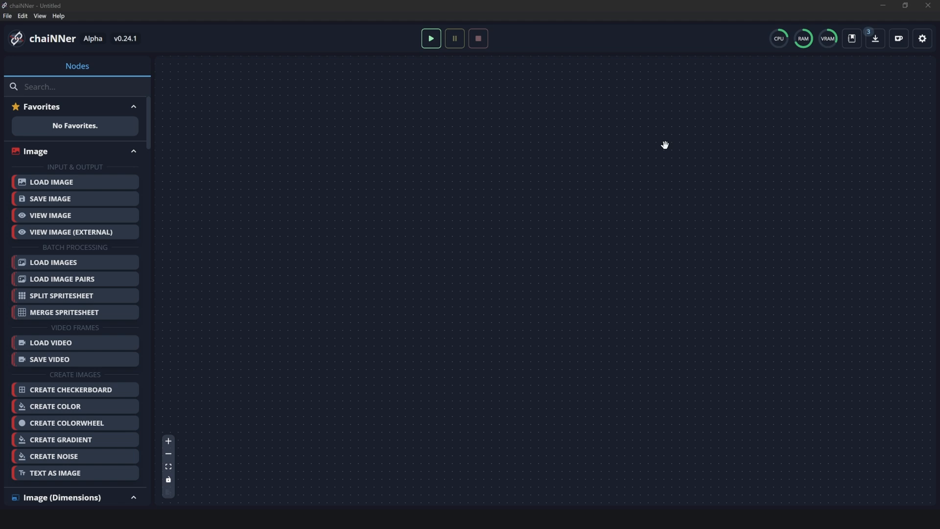
mouse_move(595, 150)
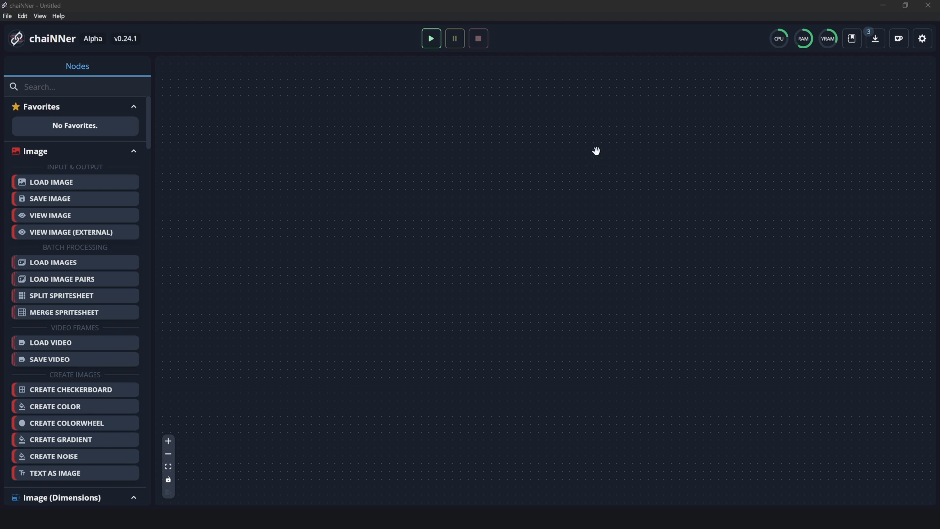
mouse_move(881, 53)
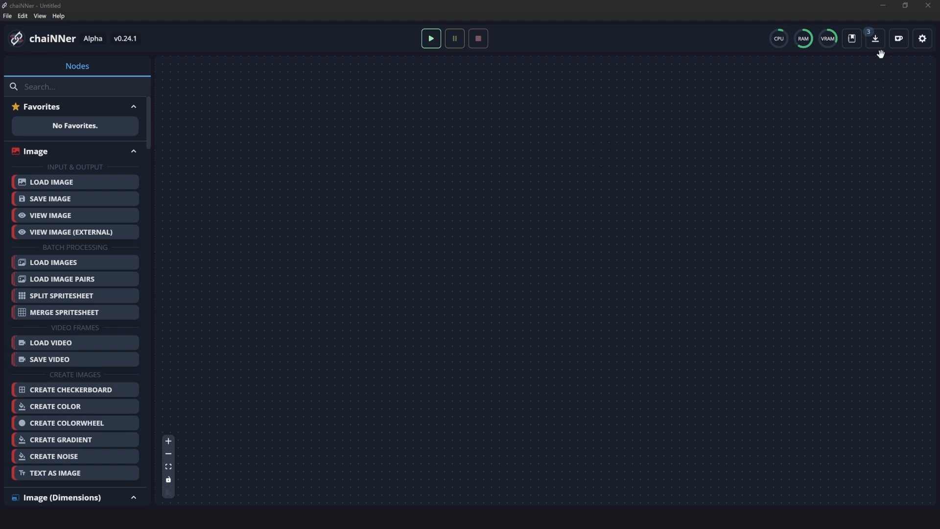
mouse_move(874, 38)
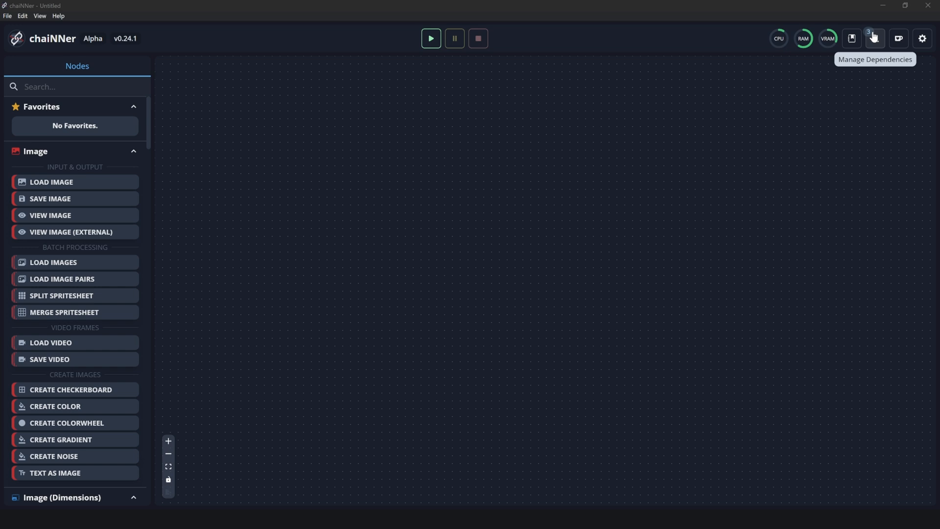
Install the missing PyTorch, NCNN and ONNX packages in the Dependency Manager and close it
click(874, 38)
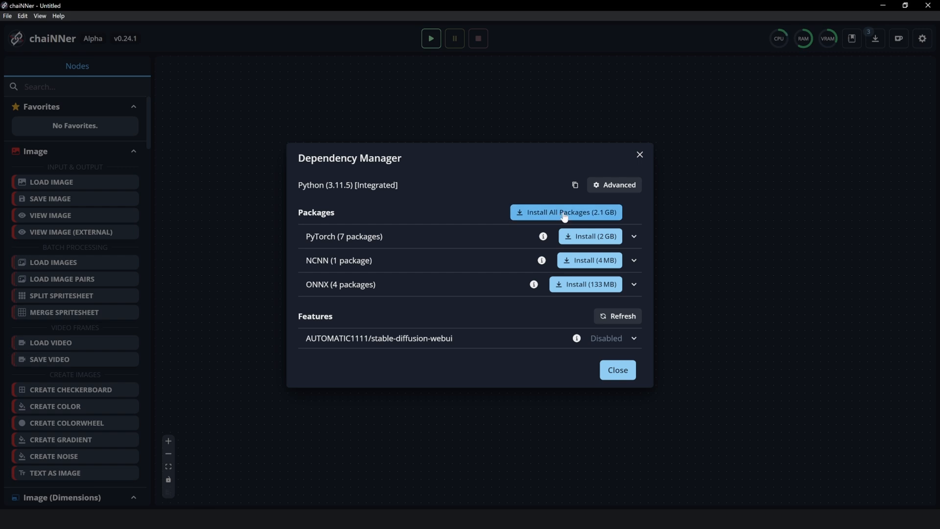
click(594, 260)
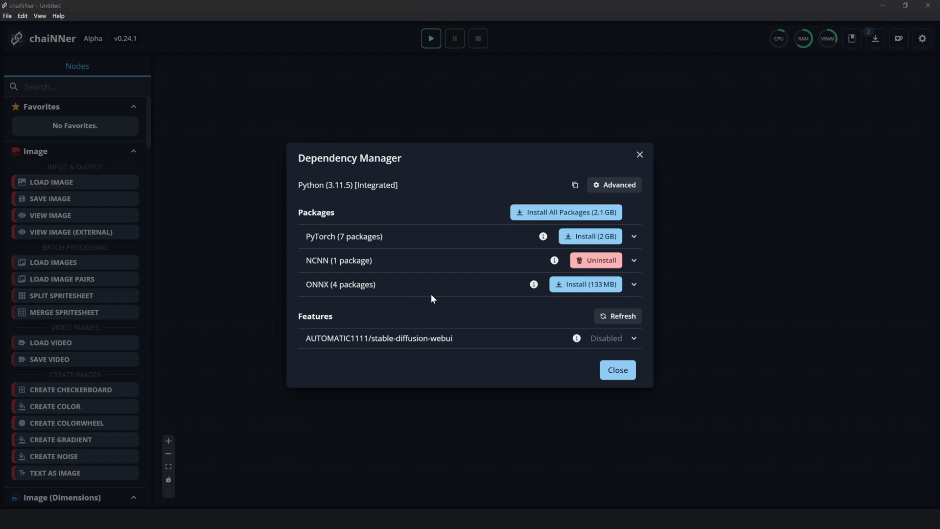
mouse_move(565, 211)
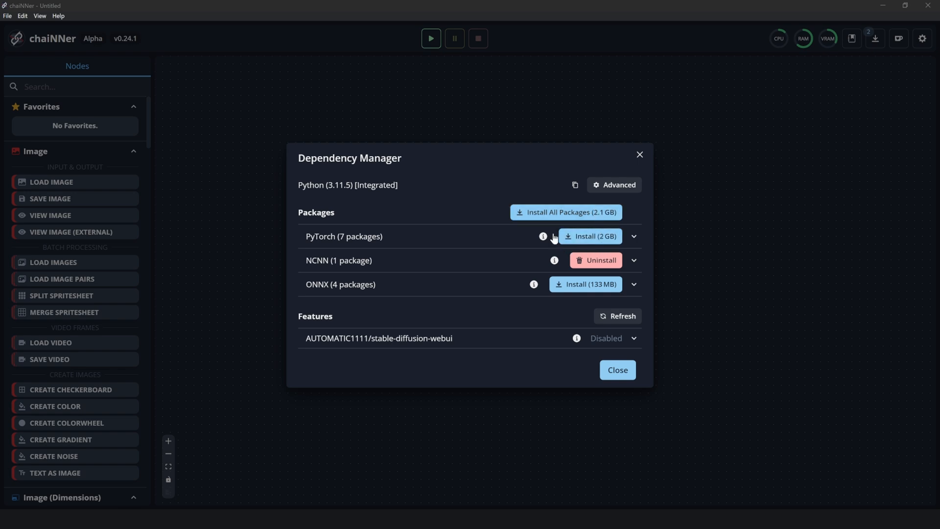
mouse_move(539, 248)
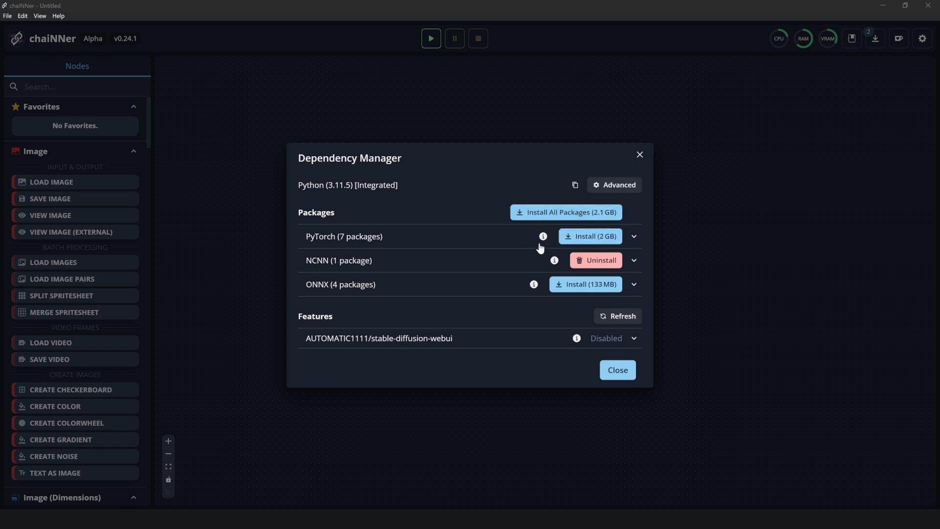
mouse_move(594, 236)
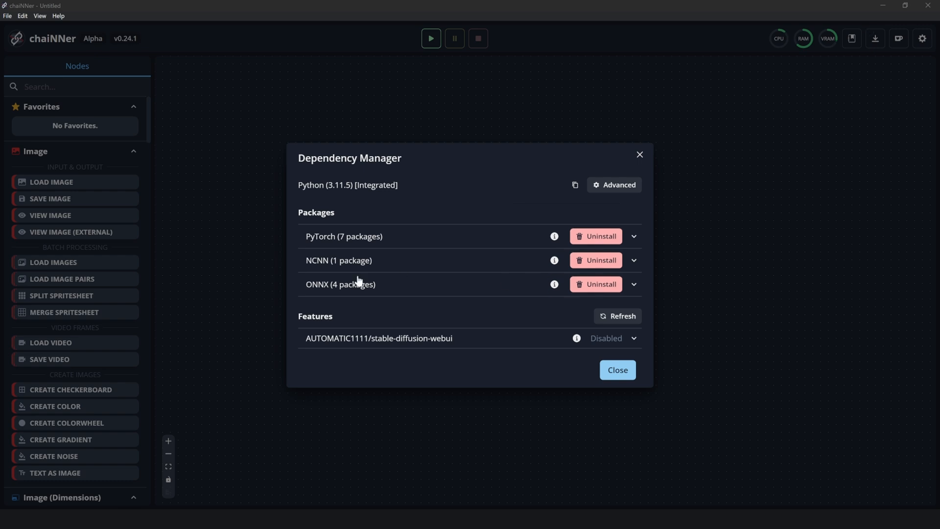
mouse_move(456, 245)
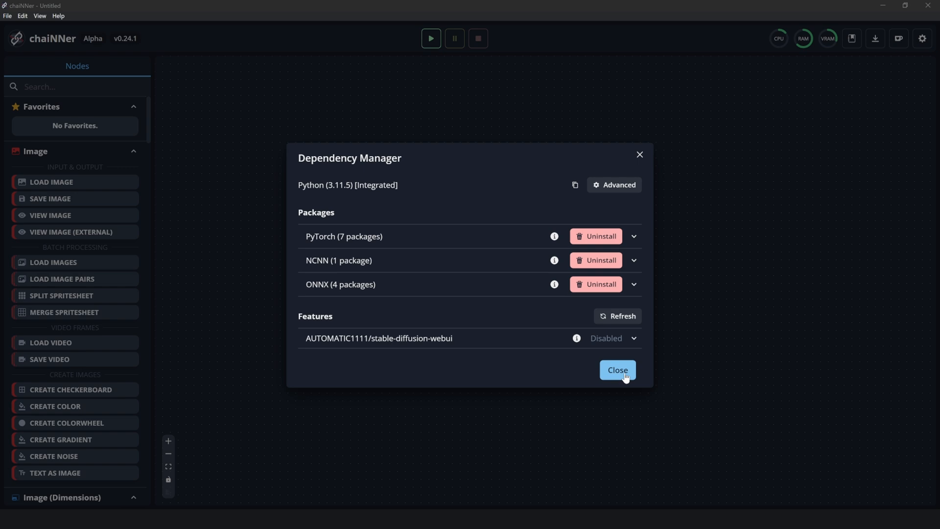
click(619, 371)
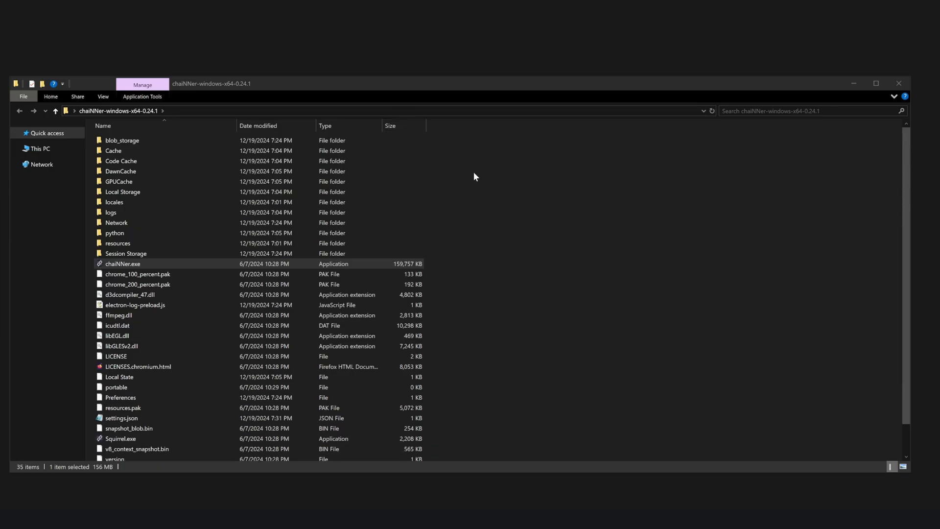
mouse_move(319, 138)
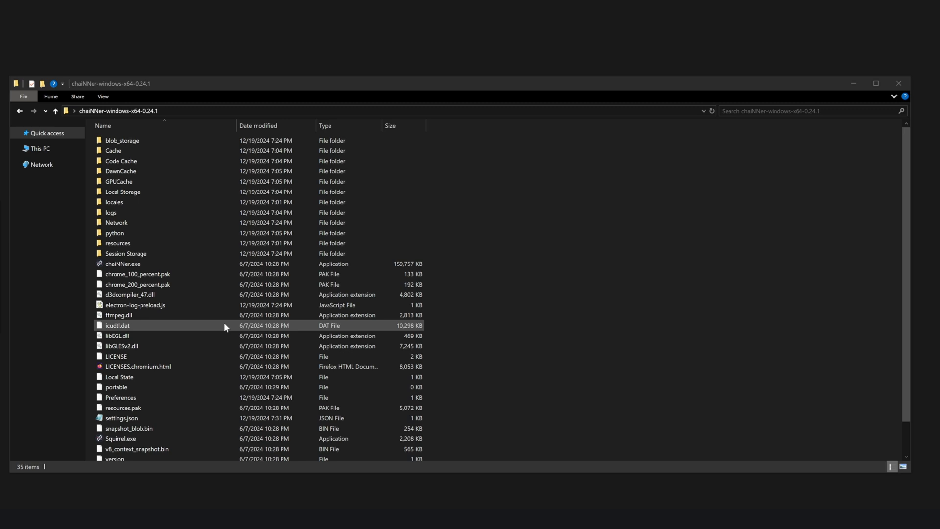
Create a new folder named Dubufy inside the chaiNNer folder
click(497, 195)
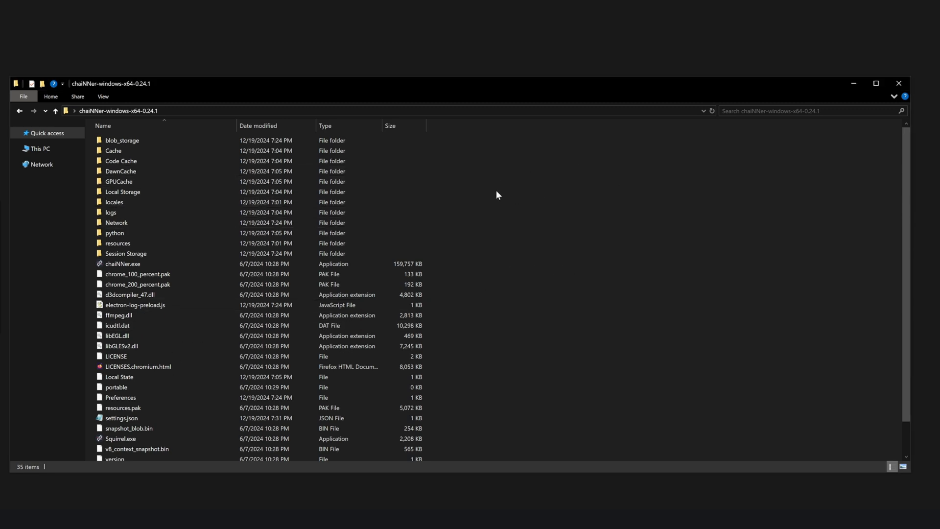
click(122, 192)
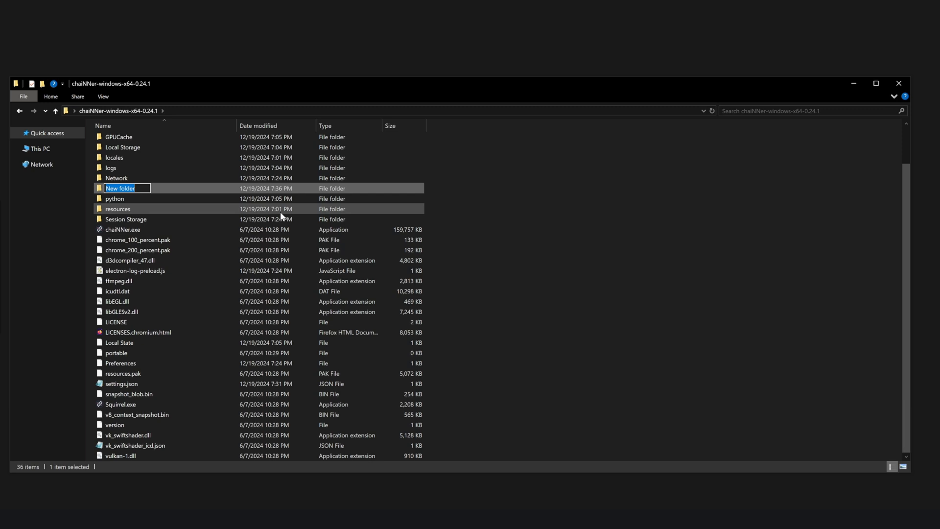
text(Dubufy)
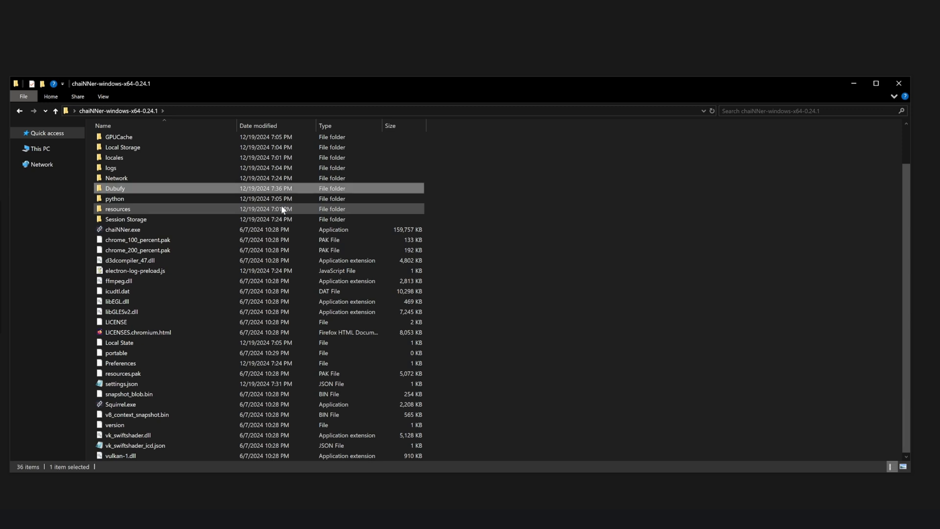
Inside Dubufy, create the Presets and Models subfolders
double_click(114, 188)
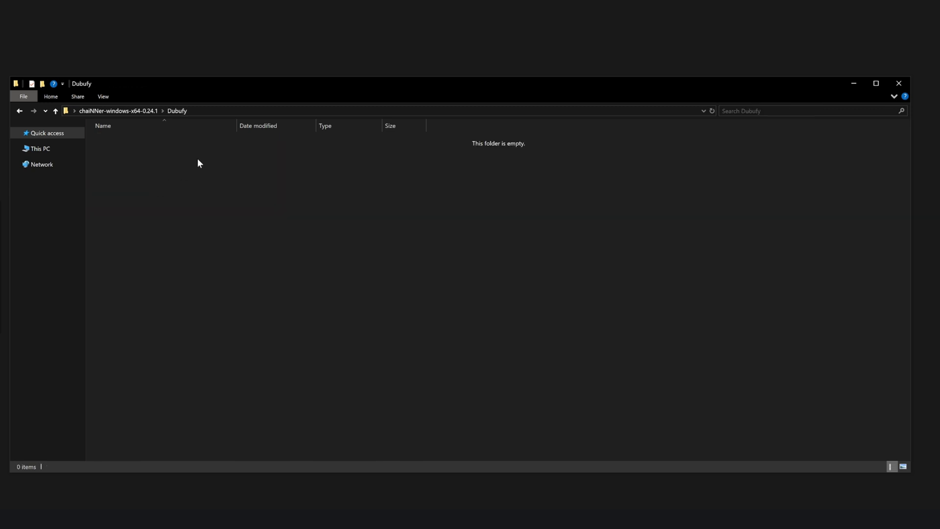
mouse_move(202, 170)
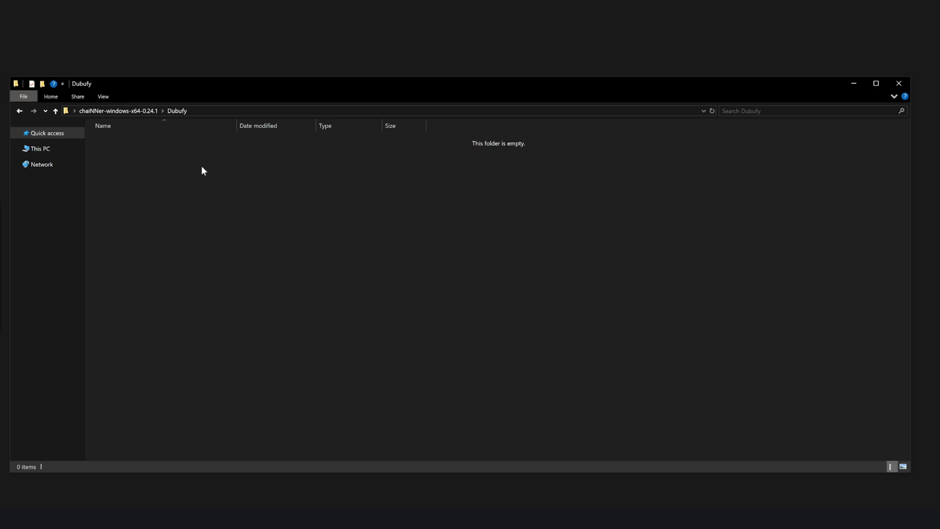
key(ctrl+shift+n)
text(Presets)
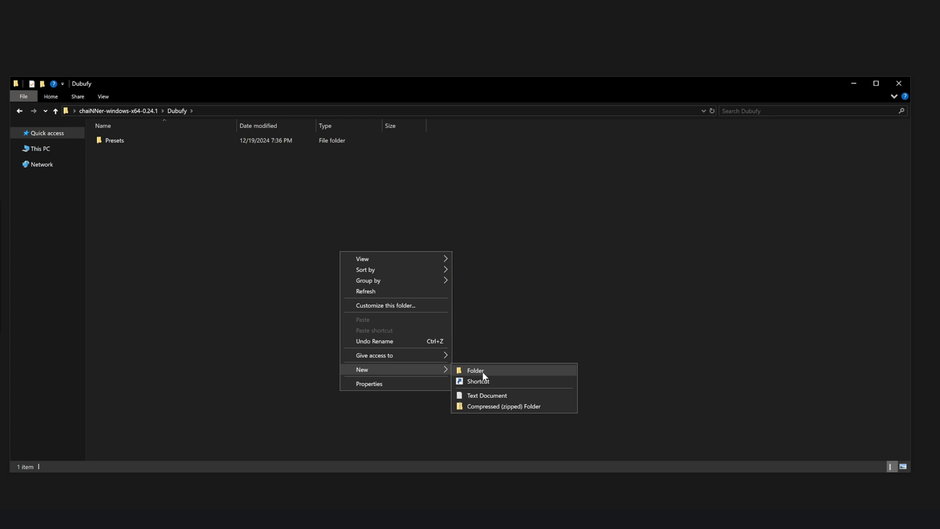
click(475, 371)
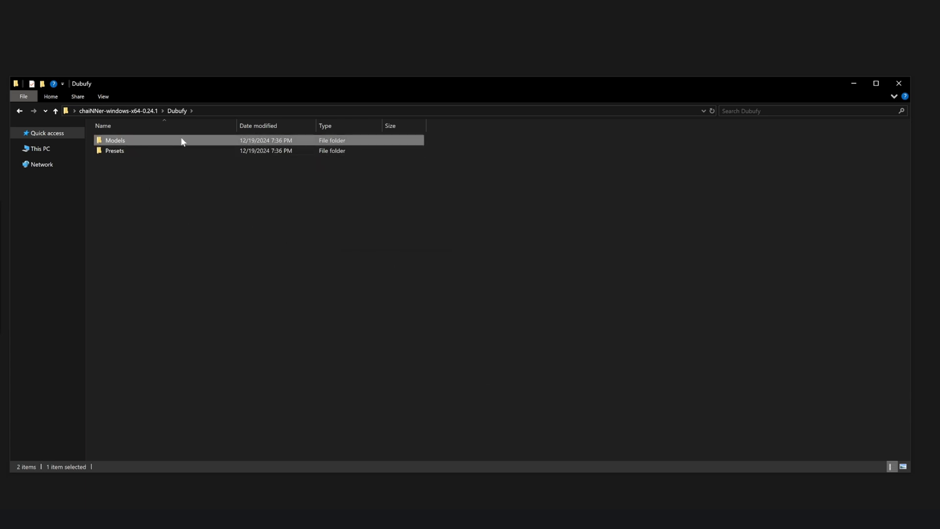
mouse_move(136, 139)
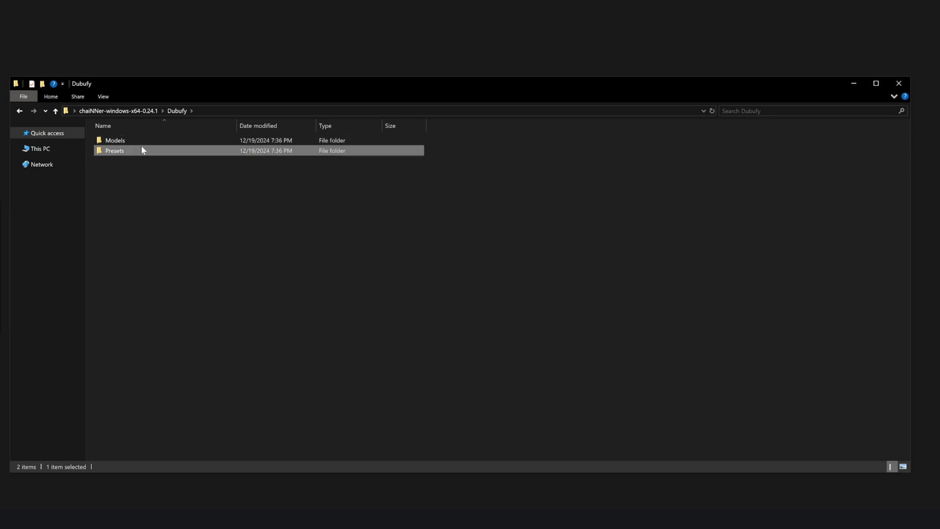
mouse_move(234, 202)
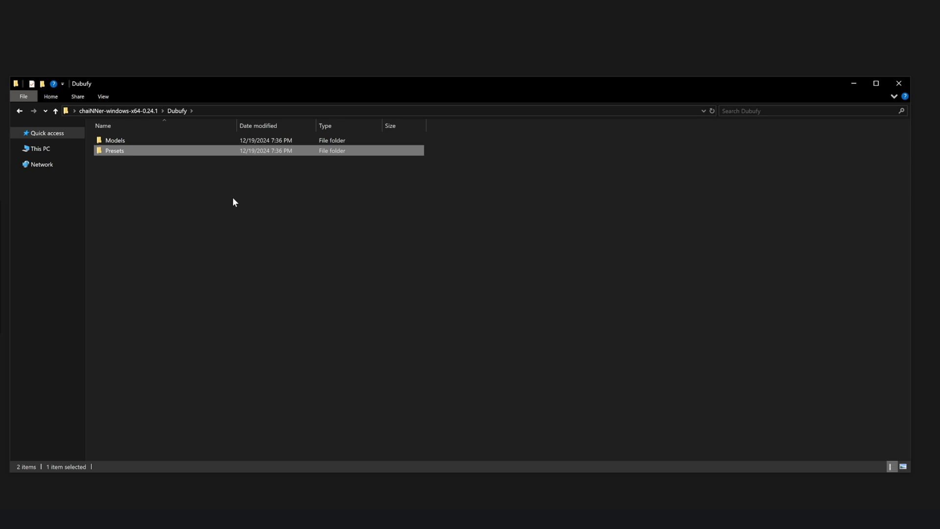
mouse_move(350, 149)
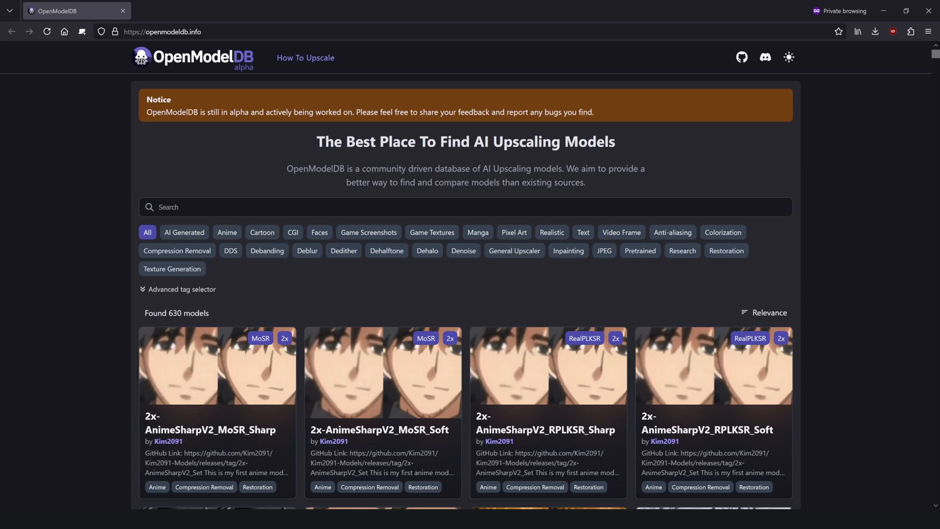
mouse_move(74, 344)
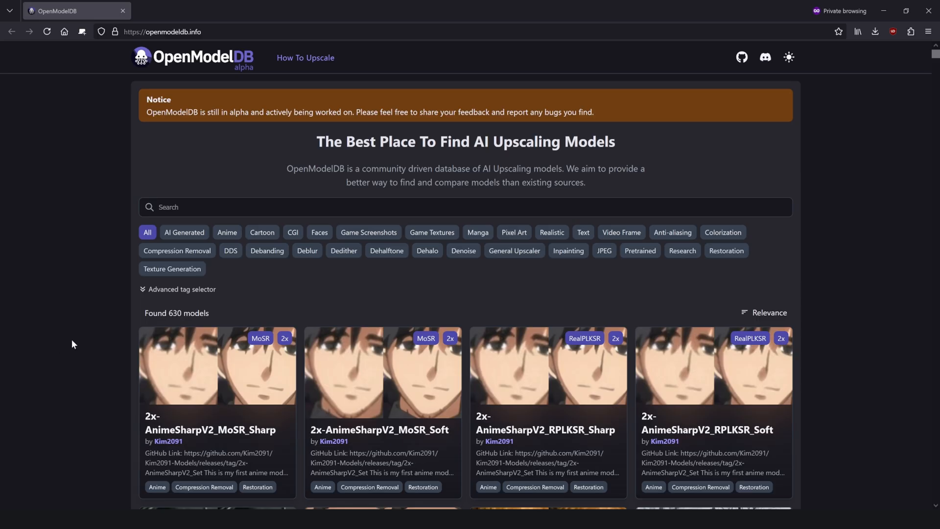
mouse_move(202, 322)
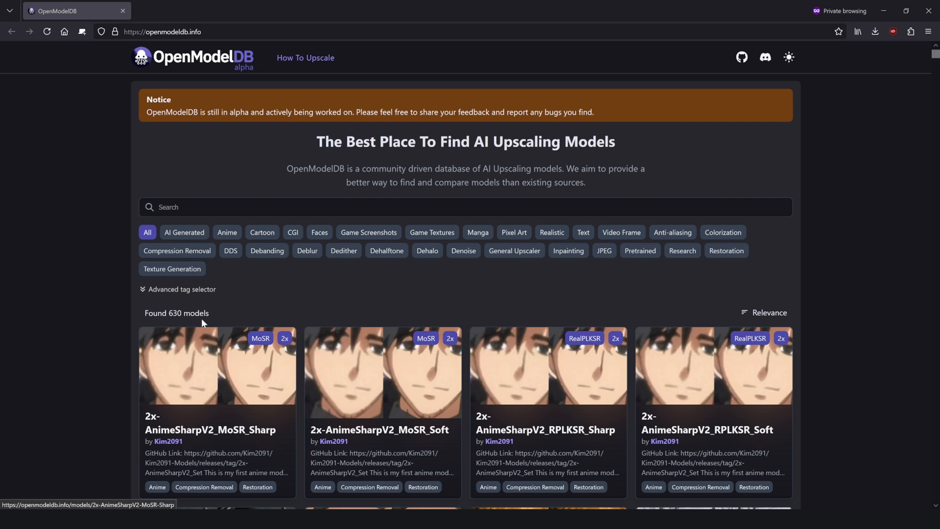
mouse_move(372, 293)
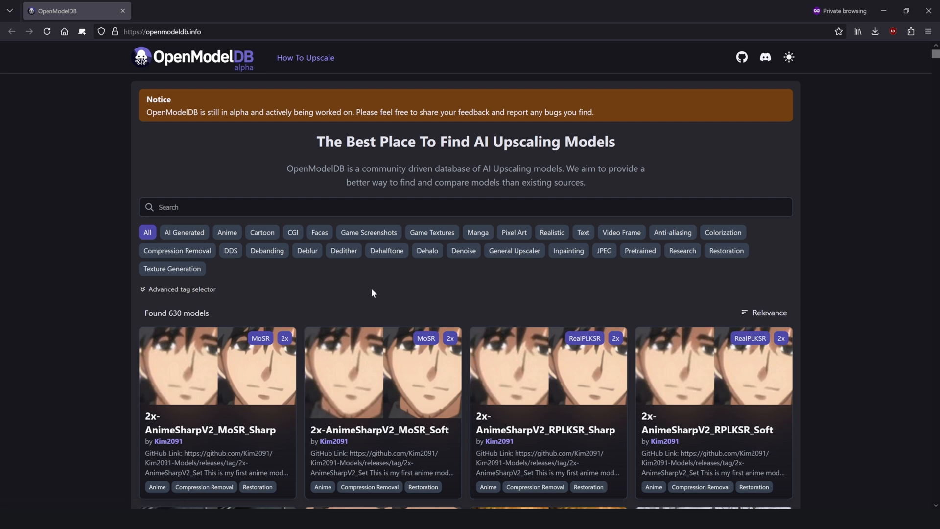
mouse_move(396, 290)
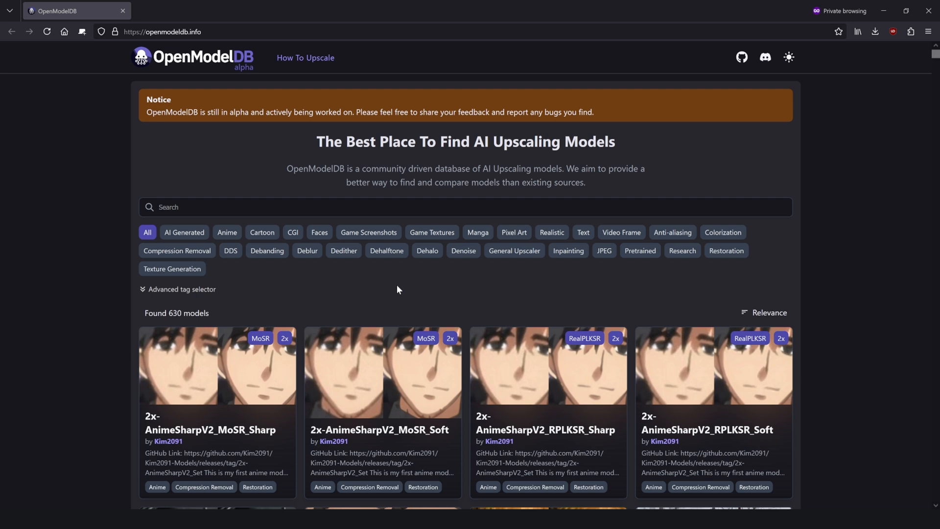
mouse_move(299, 307)
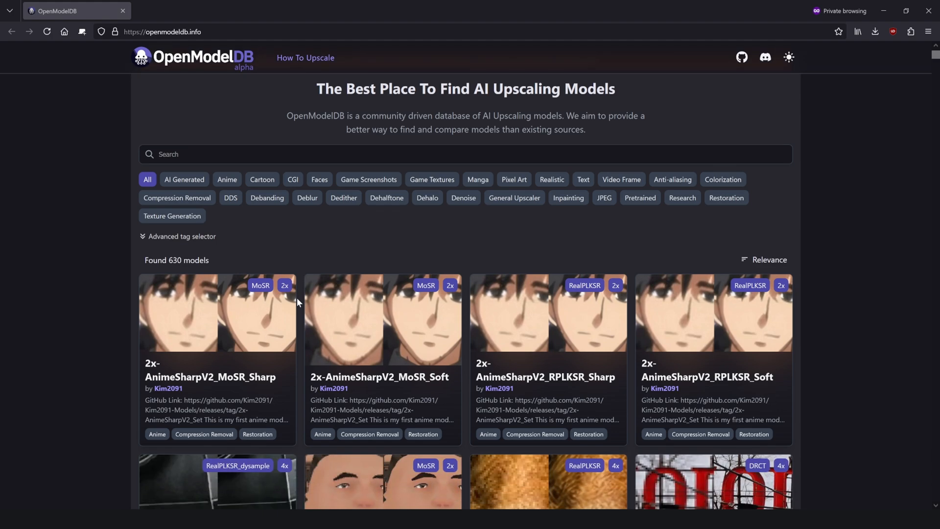
Browse the OpenModelDB home page's model cards
scroll(down, 3)
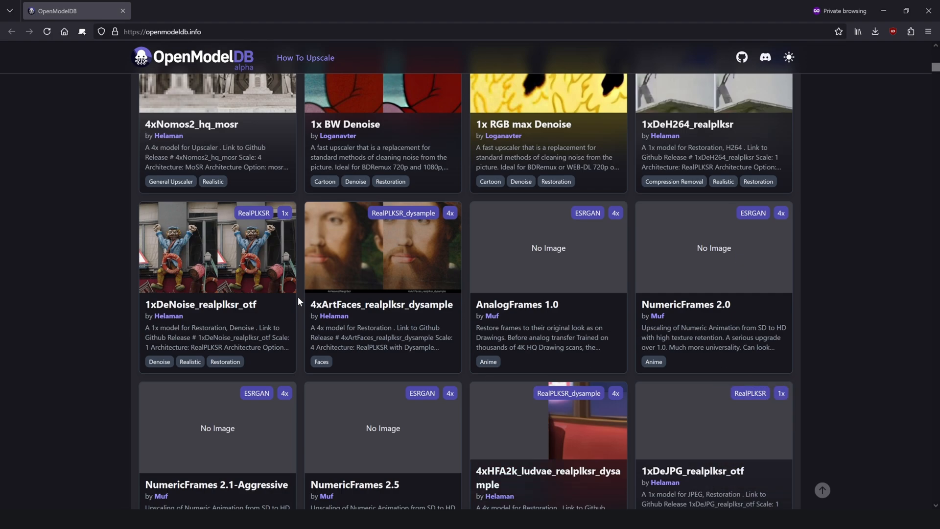
scroll(up, 3)
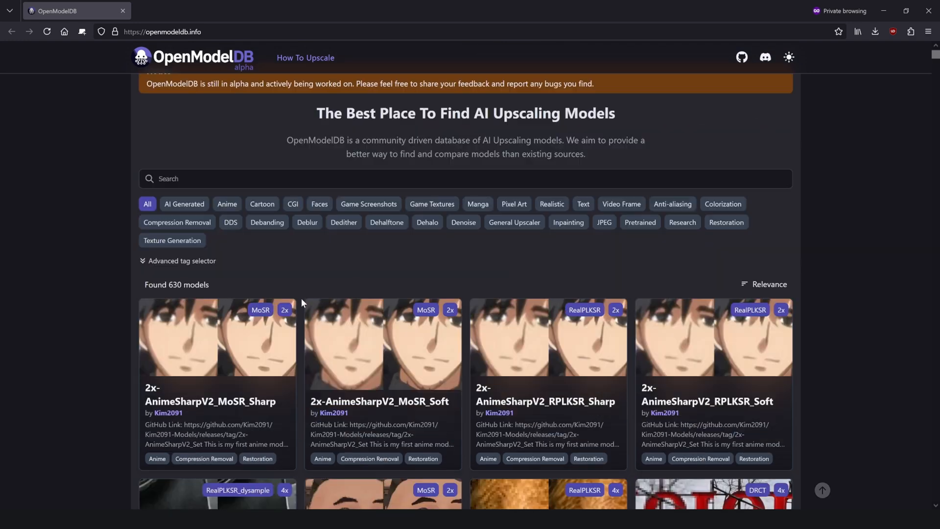
scroll(up, 3)
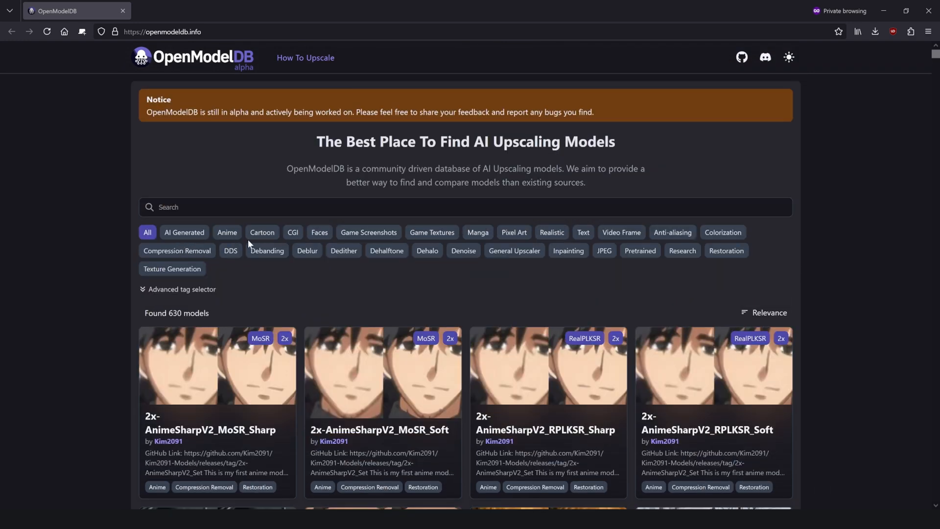
mouse_move(667, 160)
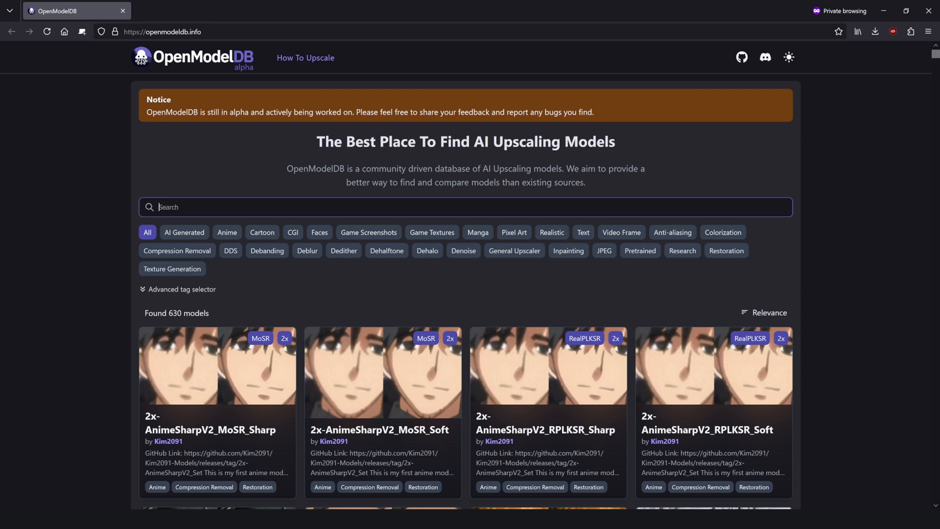
Search 'animesharp', open the 4x AnimeSharp page and follow its MEGA download link
text(animesharp)
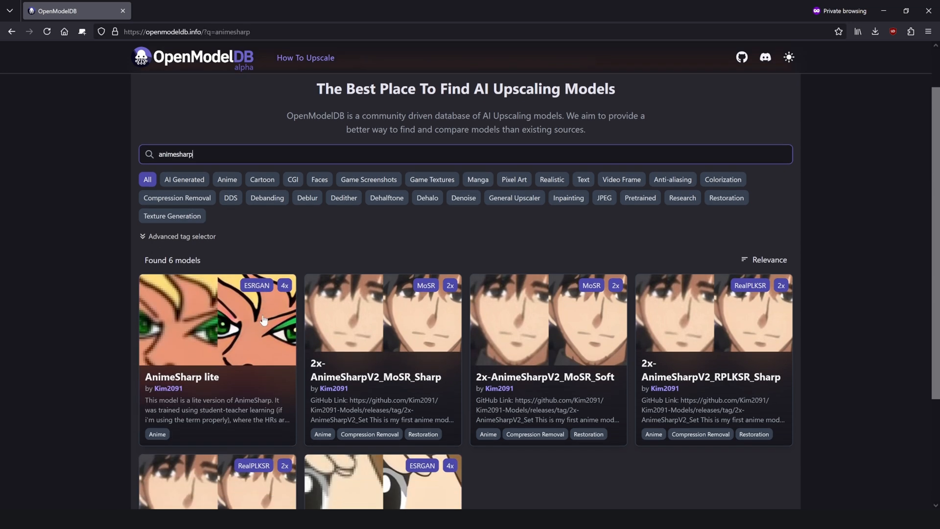
scroll(down, 3)
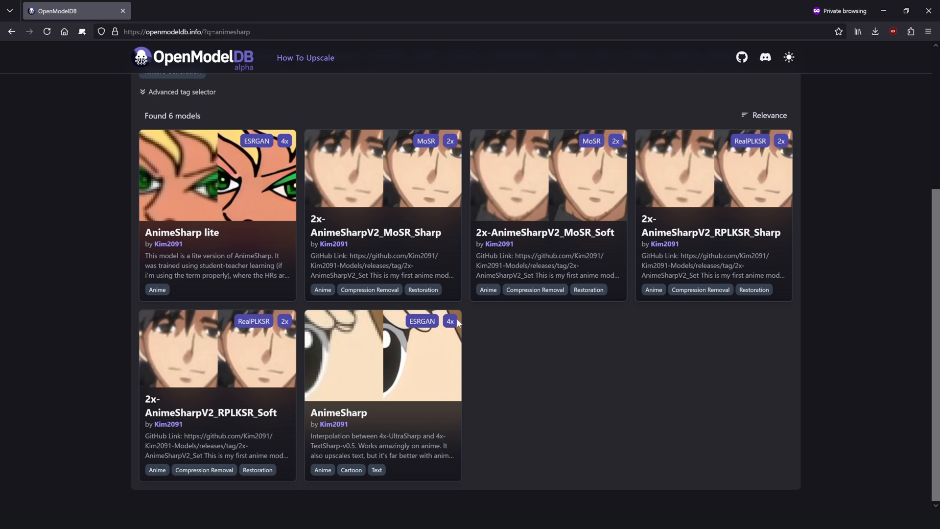
mouse_move(395, 362)
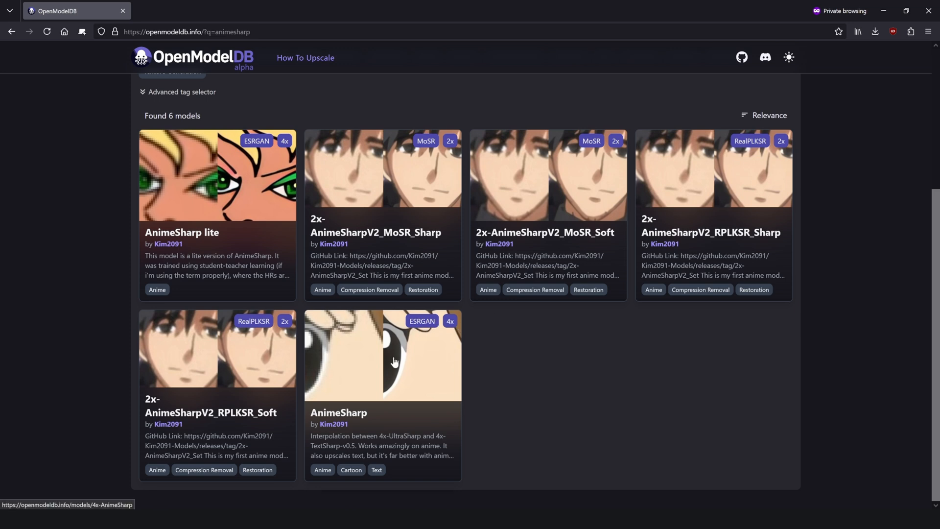
click(383, 355)
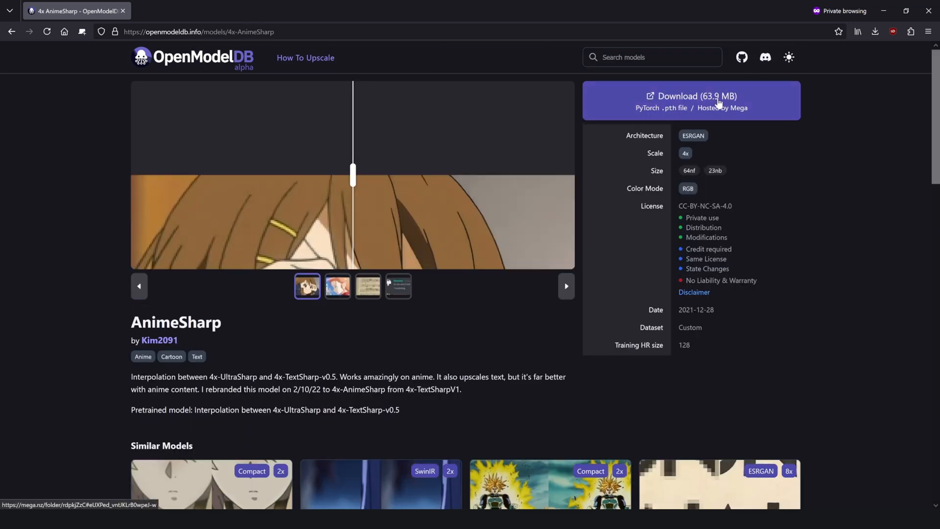
click(690, 96)
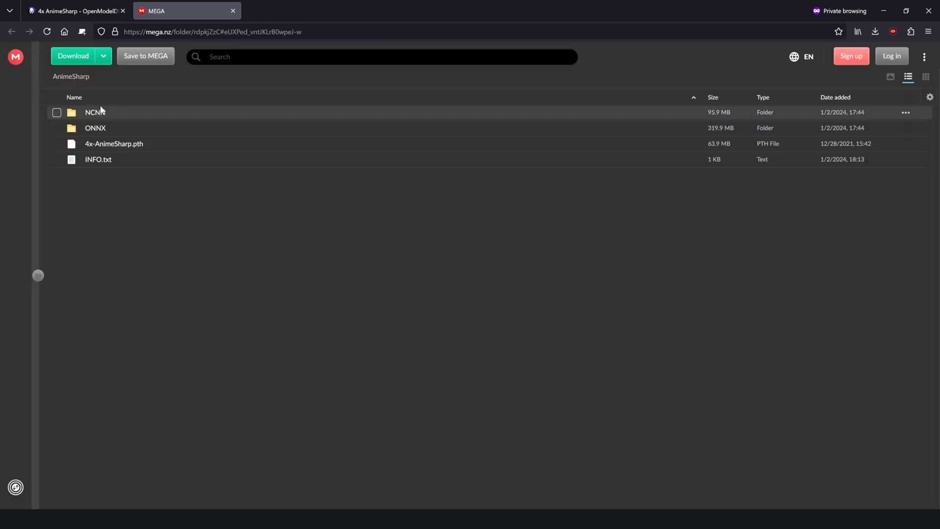
mouse_move(143, 120)
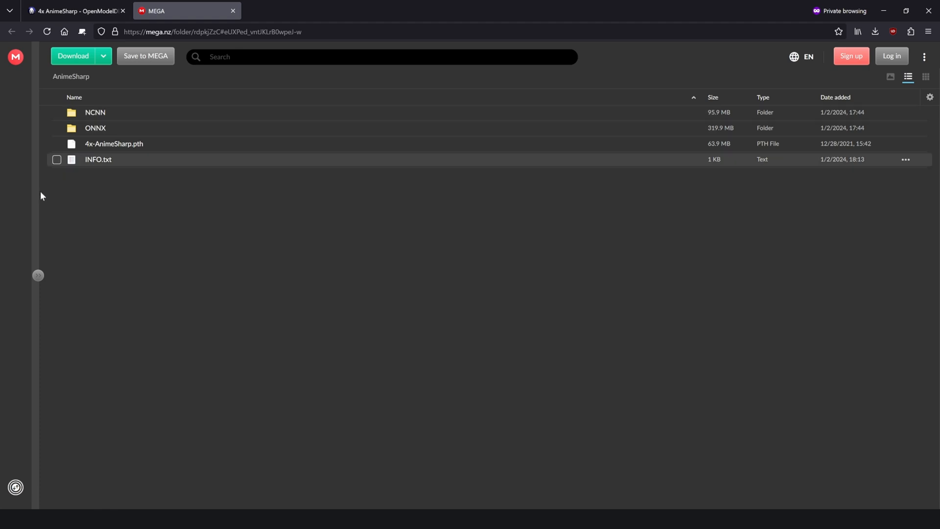
mouse_move(116, 203)
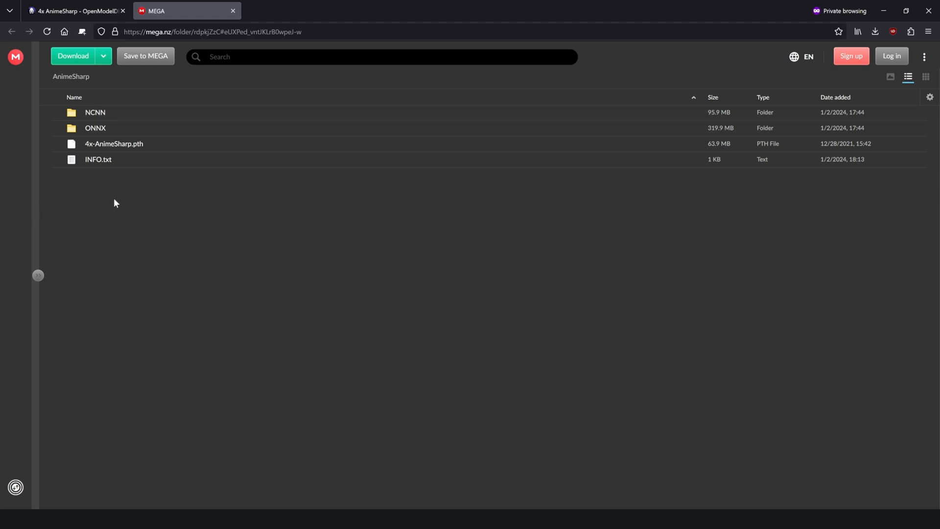
mouse_move(918, 148)
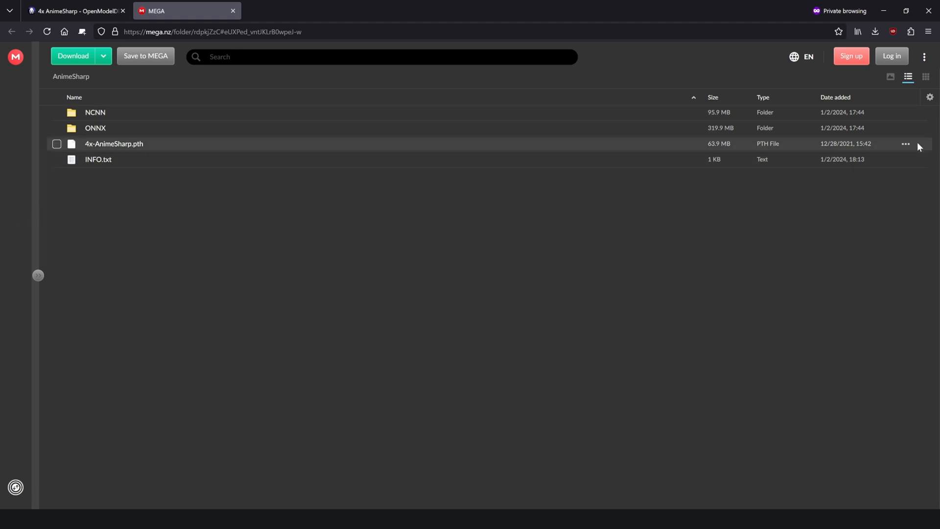
Show the row actions for 4x-AnimeSharp.pth in MEGA's AnimeSharp folder
click(57, 144)
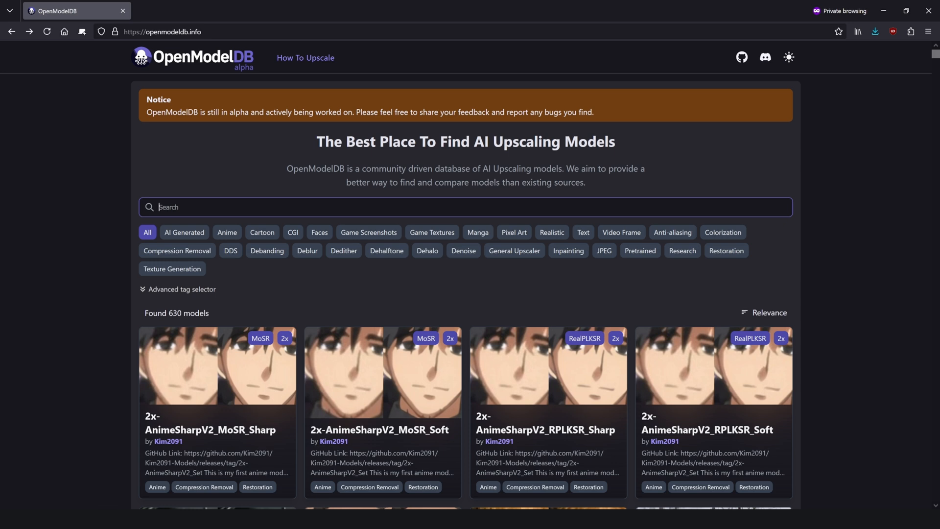
Search OpenModelDB for 'realesrgan 6b' and open the RealESRGAN_x4Plus Anime 6B model page
text(realesrgan 6b)
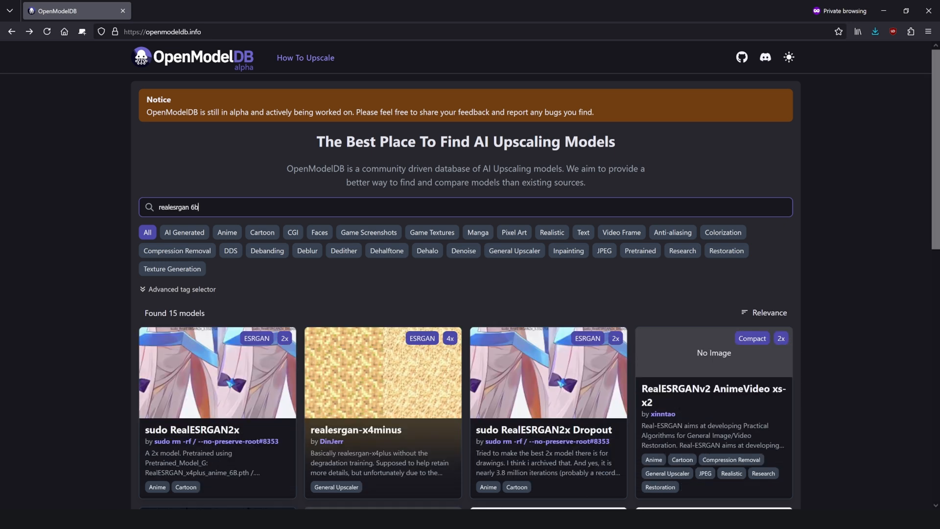
key(Return)
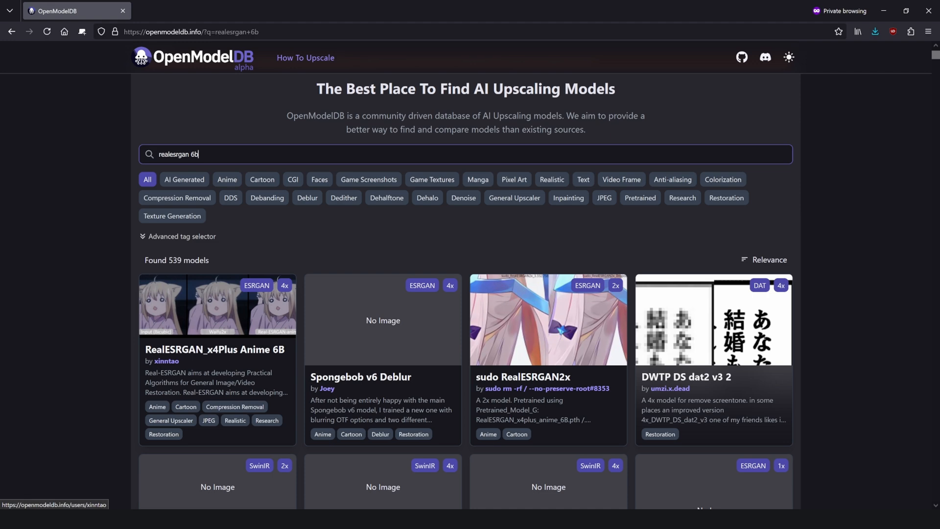
click(214, 349)
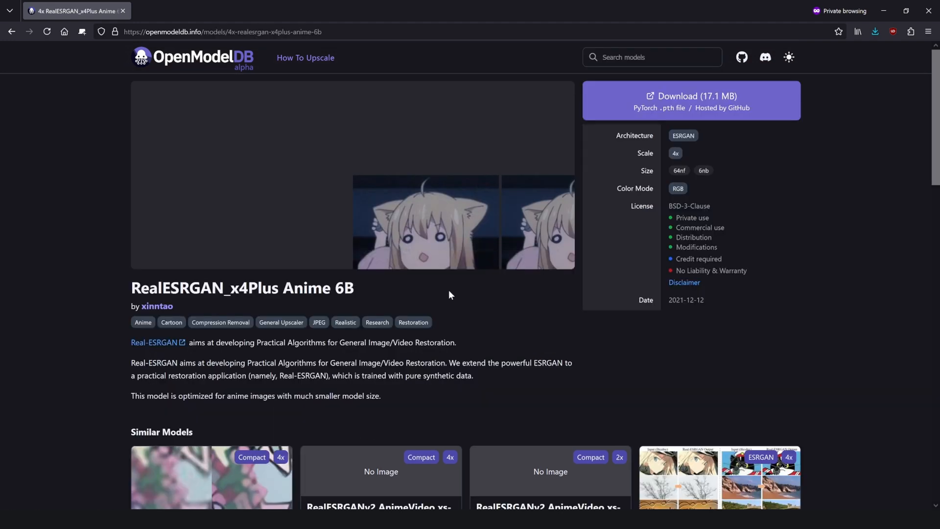
mouse_move(703, 100)
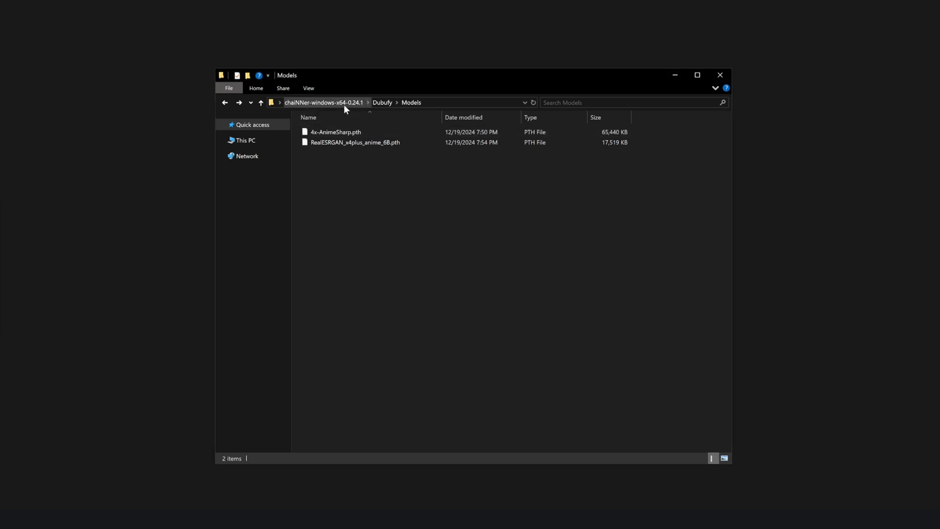
Go up to the chaiNNer-windows-x64-0.24.1 folder and launch chaiNNer.exe
click(323, 102)
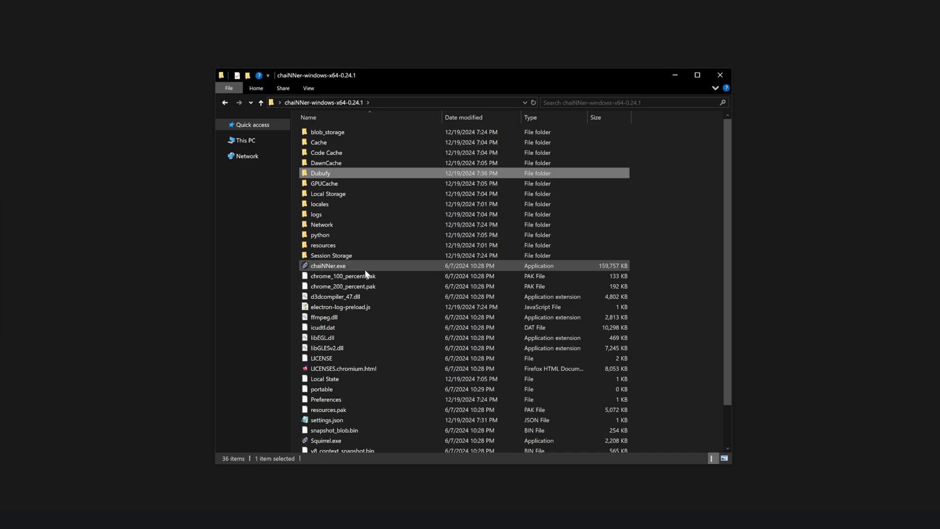
double_click(328, 265)
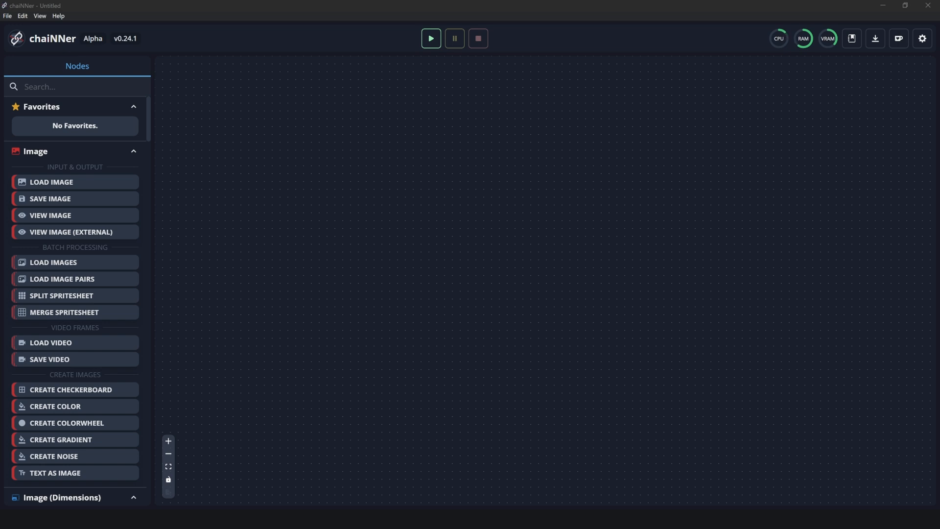
mouse_move(309, 259)
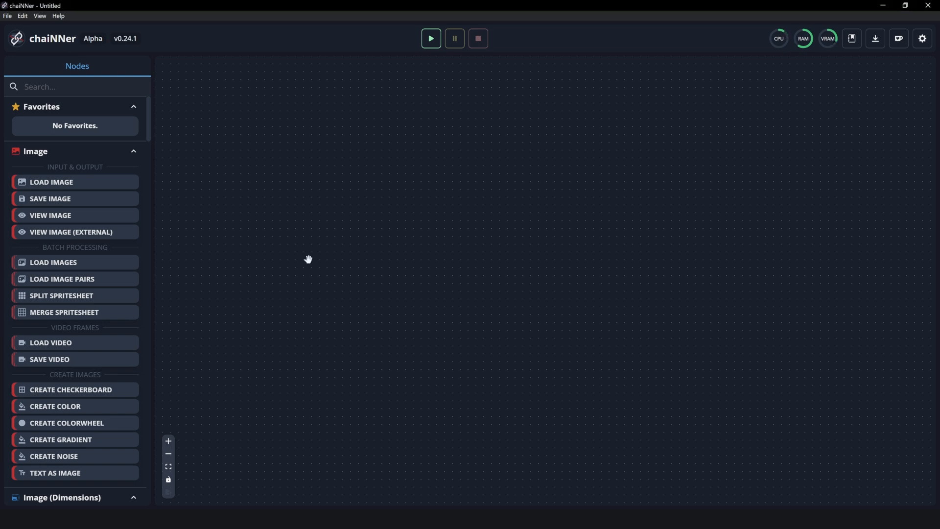
mouse_move(307, 99)
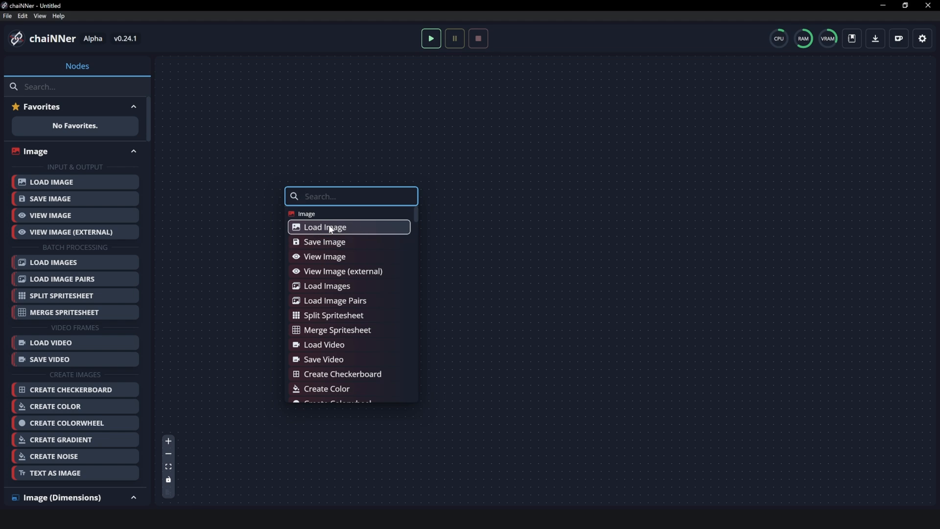
Place a Load Image node and a PyTorch Load Model node (found via 'load model') on the canvas
click(324, 227)
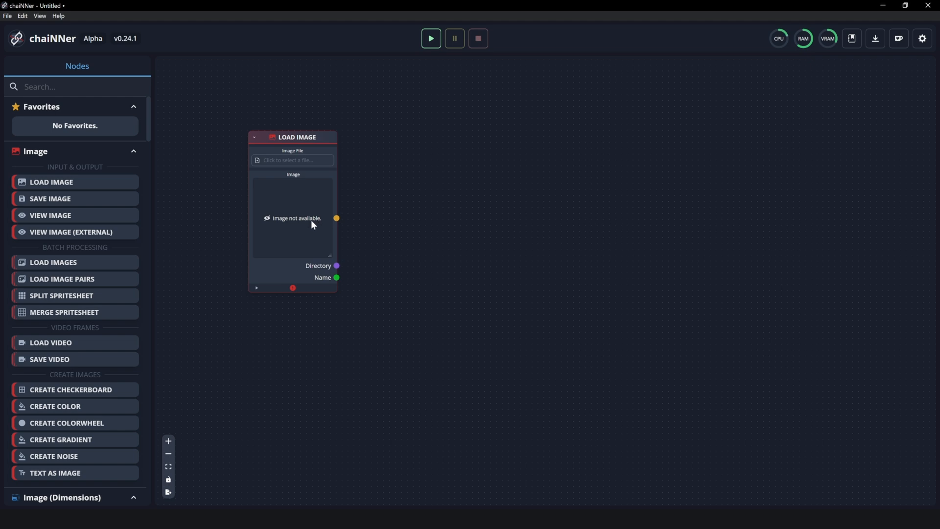
text(load)
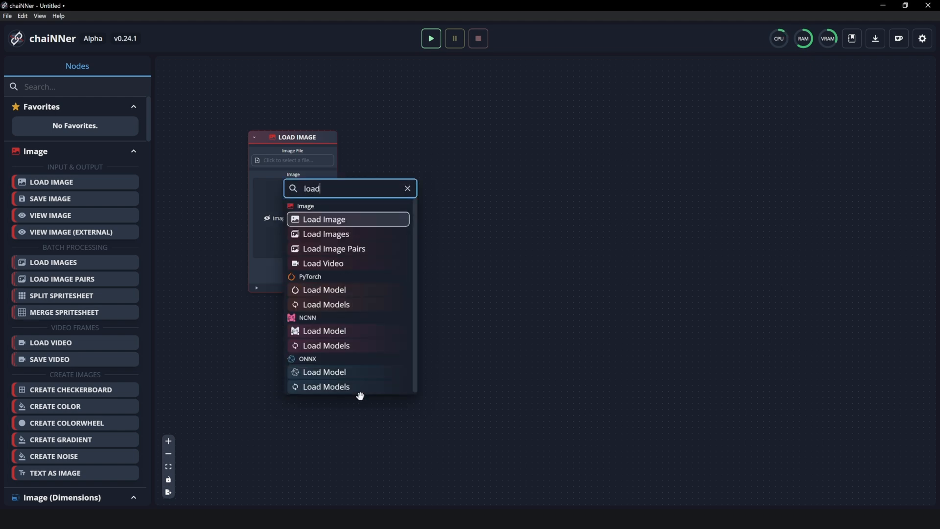
text(model)
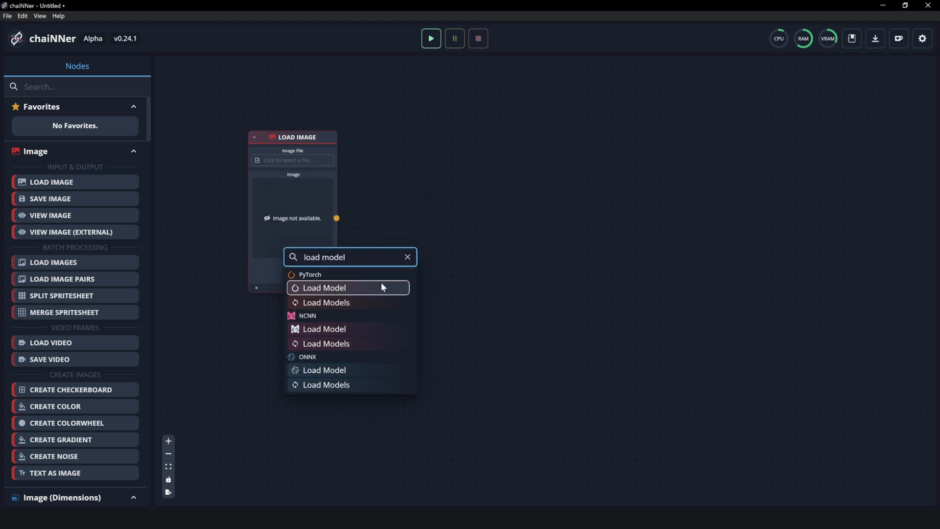
mouse_move(373, 329)
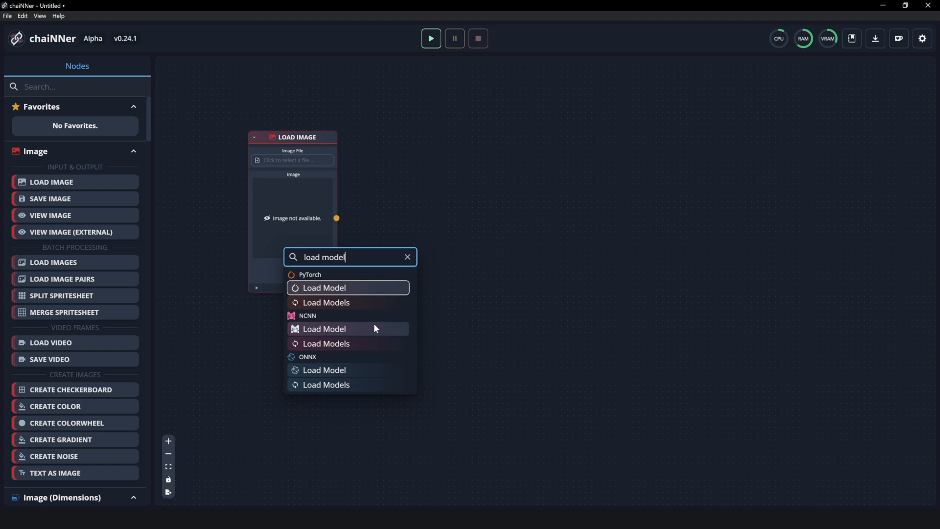
mouse_move(383, 291)
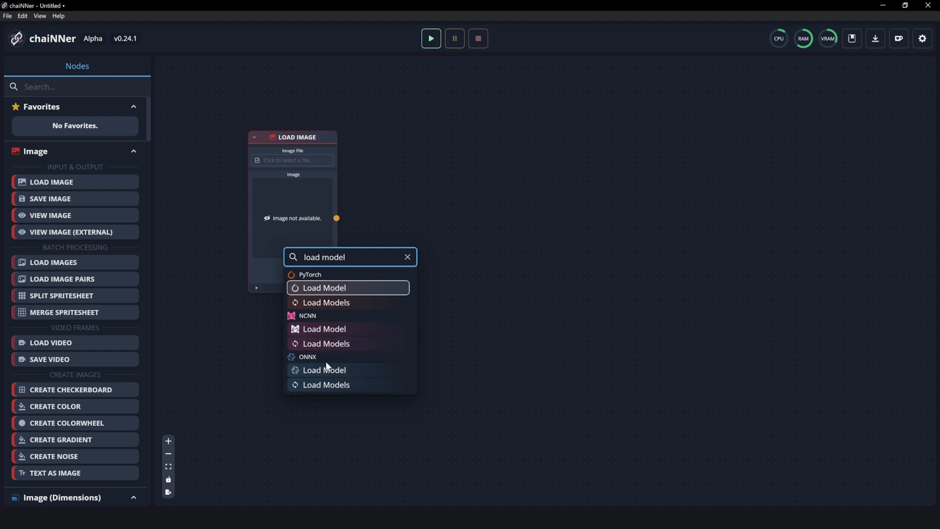
mouse_move(291, 322)
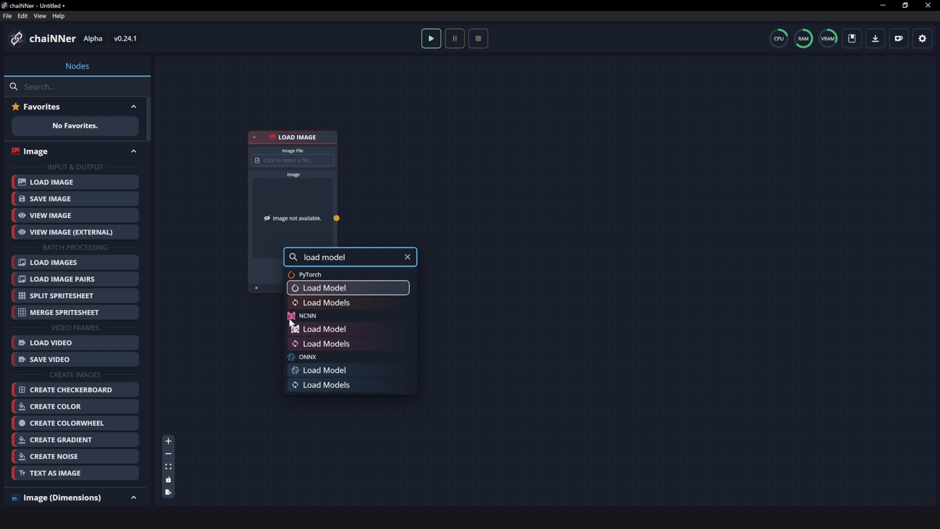
mouse_move(378, 290)
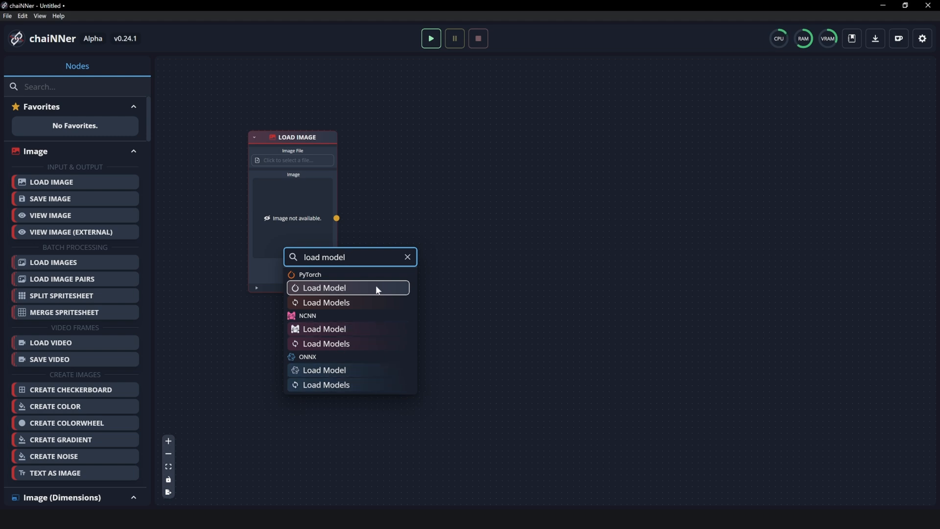
mouse_move(349, 384)
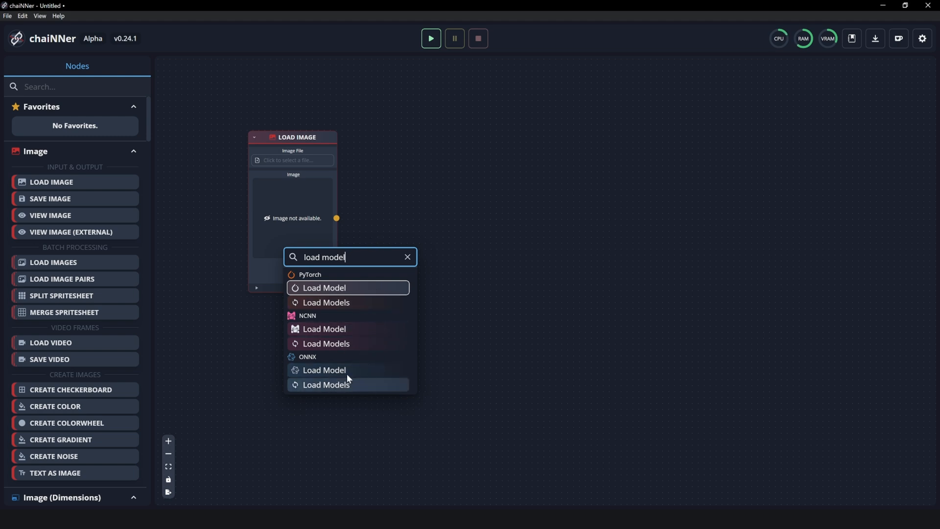
mouse_move(364, 359)
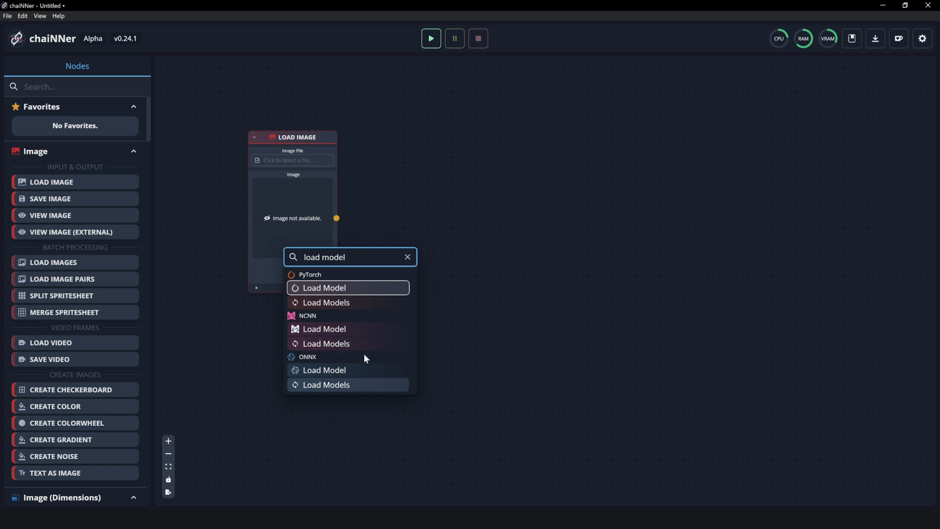
mouse_move(371, 329)
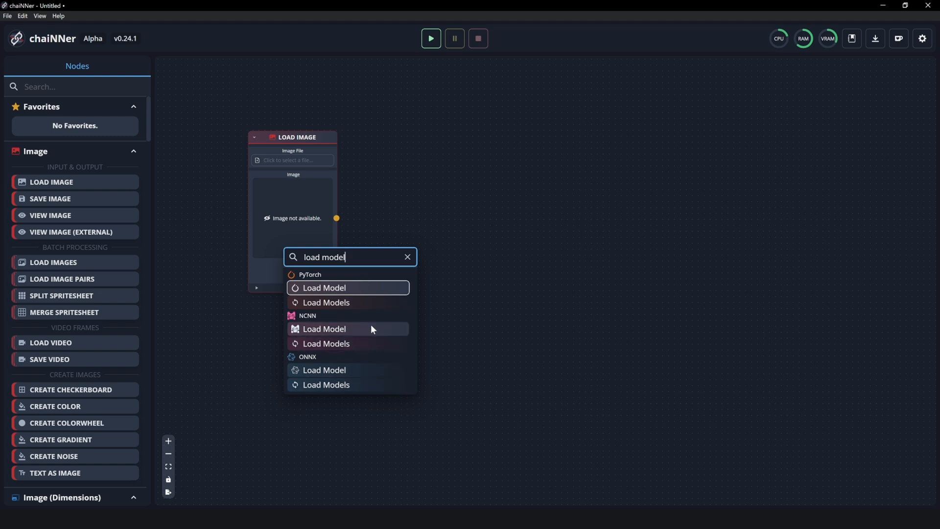
mouse_move(362, 292)
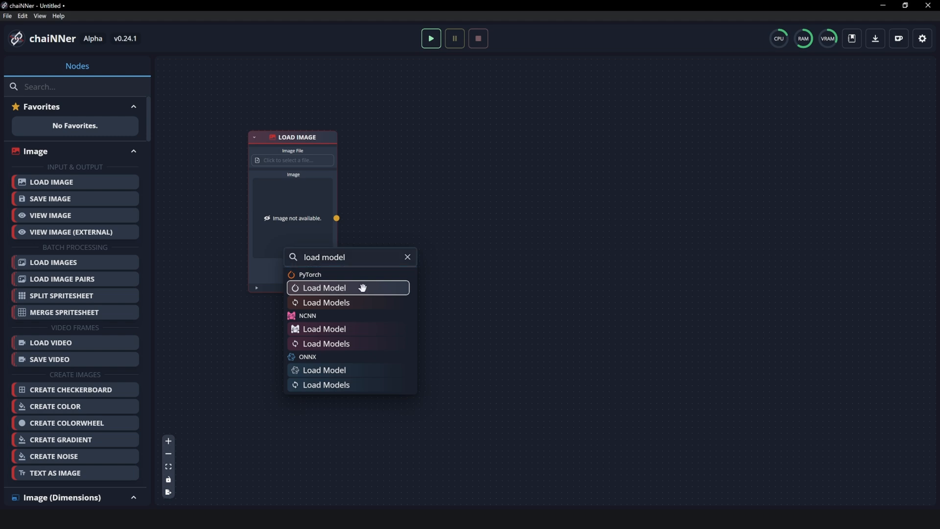
click(325, 288)
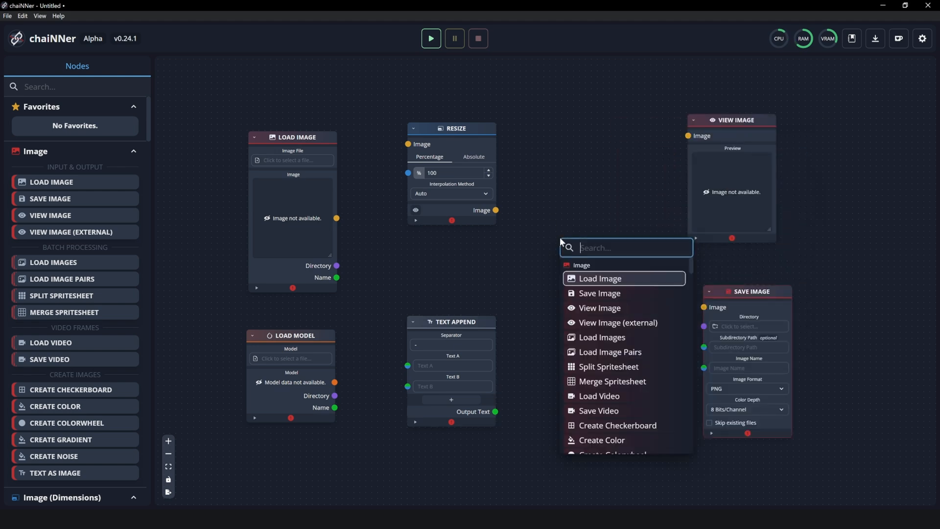
Search the node list for 'upsca' to find the PyTorch Upscale Image node
text(upsca)
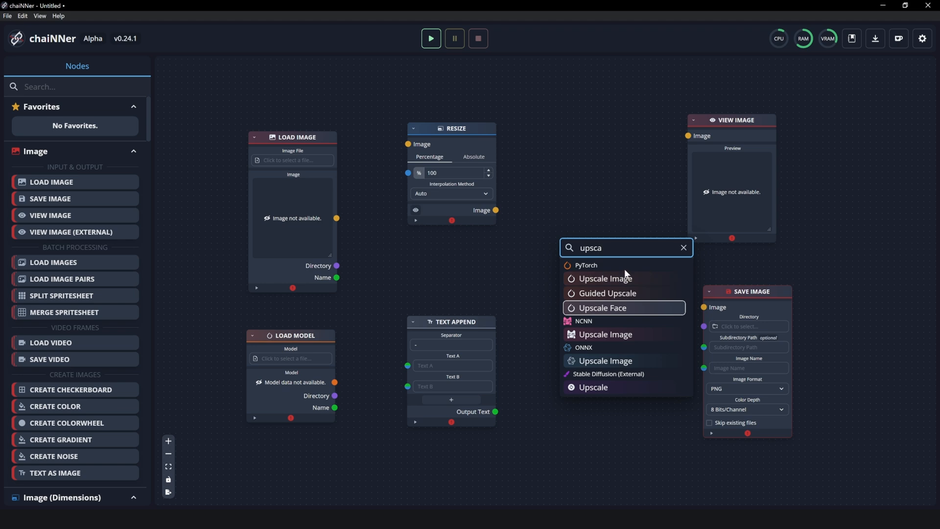
mouse_move(592, 271)
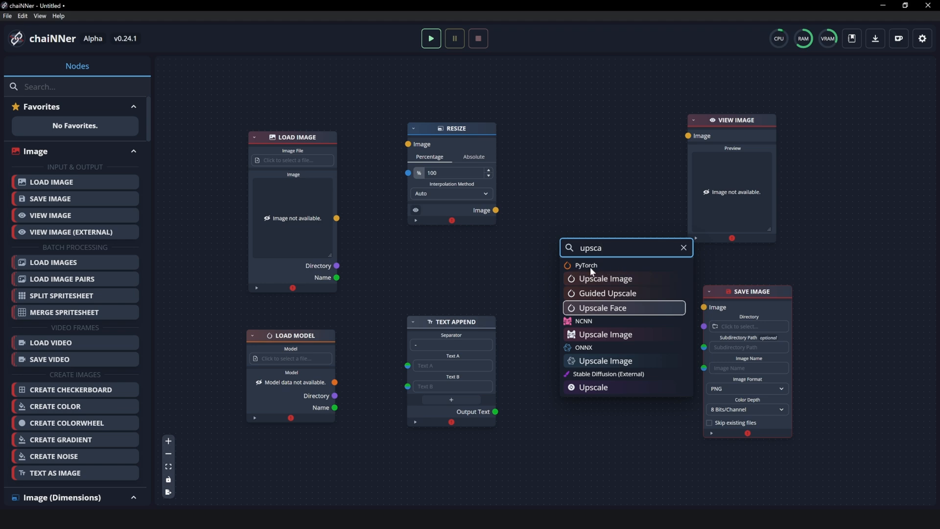
mouse_move(605, 278)
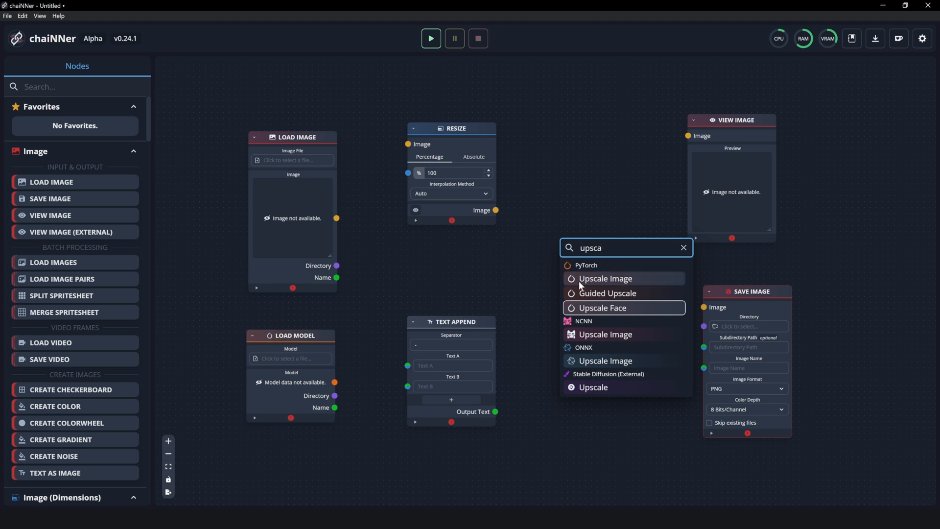
mouse_move(654, 298)
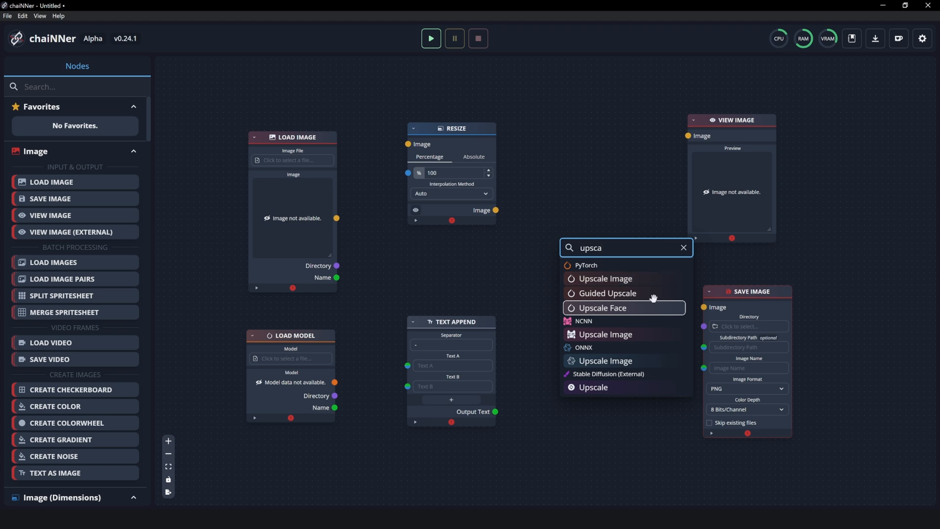
mouse_move(622, 279)
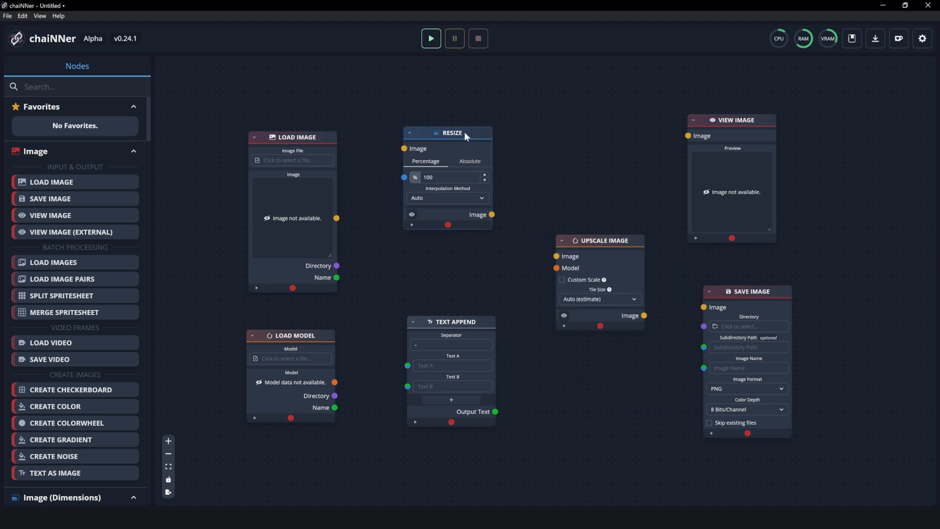
mouse_move(373, 183)
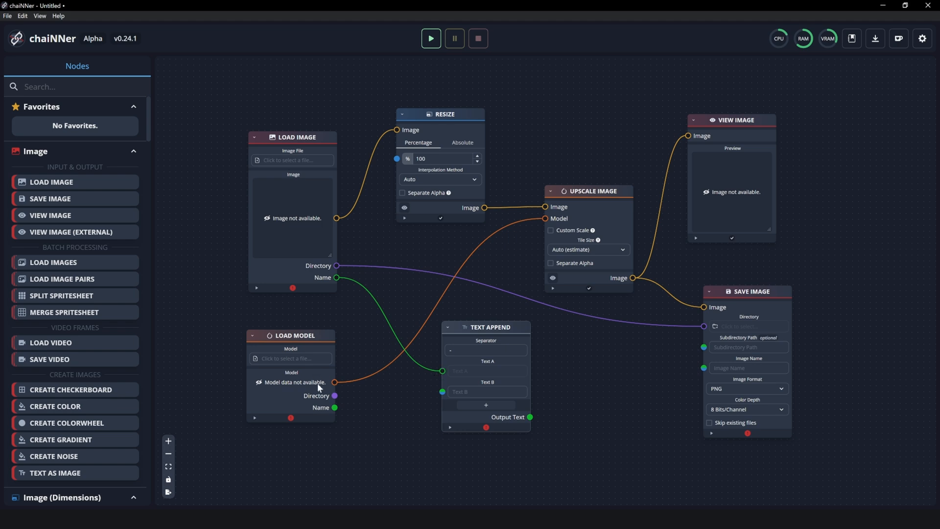
mouse_move(420, 376)
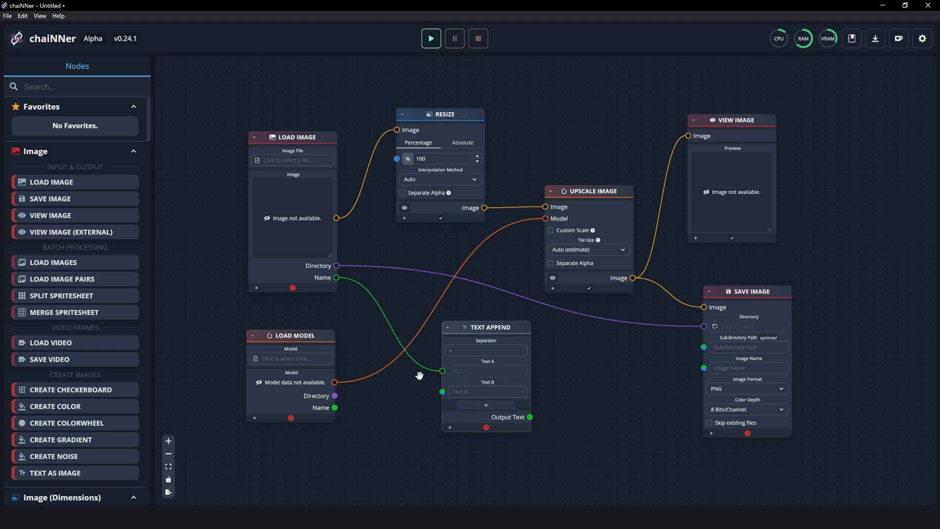
mouse_move(335, 407)
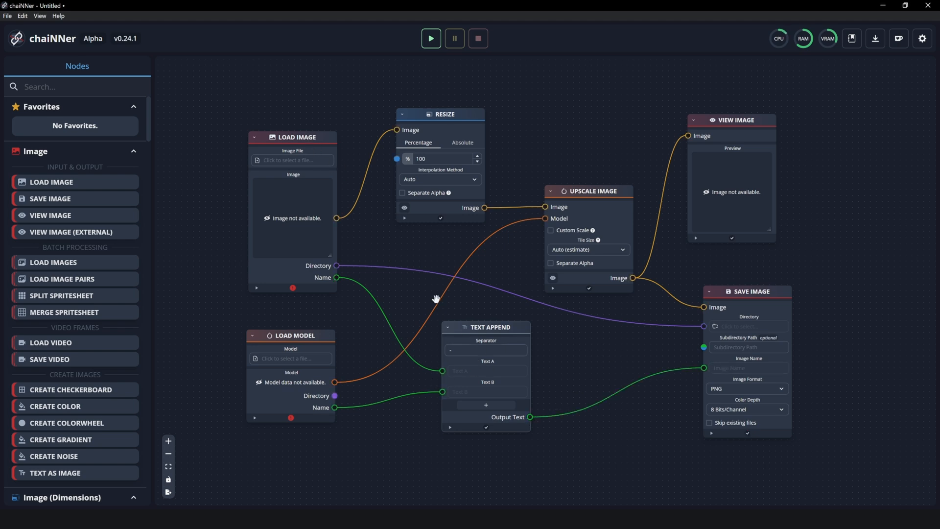
mouse_move(327, 361)
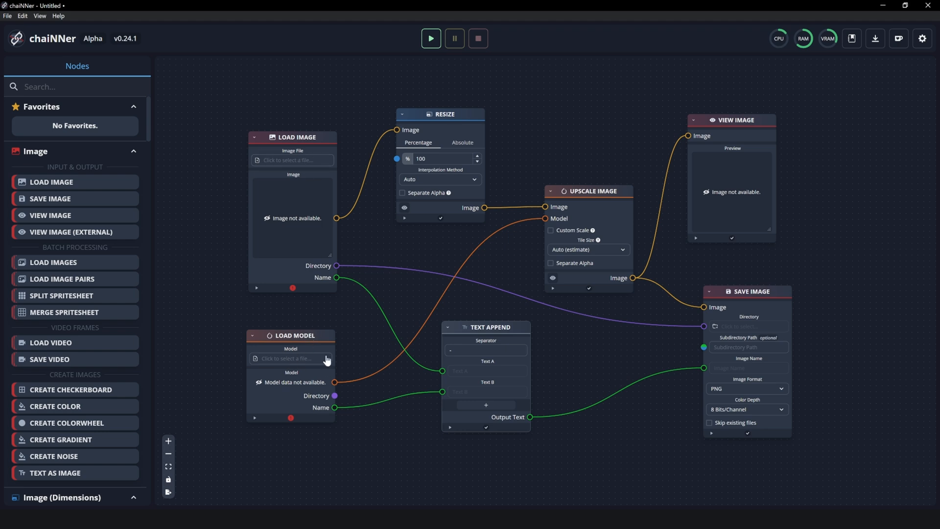
mouse_move(291, 365)
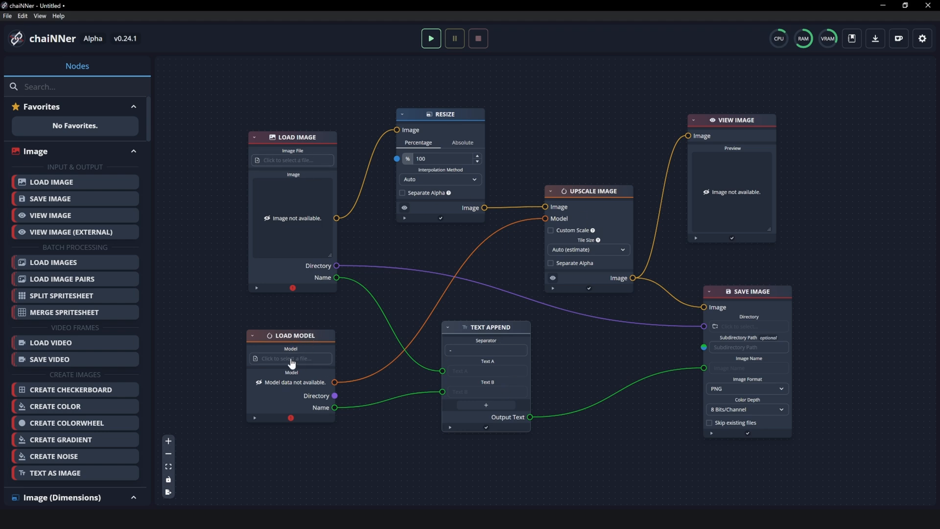
mouse_move(303, 365)
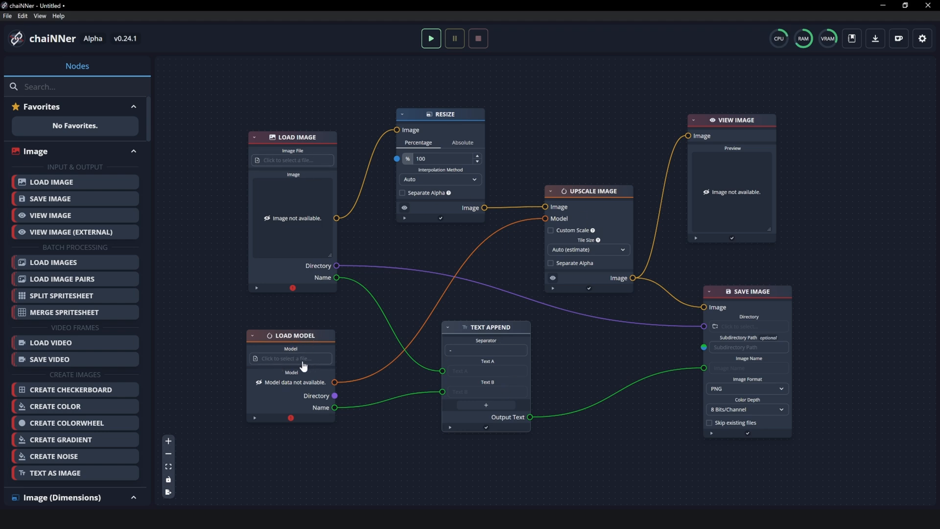
Load RealESRGAN_x4plus_anime_6B.pth from Dubufy > Models into the Load Model node
click(291, 359)
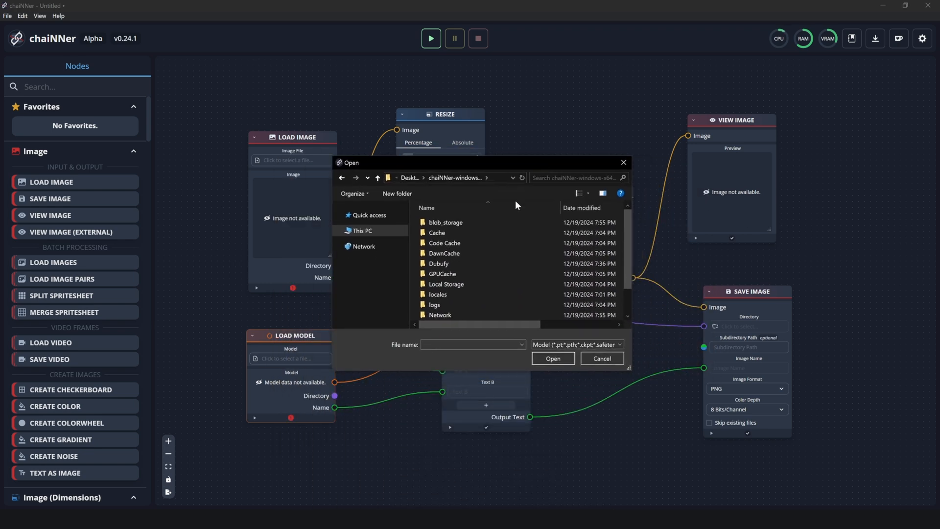
double_click(439, 263)
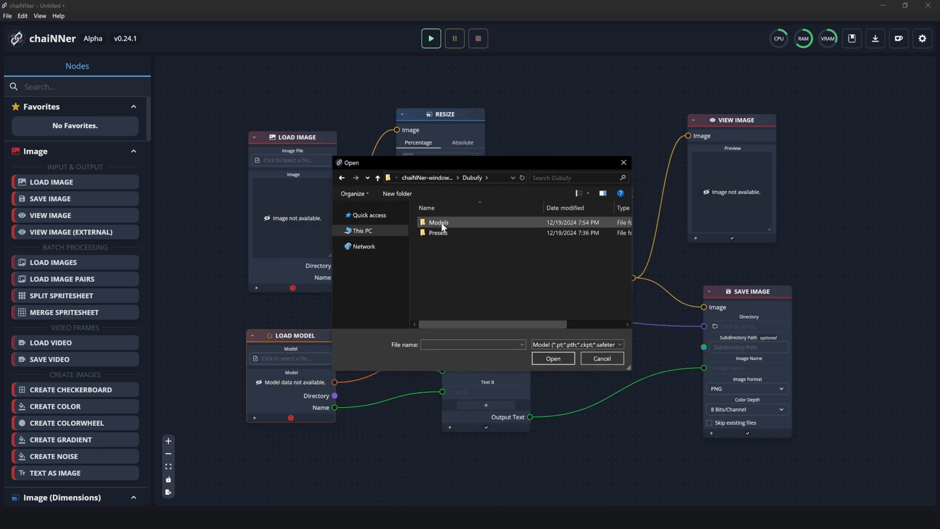
double_click(439, 223)
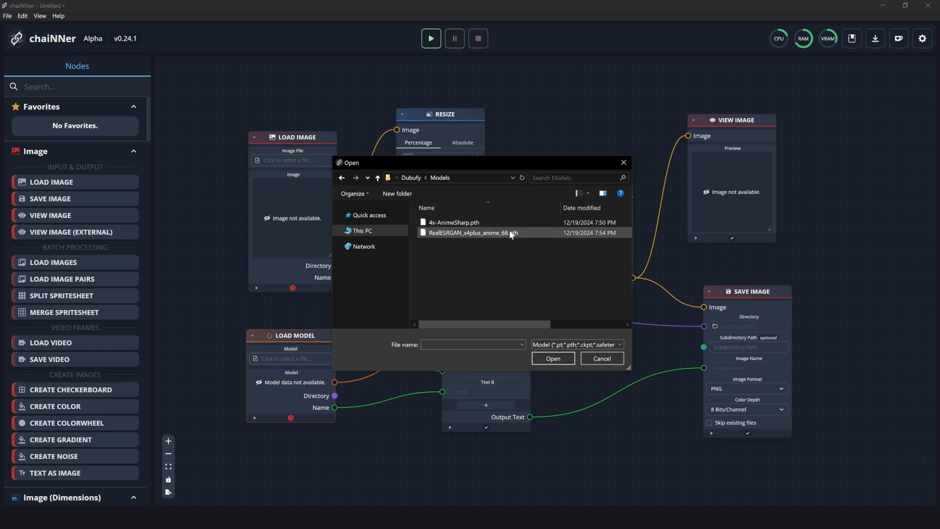
double_click(471, 233)
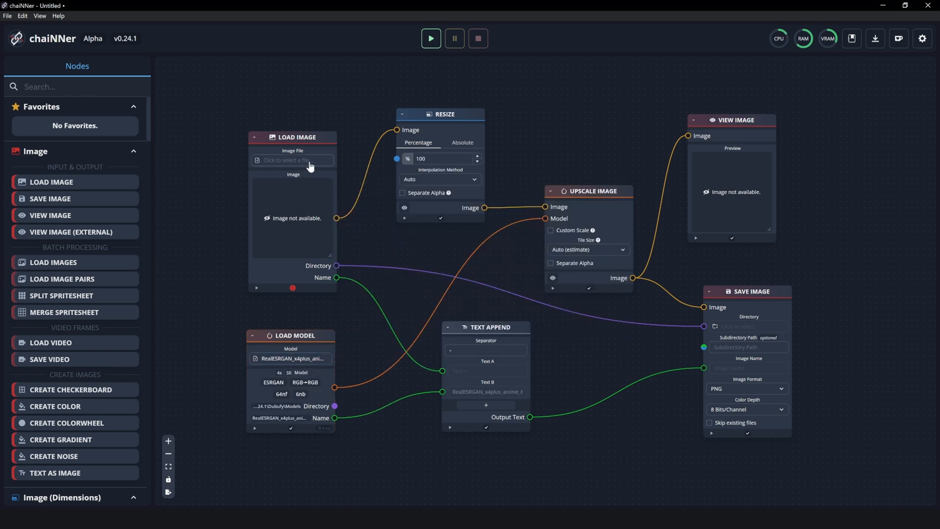
mouse_move(327, 253)
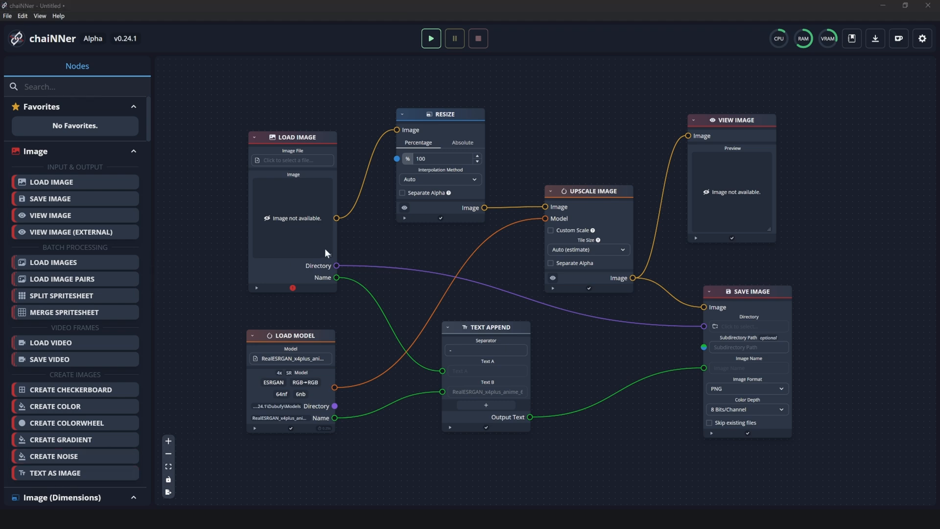
mouse_move(318, 150)
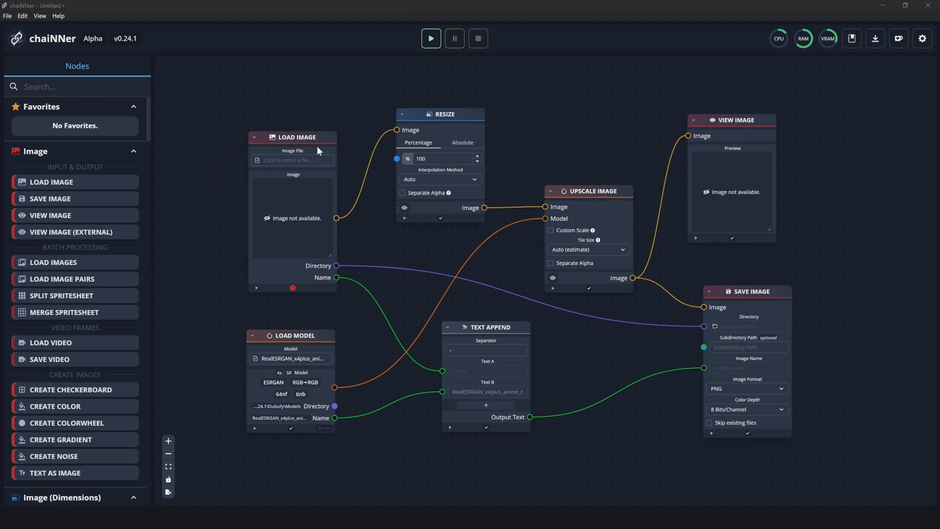
Save the chain via Save As as Anime Photo.chn in Dubufy's Presets folder and close the Explorer window
click(7, 16)
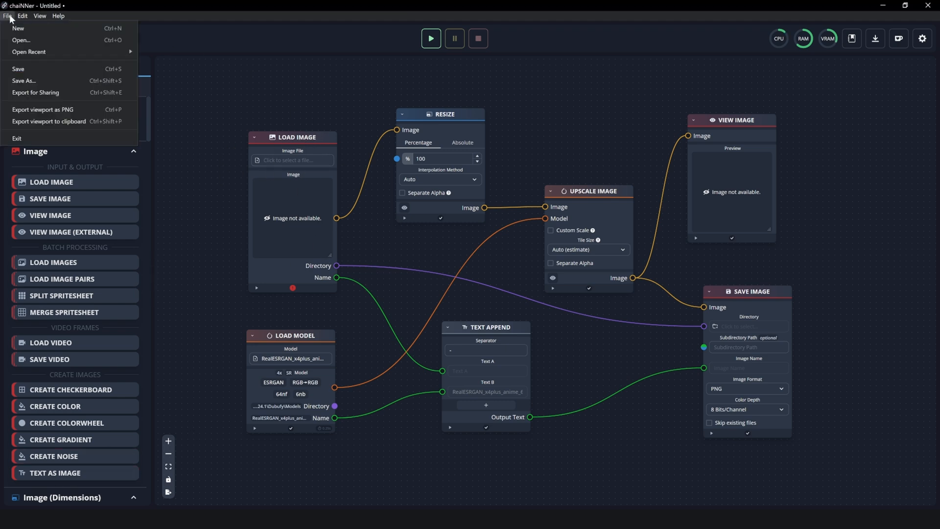
click(24, 81)
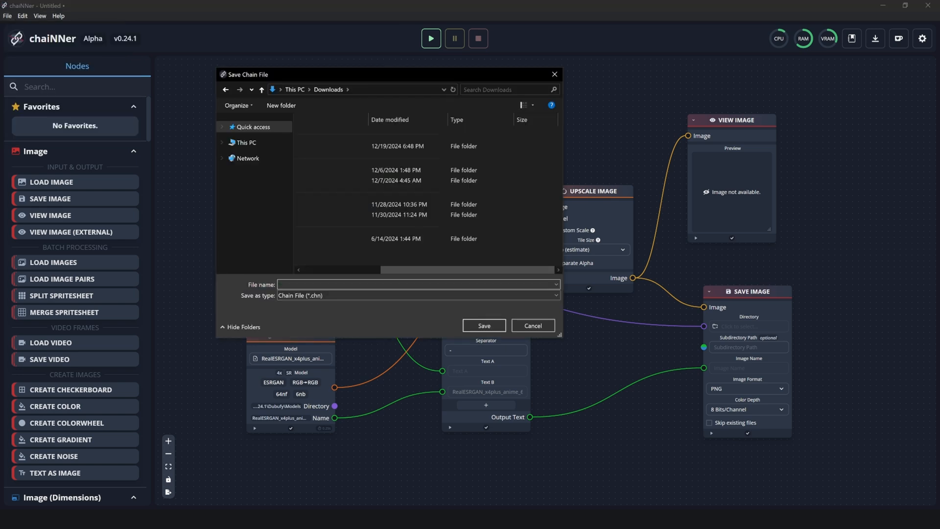
click(483, 325)
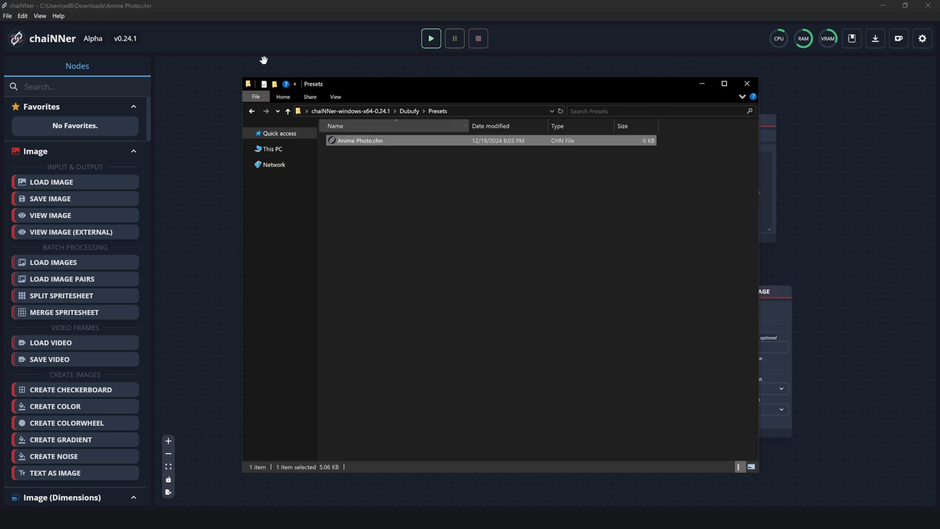
click(638, 162)
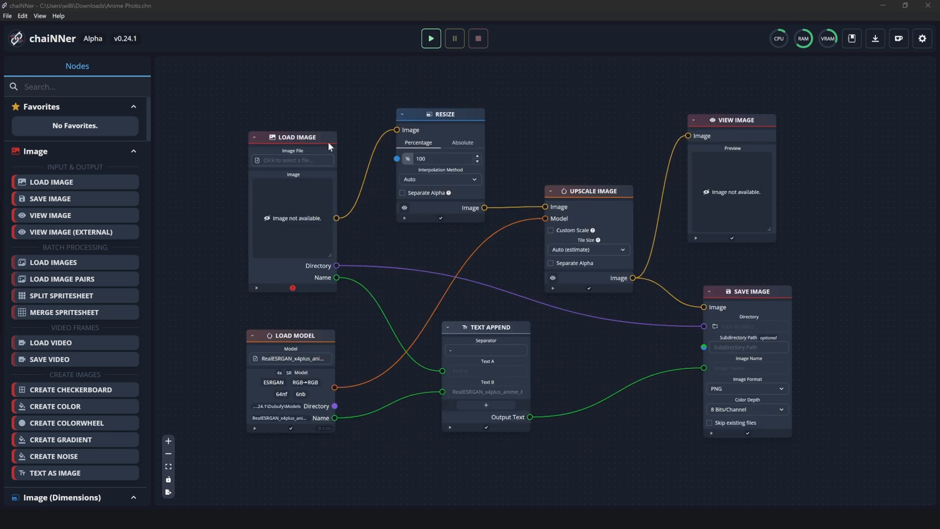
mouse_move(305, 236)
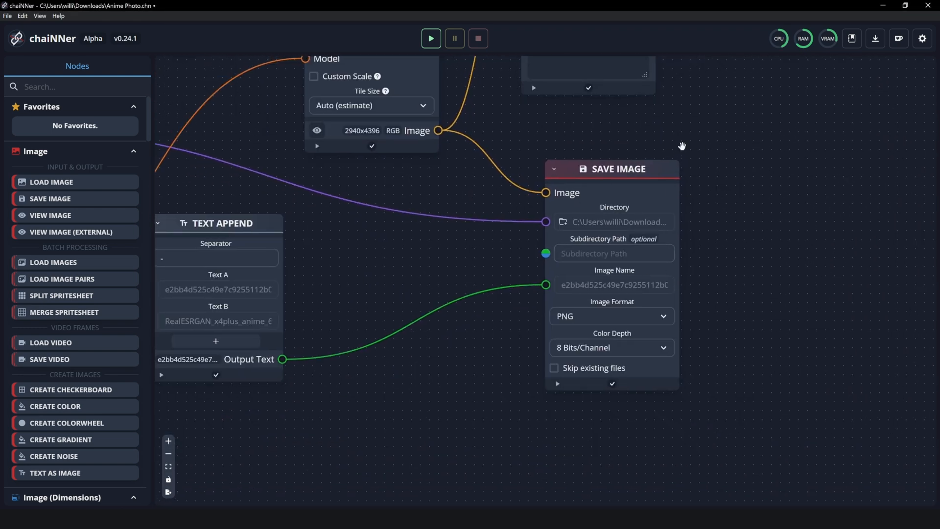
mouse_move(576, 323)
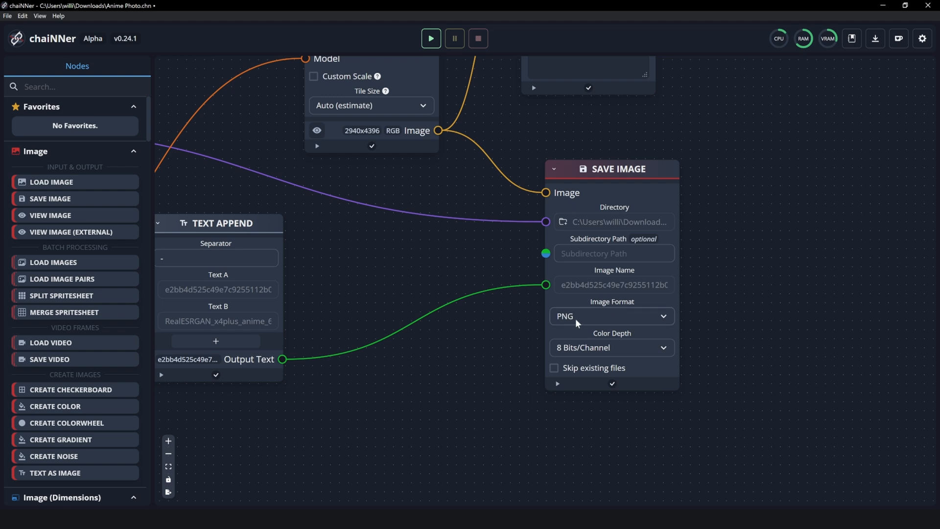
Set Save Image to JPG at quality 100 and bring up the chroma subsampling choices
click(611, 347)
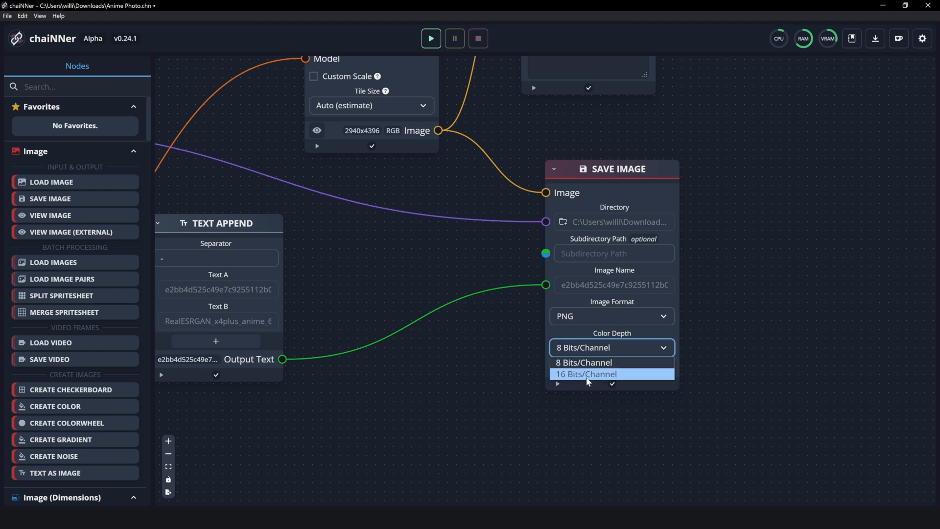
mouse_move(631, 364)
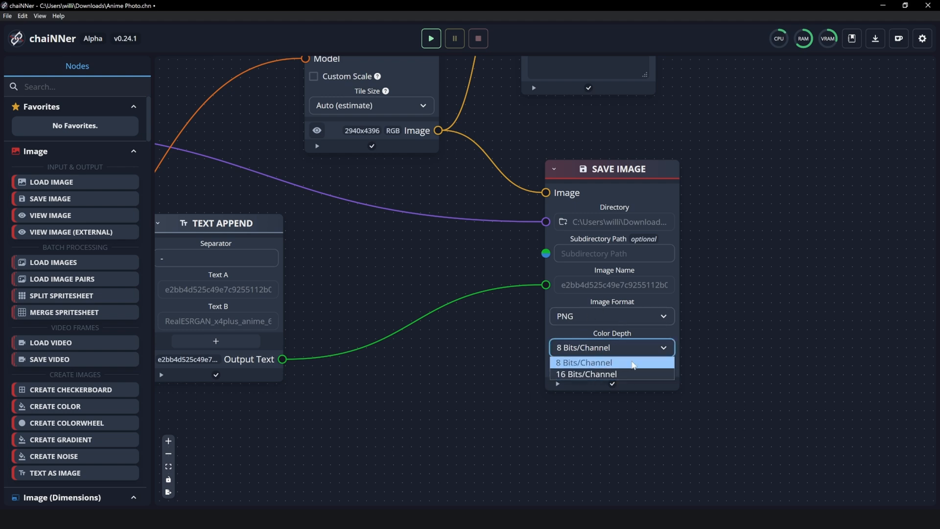
click(610, 317)
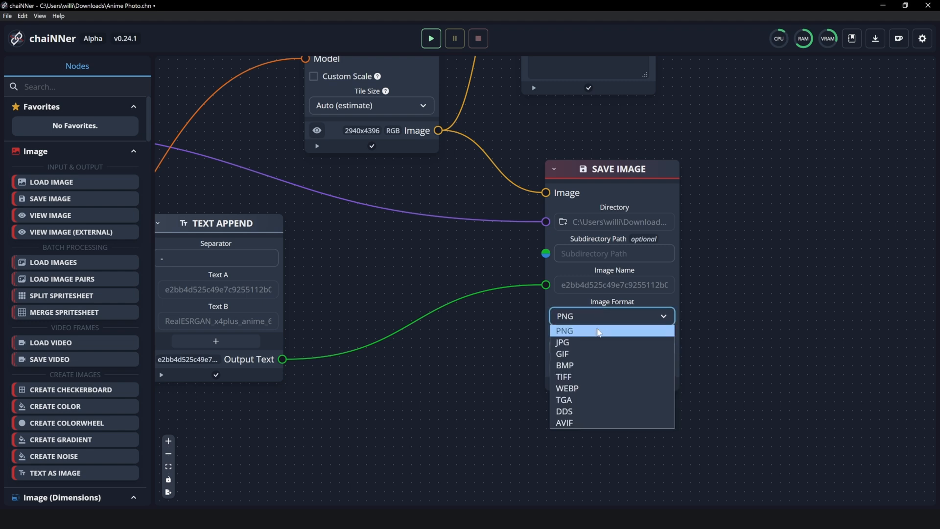
click(563, 342)
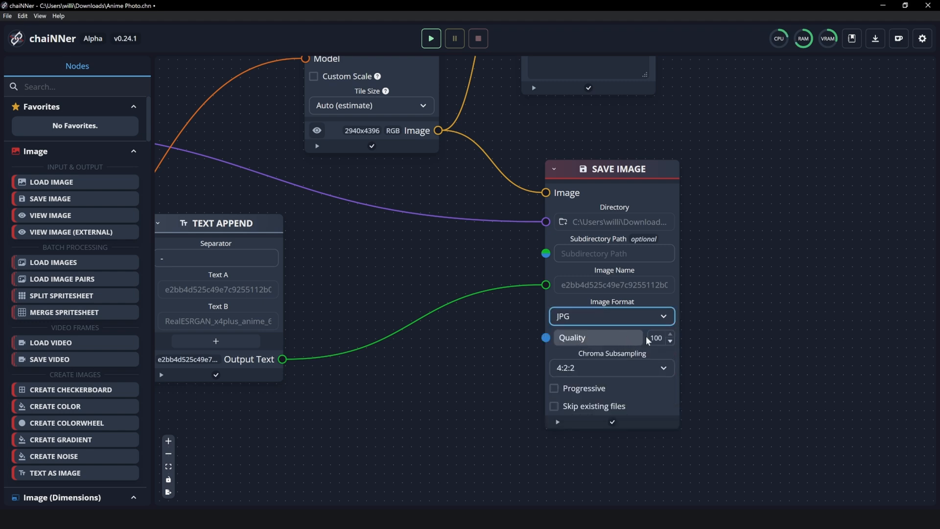
click(611, 368)
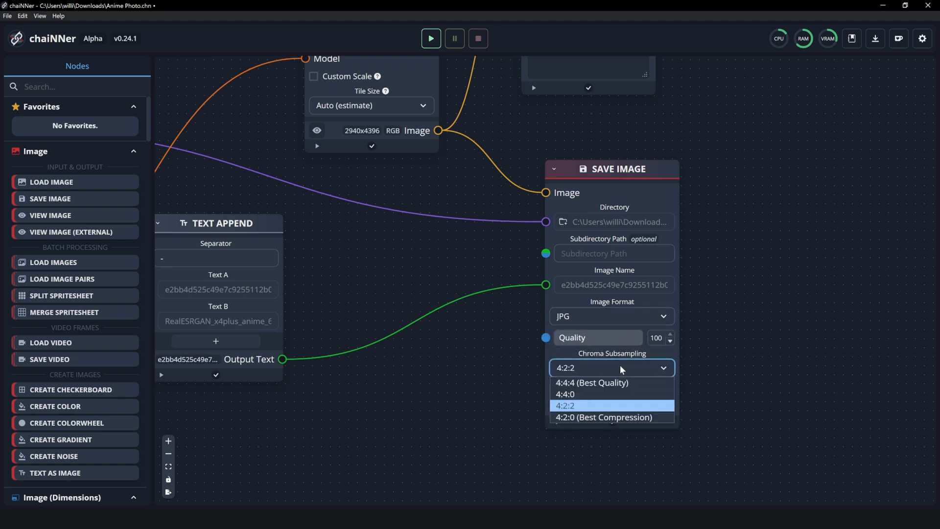
mouse_move(578, 407)
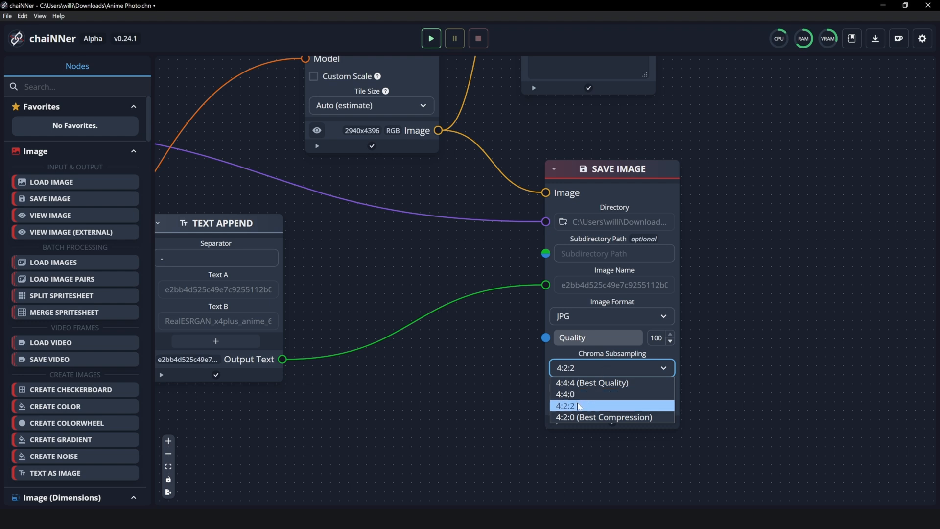
mouse_move(611, 383)
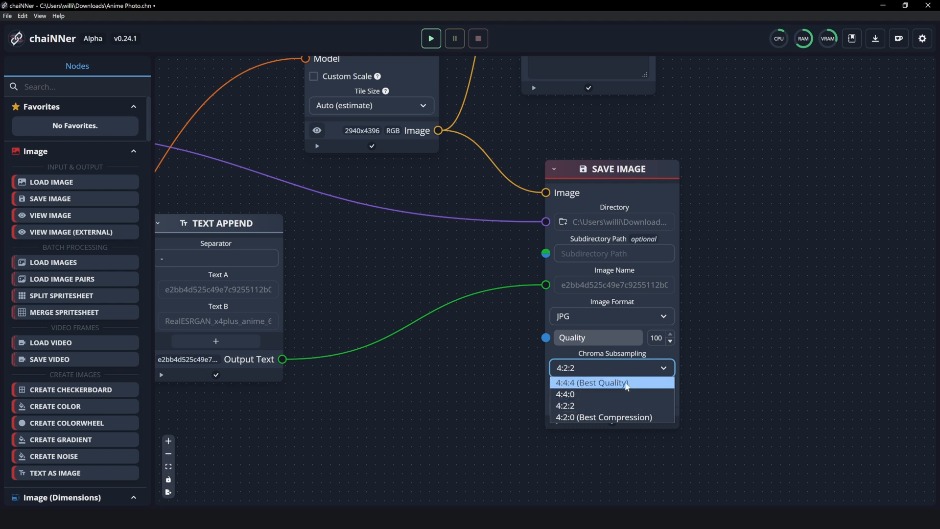
mouse_move(647, 383)
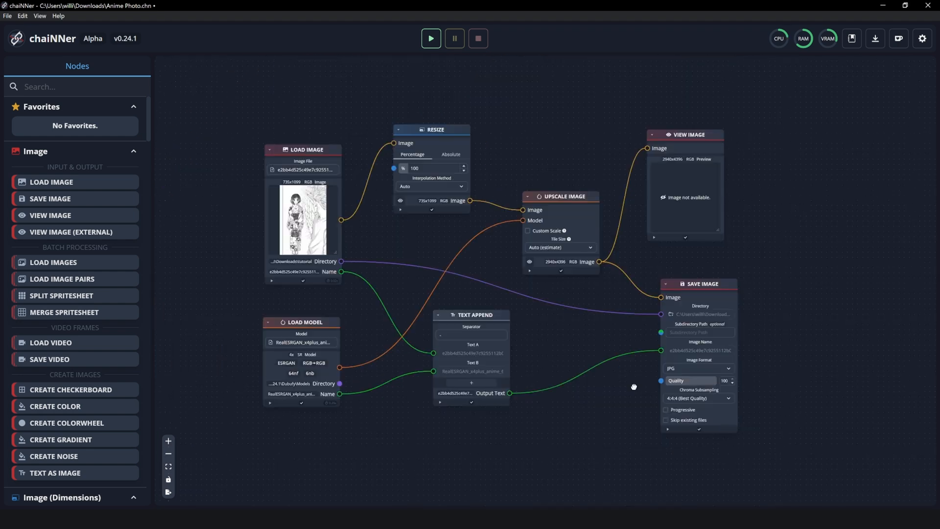
mouse_move(431, 38)
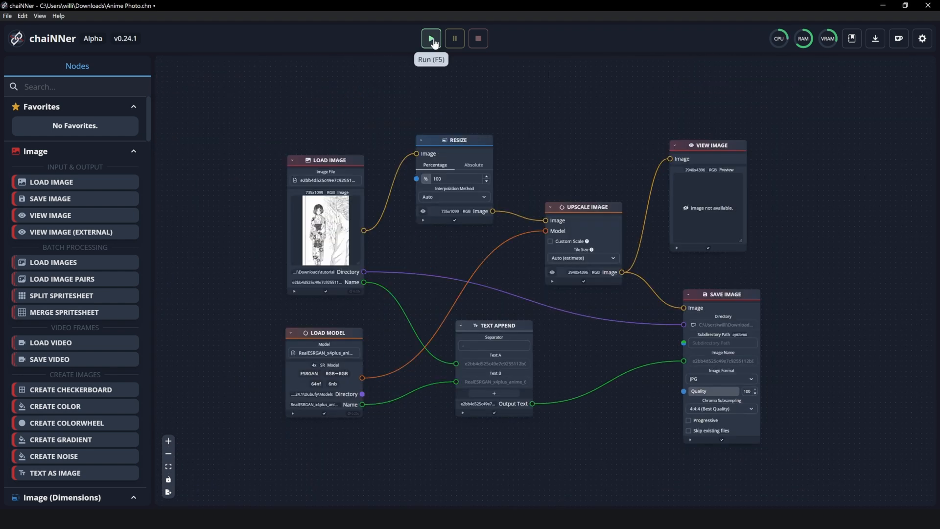
Run the anime photo upscaling chain with the Run (F5) button
click(431, 38)
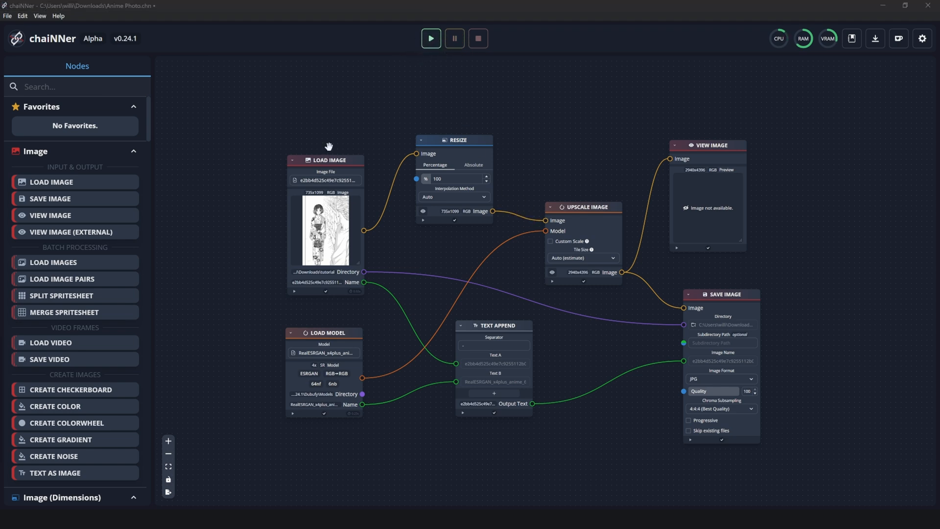
mouse_move(659, 178)
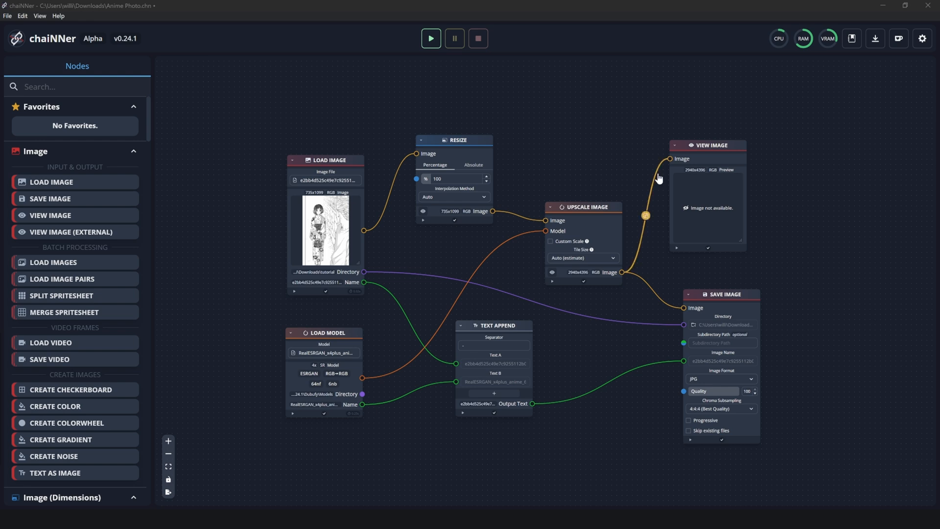
mouse_move(658, 174)
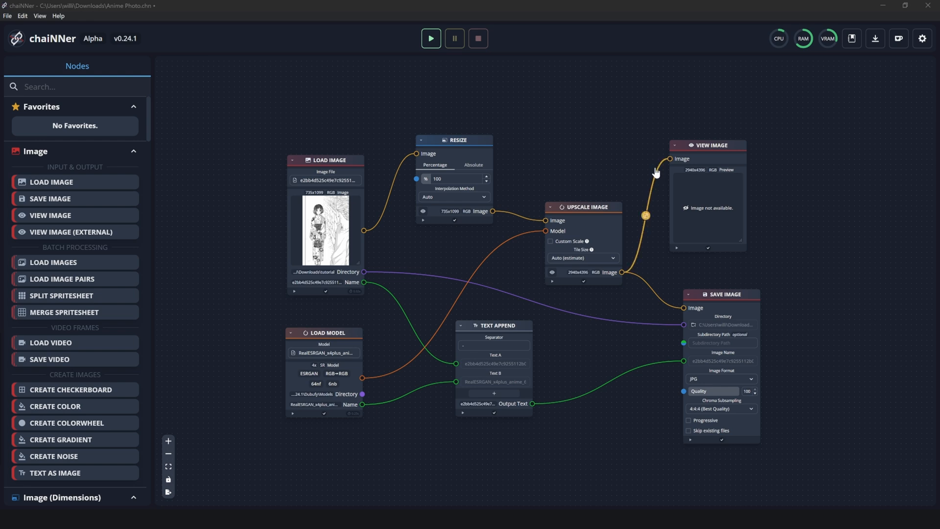
mouse_move(431, 39)
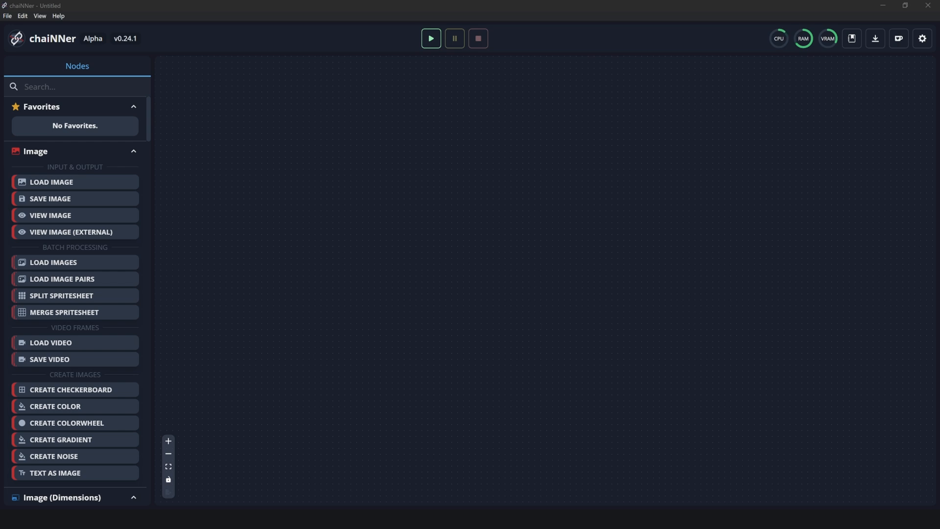
mouse_move(292, 182)
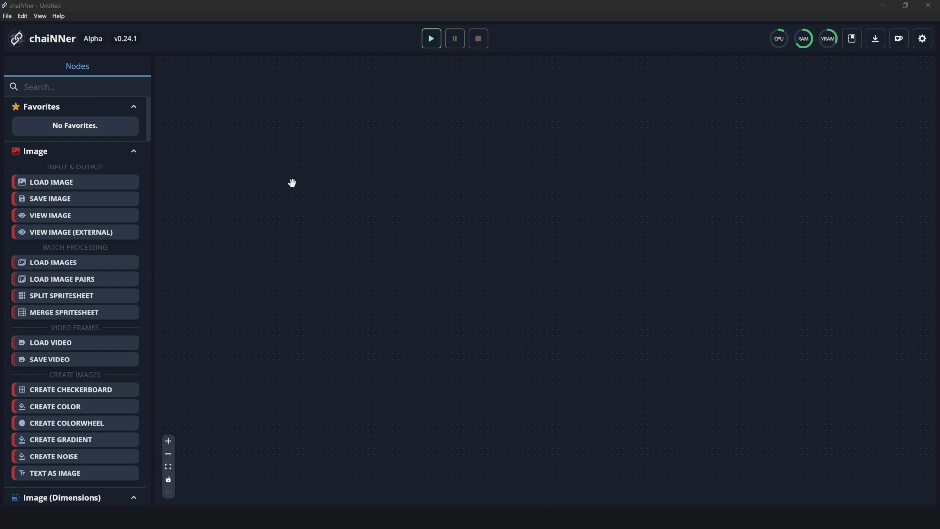
mouse_move(308, 197)
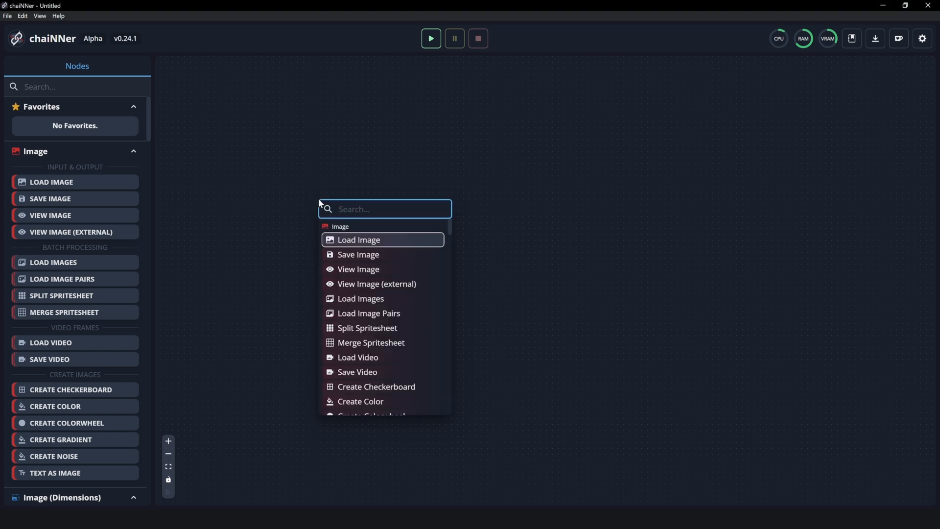
Add Load Video, PyTorch Load Model, a Resize set to 50%, and PyTorch Upscale Image nodes
click(358, 357)
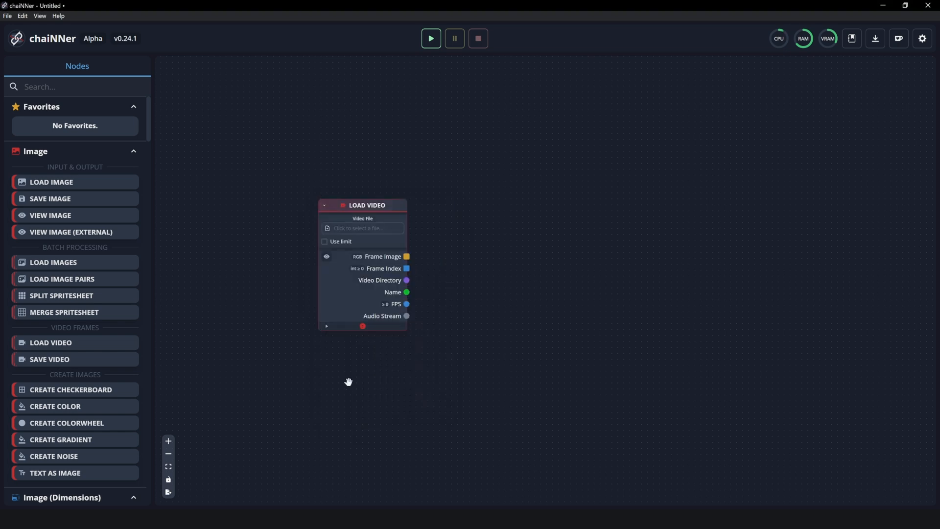
text(load m)
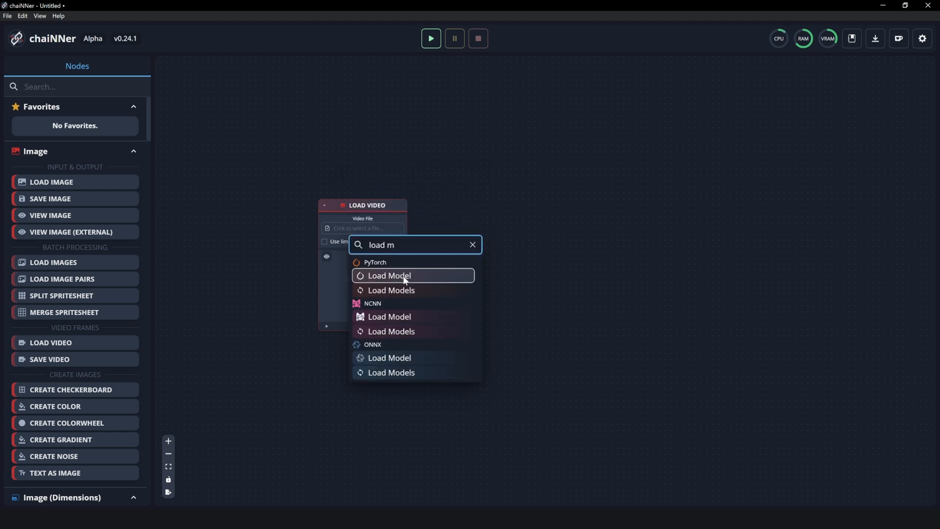
click(389, 275)
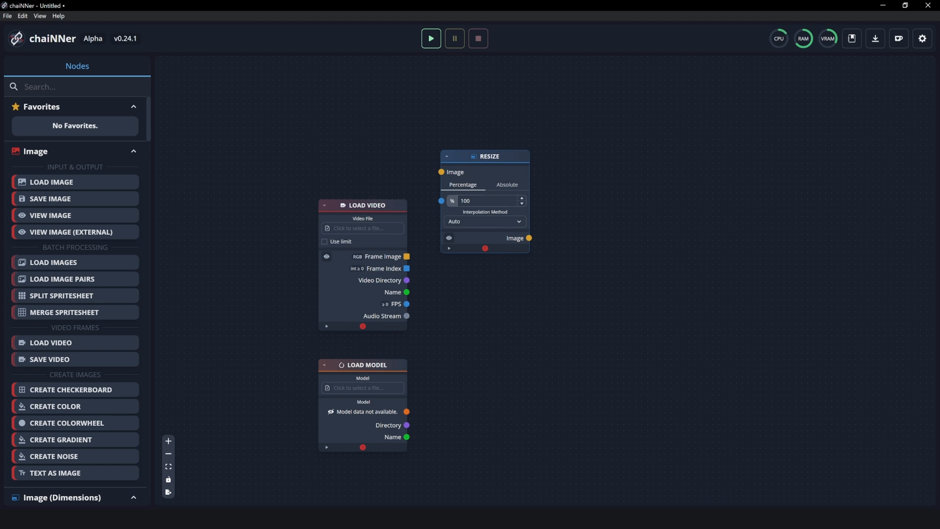
mouse_move(490, 182)
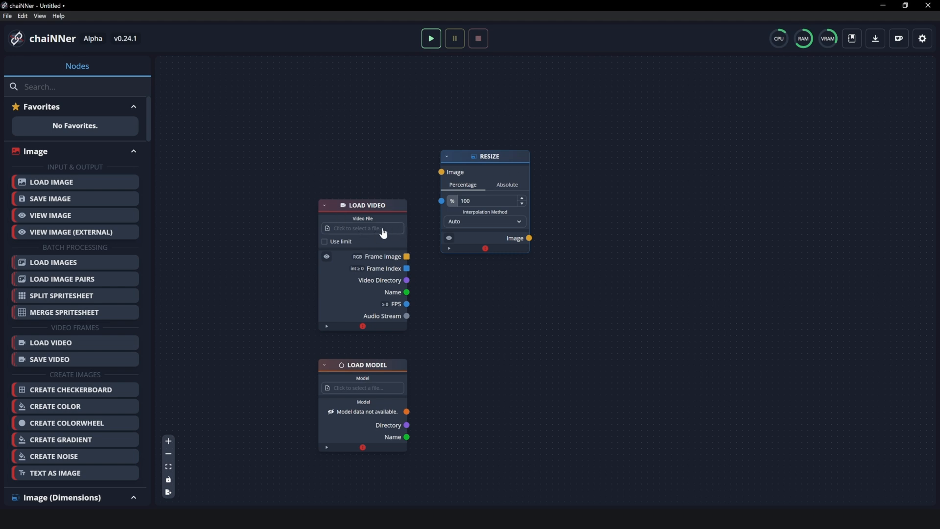
mouse_move(383, 234)
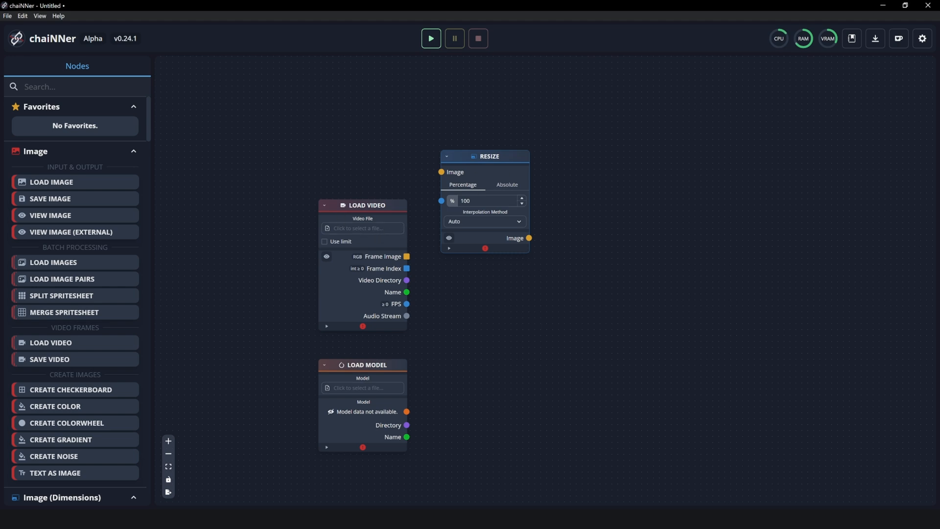
mouse_move(414, 258)
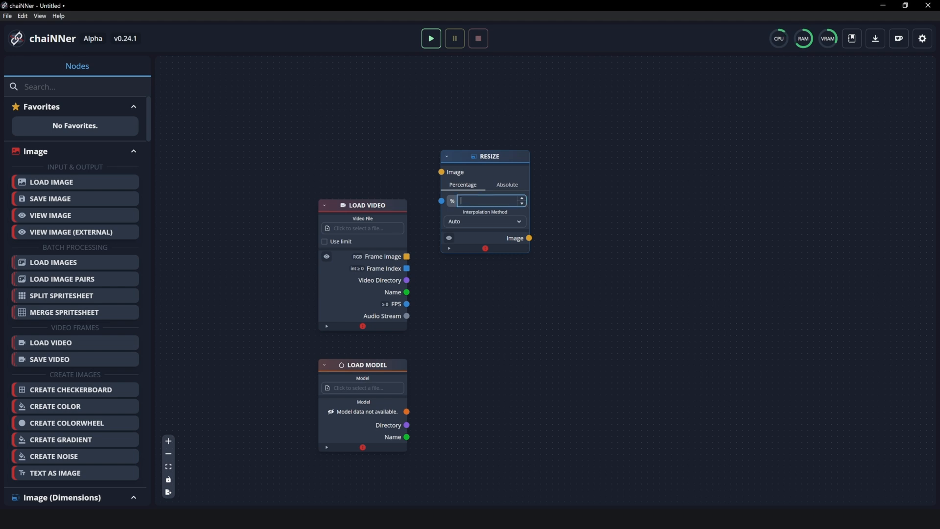
text(50)
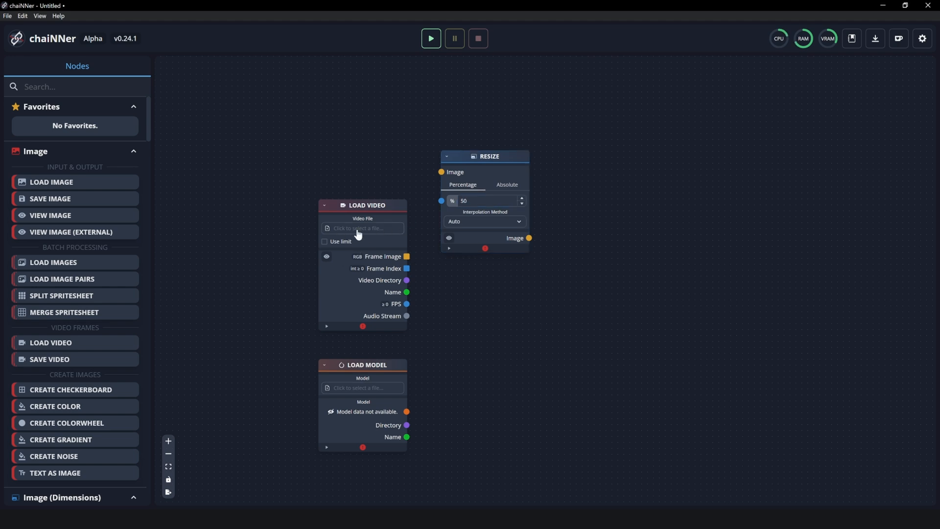
mouse_move(490, 194)
text(upscale)
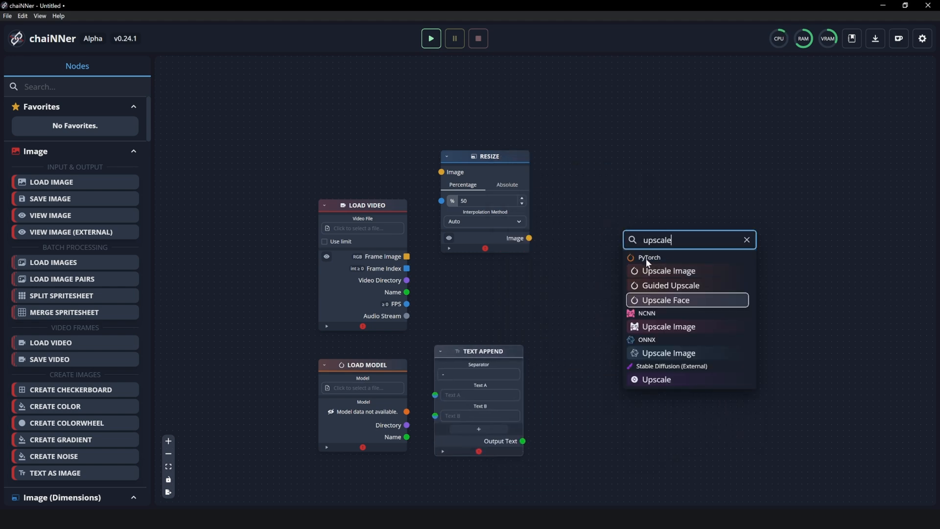
click(668, 270)
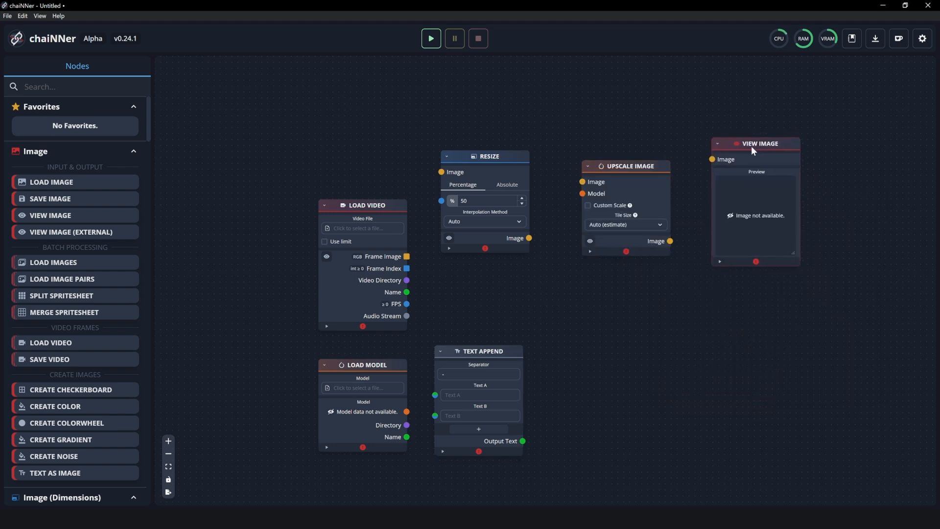
mouse_move(774, 118)
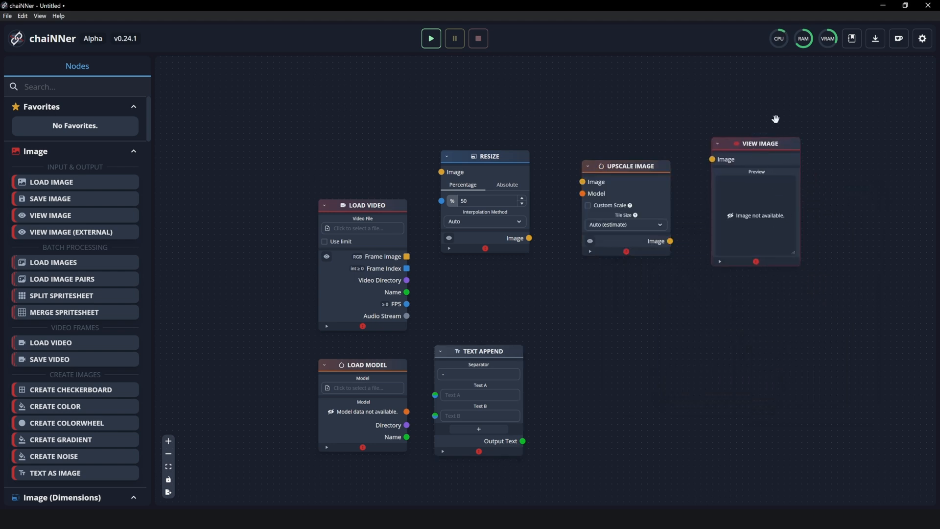
mouse_move(809, 105)
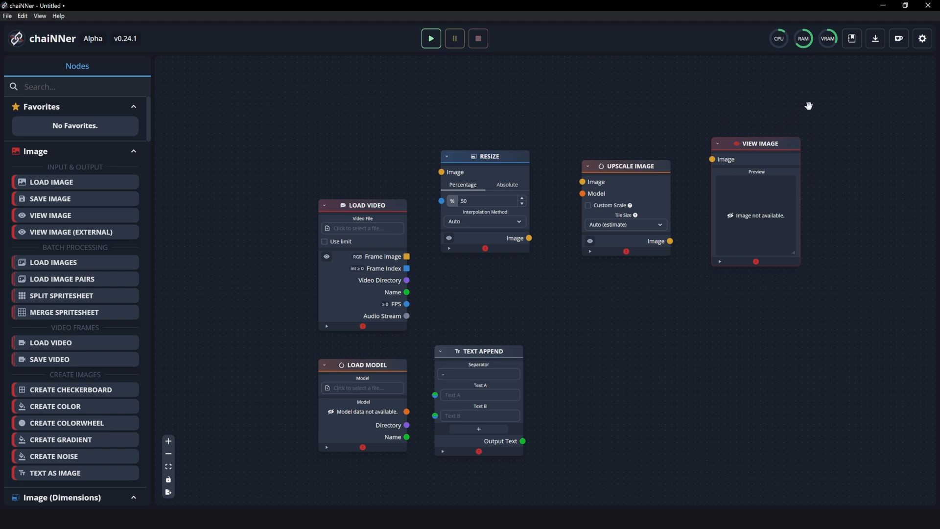
mouse_move(748, 347)
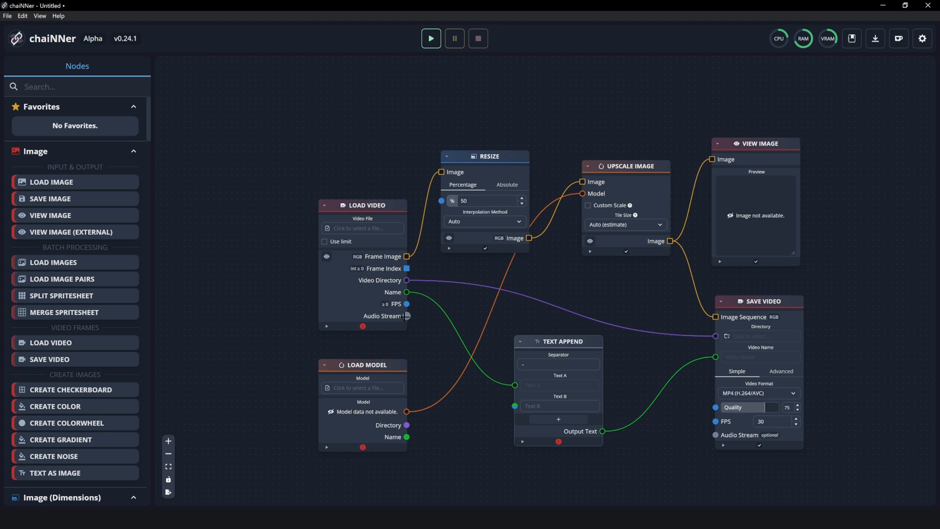
mouse_move(407, 317)
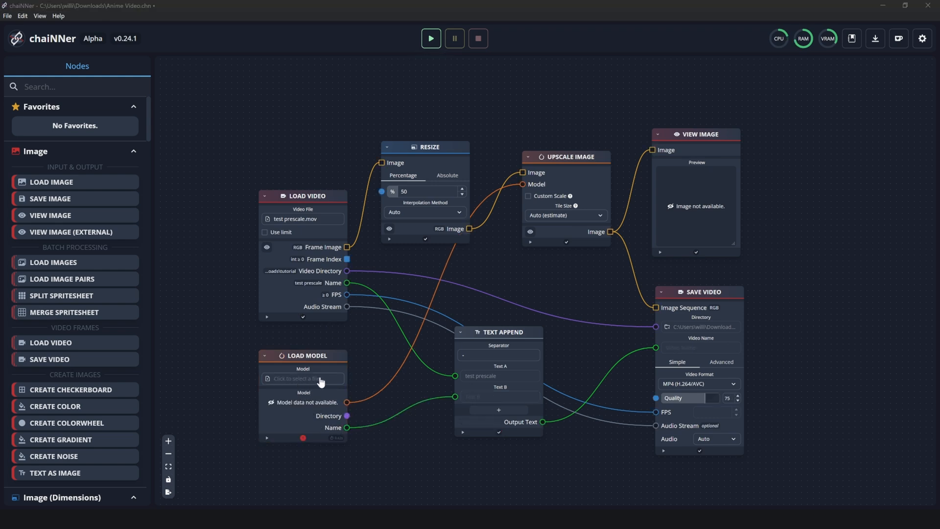
Load 4x-AnimeSharp.pth into the Load Model node of the video chain
click(303, 378)
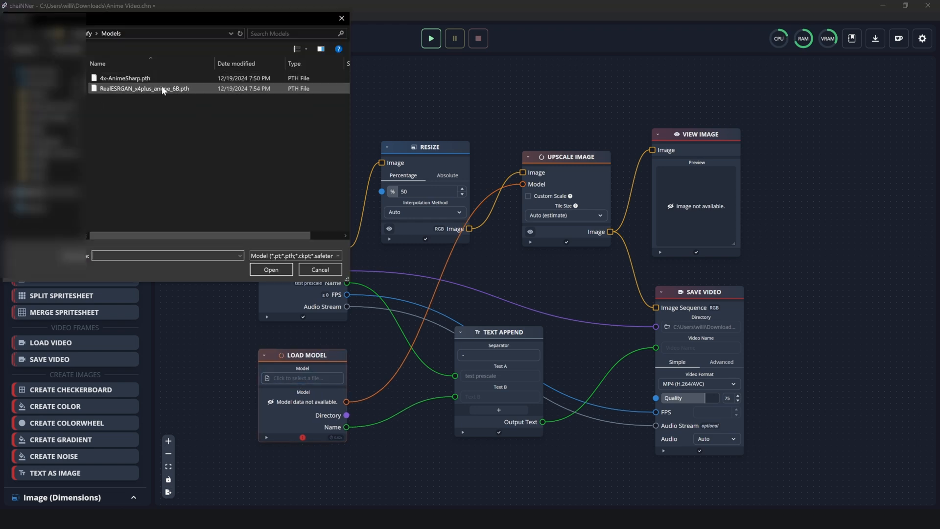
mouse_move(191, 93)
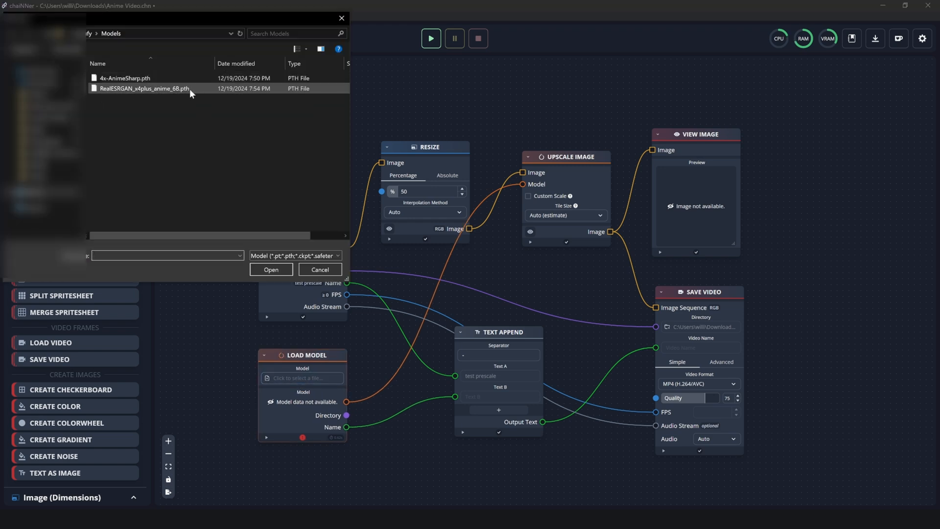
click(144, 79)
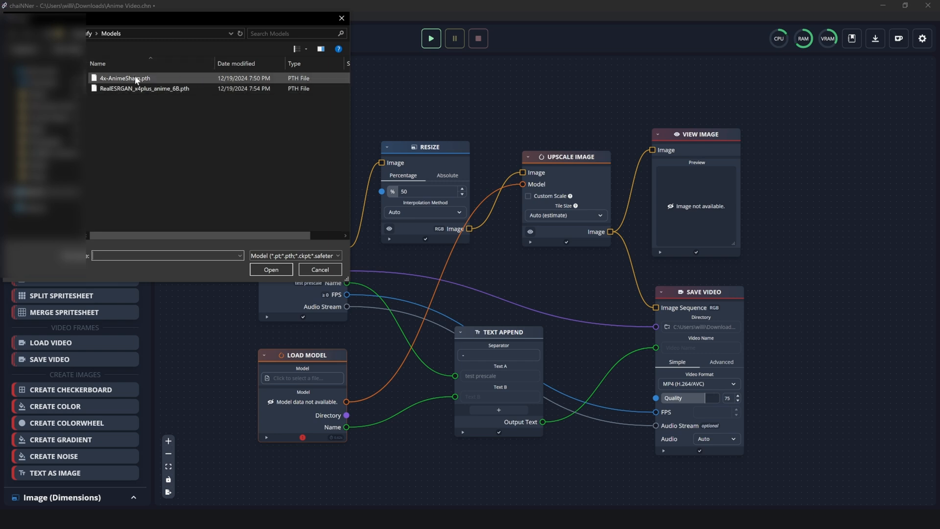
mouse_move(158, 79)
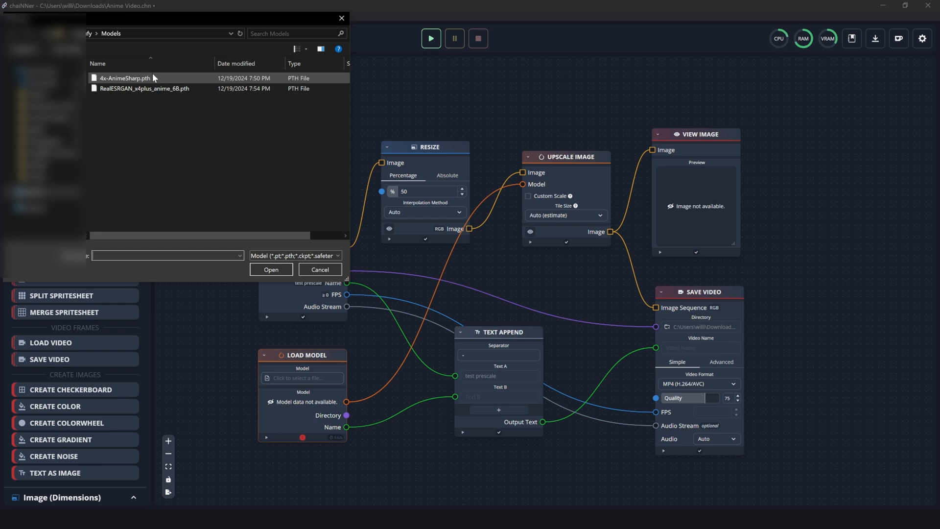
click(270, 270)
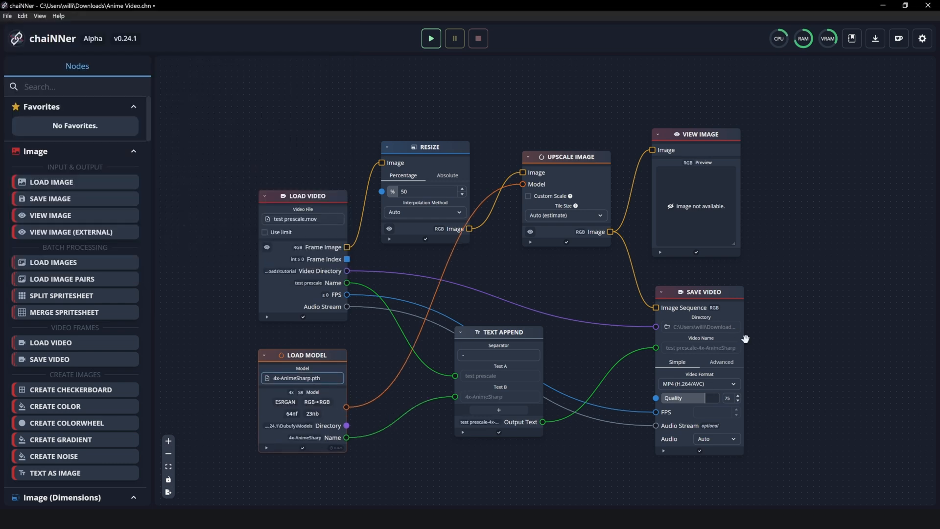
mouse_move(717, 395)
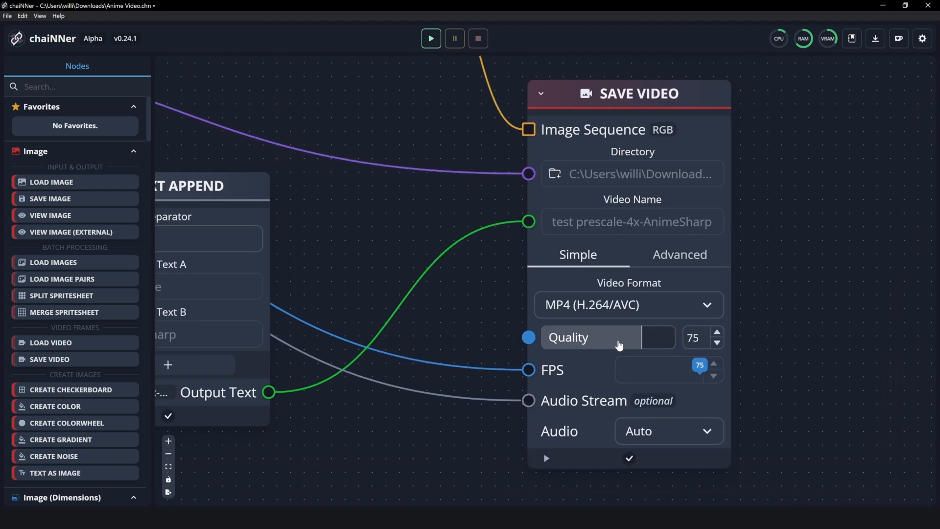
Set Save Video quality to 100, keeping MP4 (H.264/AVC) as the format
click(629, 305)
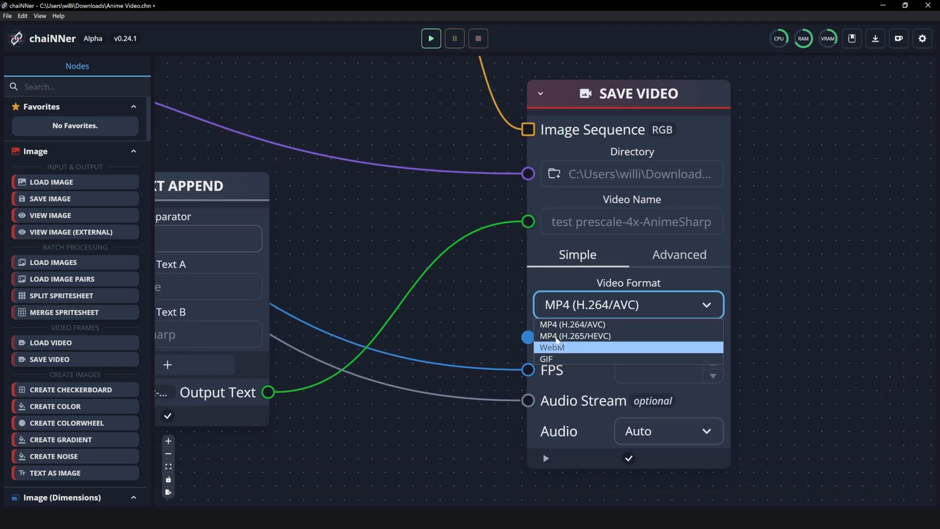
click(574, 326)
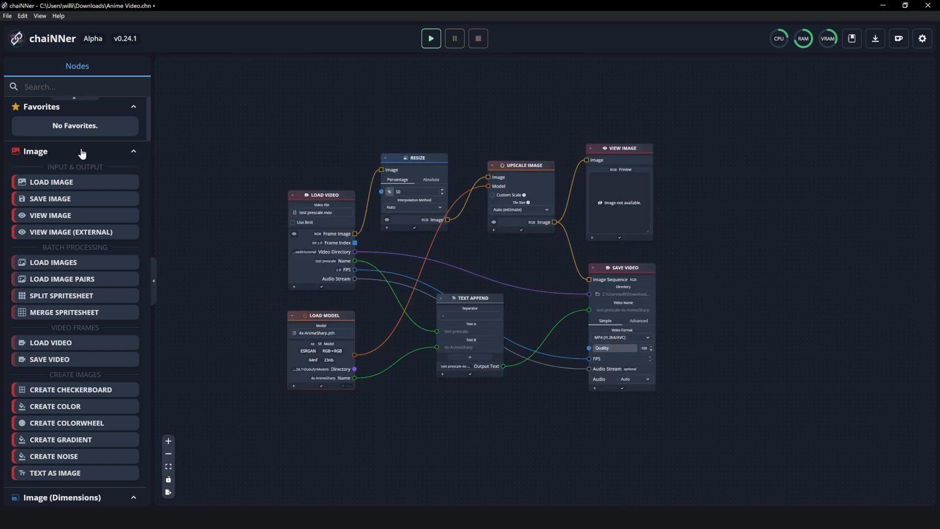
mouse_move(303, 29)
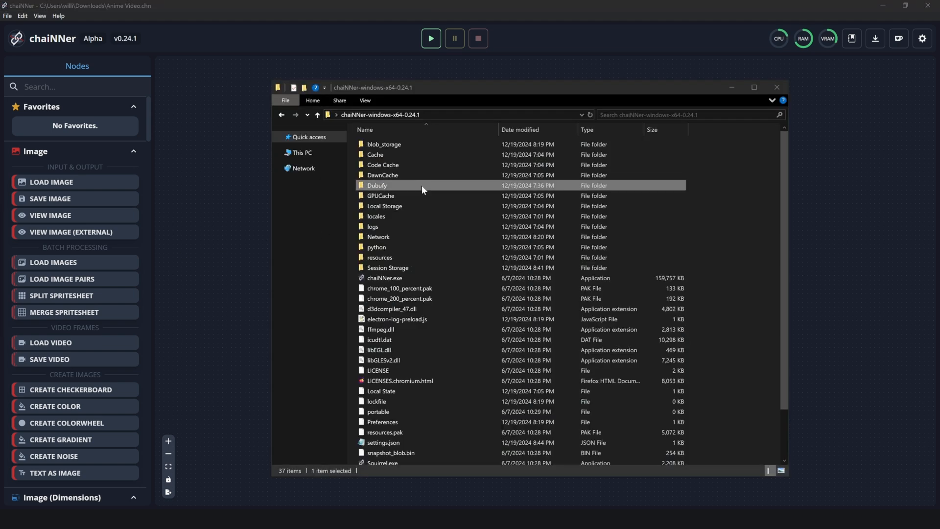
mouse_move(429, 189)
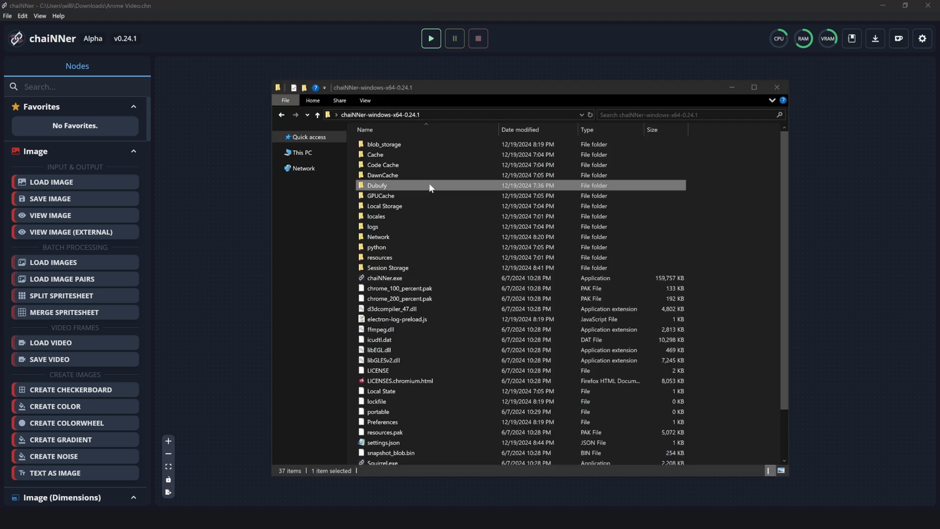
Browse Dubufy > Presets and load Anime Video.chn back into chaiNNer
double_click(376, 185)
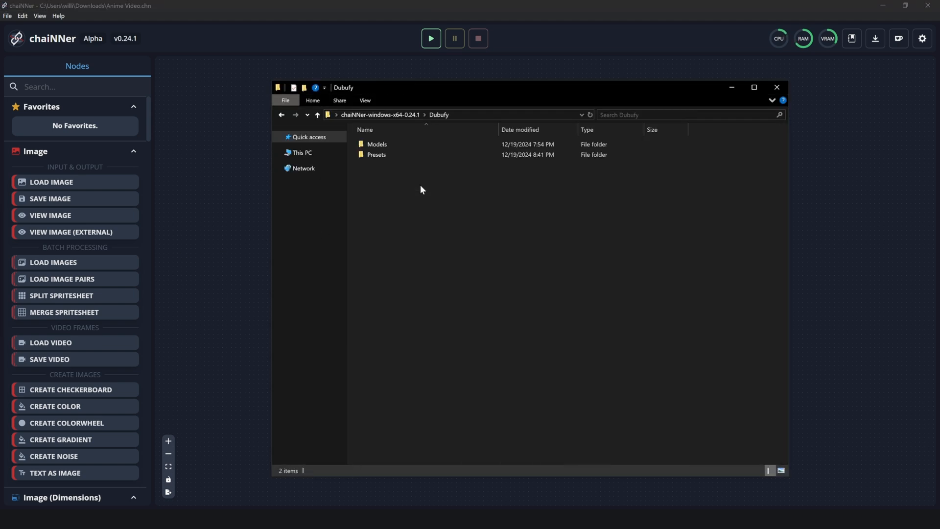
double_click(376, 154)
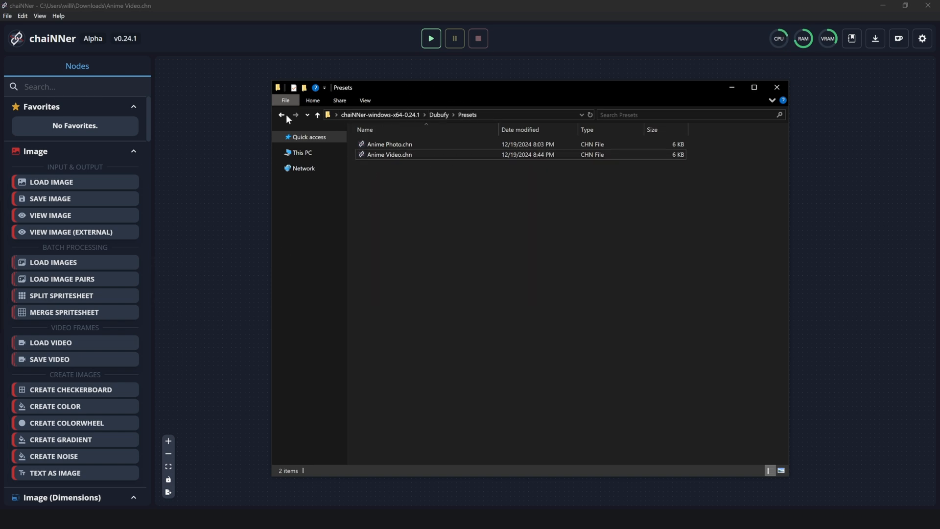
double_click(389, 154)
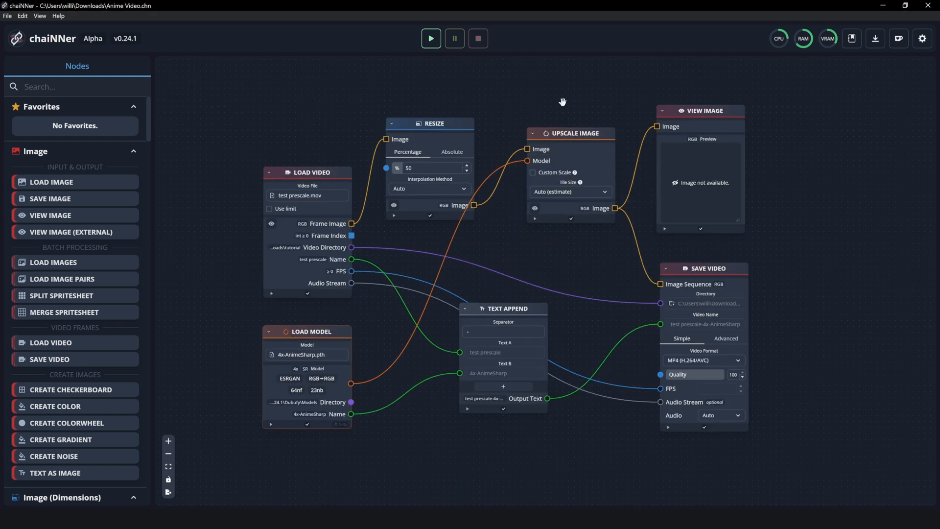
mouse_move(327, 112)
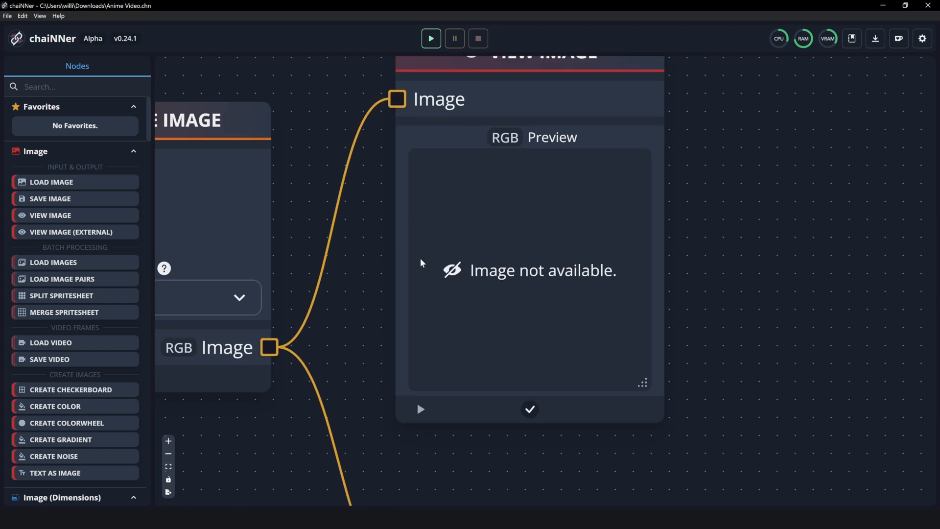
mouse_move(370, 231)
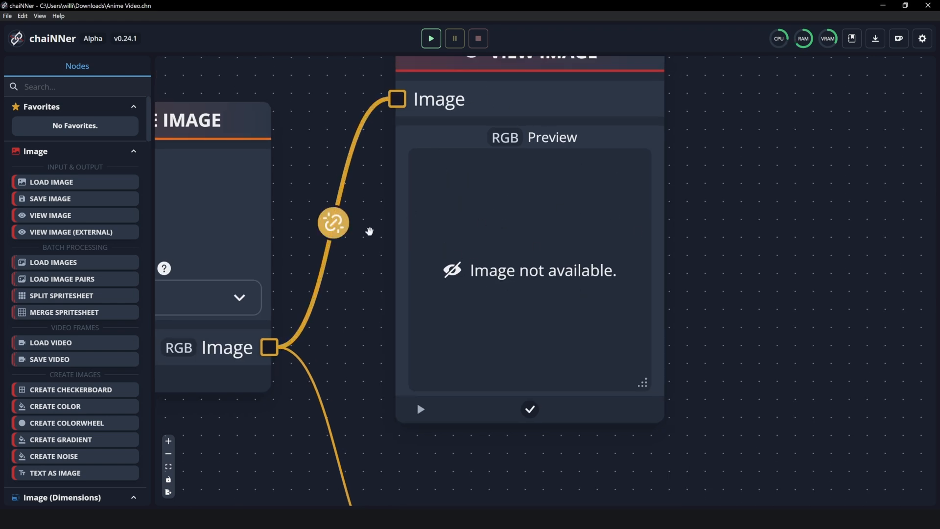
Run the Anime Video chain, previewing a 3840x2160 upscaled frame
click(431, 38)
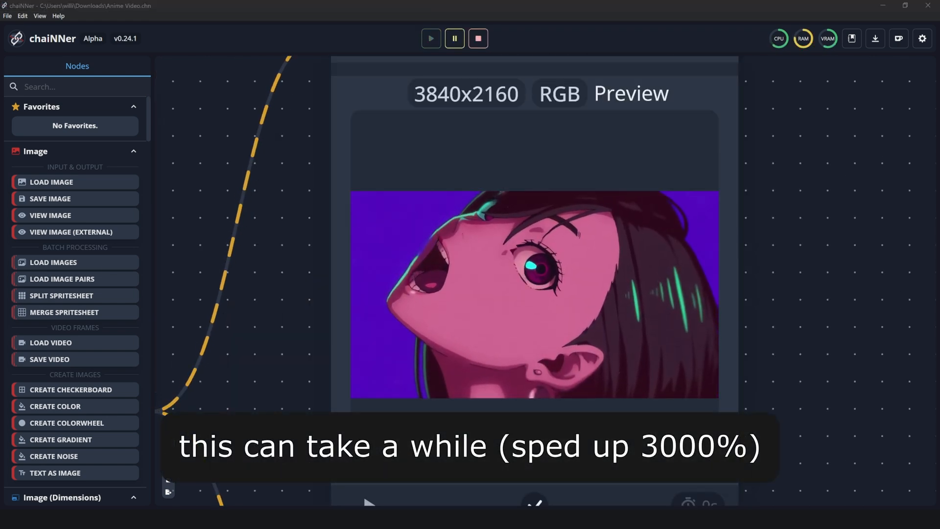